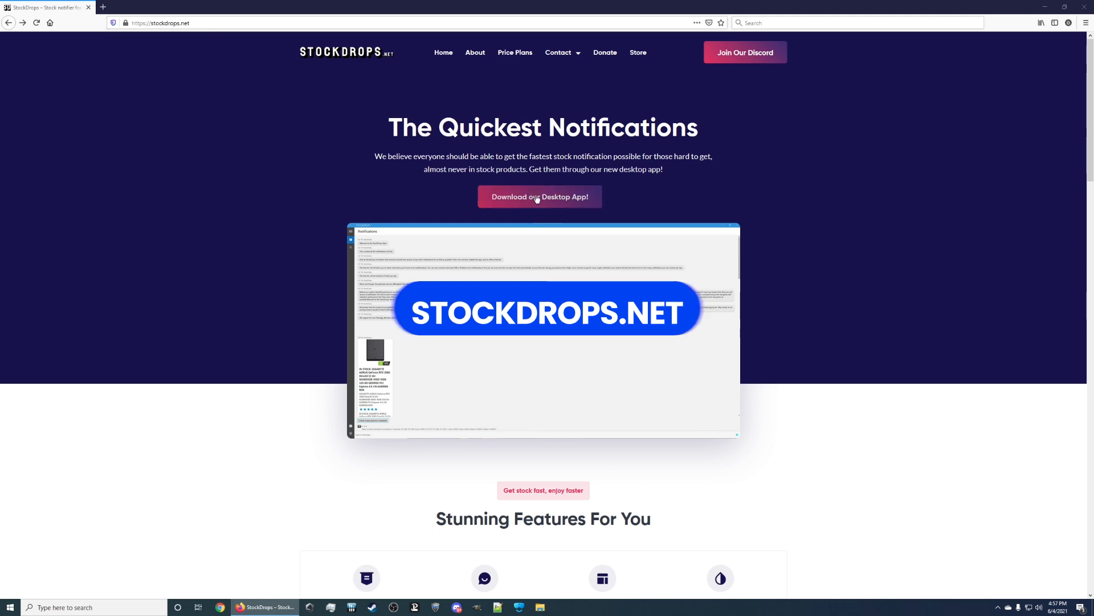
Download the StockDrops setup.exe installer, save it, and run it from the downloads panel
click(539, 196)
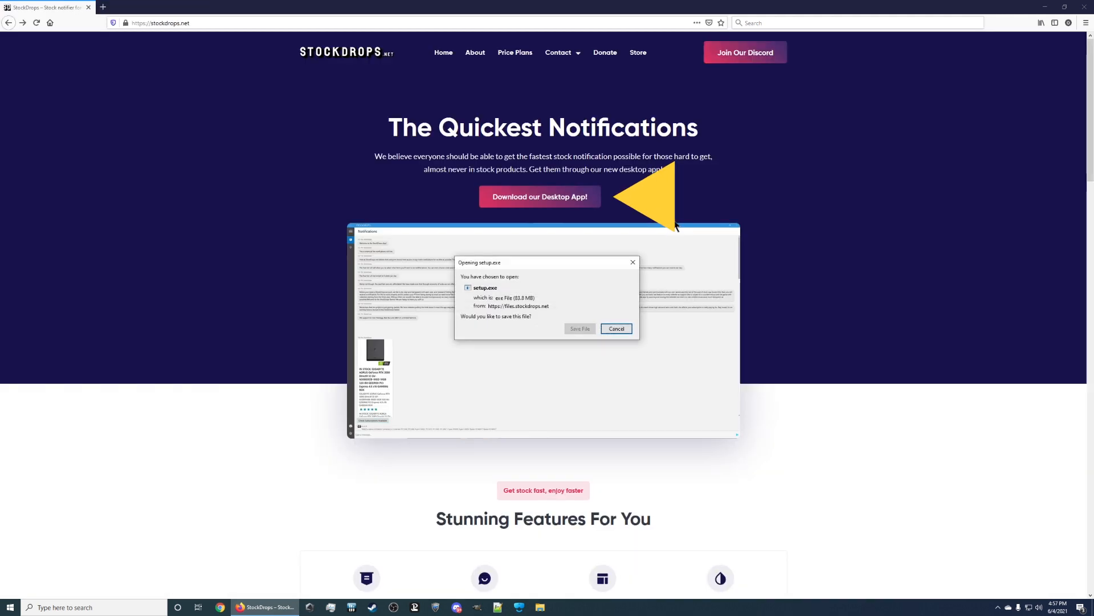
mouse_move(579, 328)
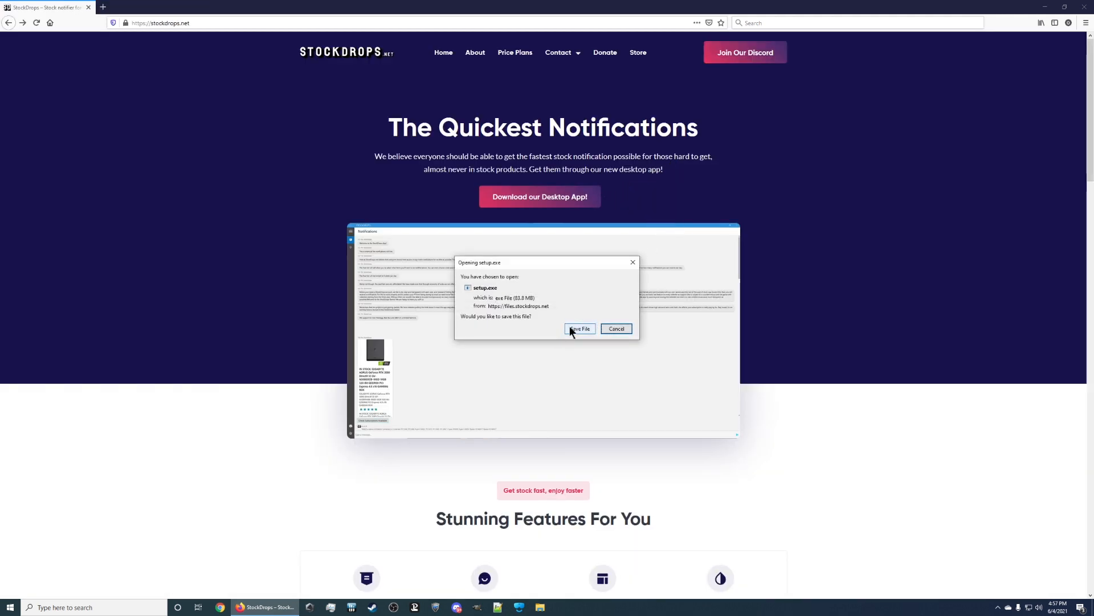
click(579, 328)
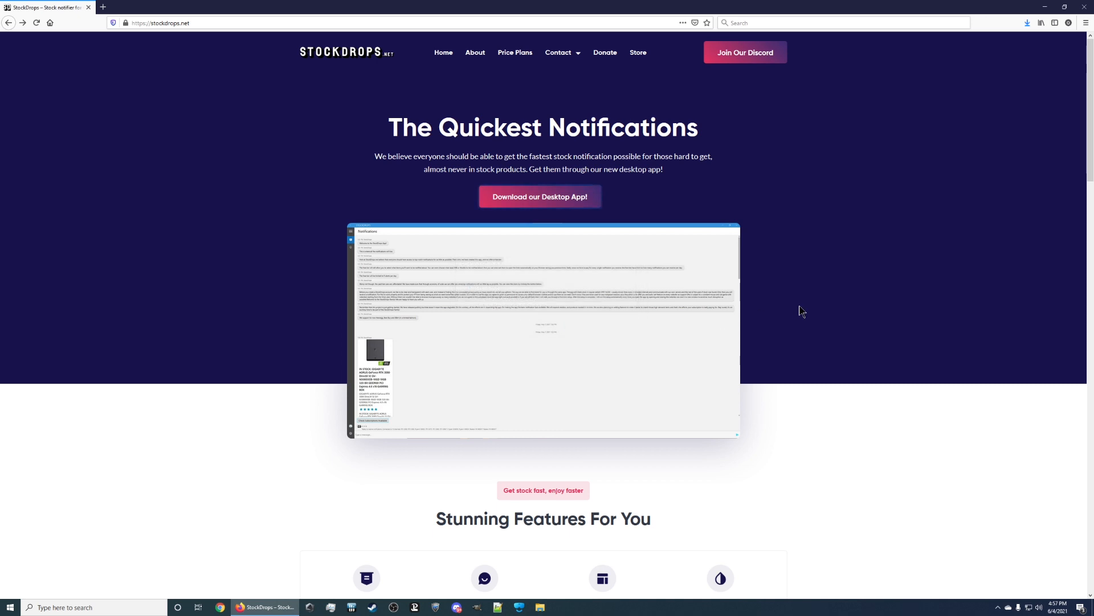
click(1028, 23)
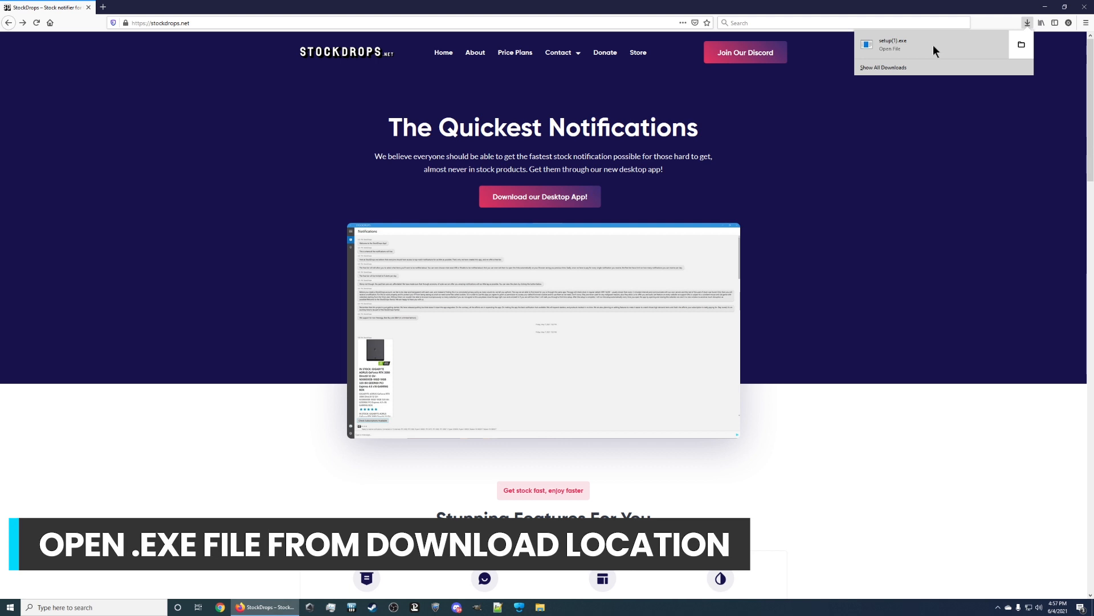
click(891, 45)
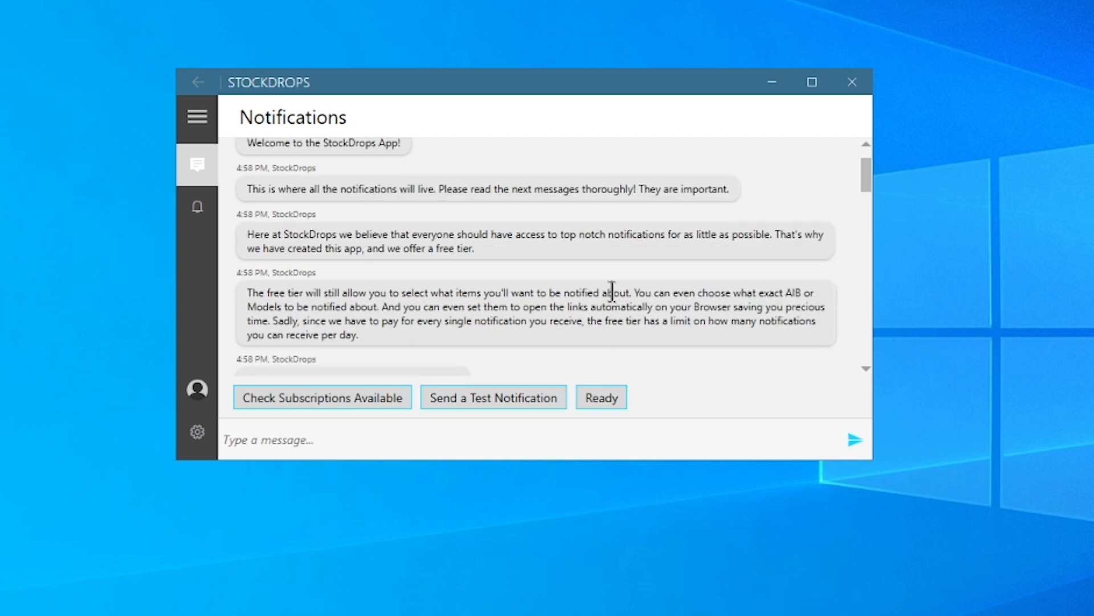
mouse_move(598, 253)
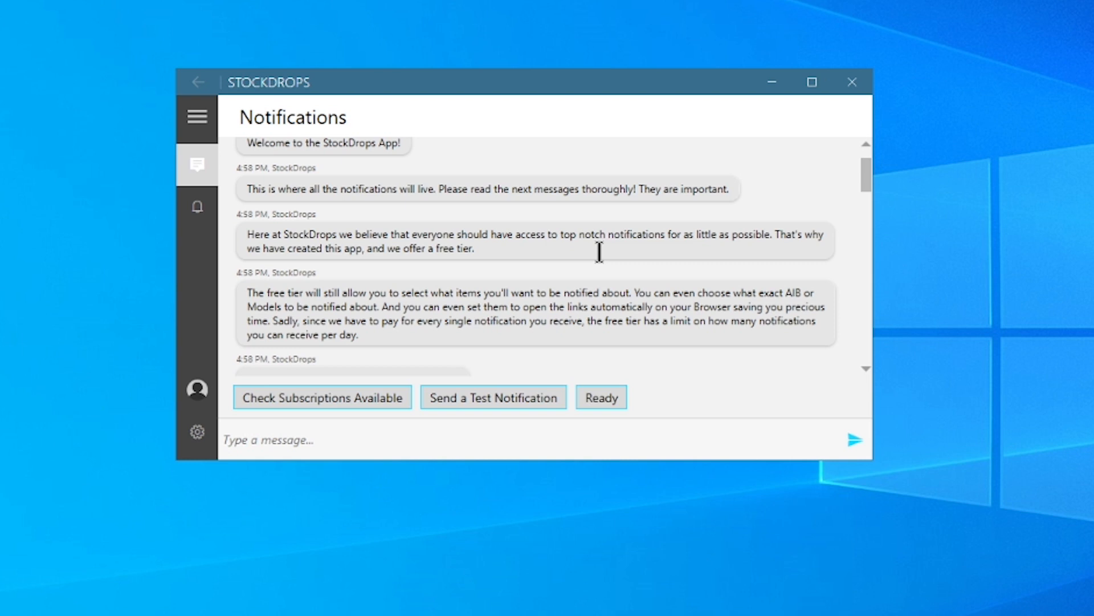
Scroll the welcome messages down to the free tier's five-alerts-per-day limit
scroll(down, 3)
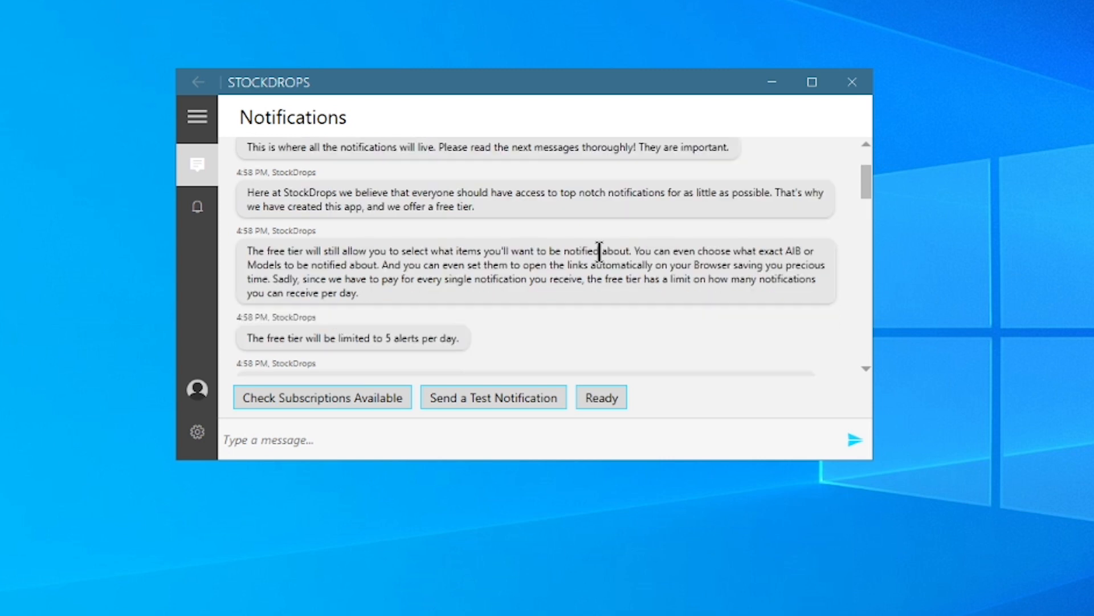
scroll(down, 3)
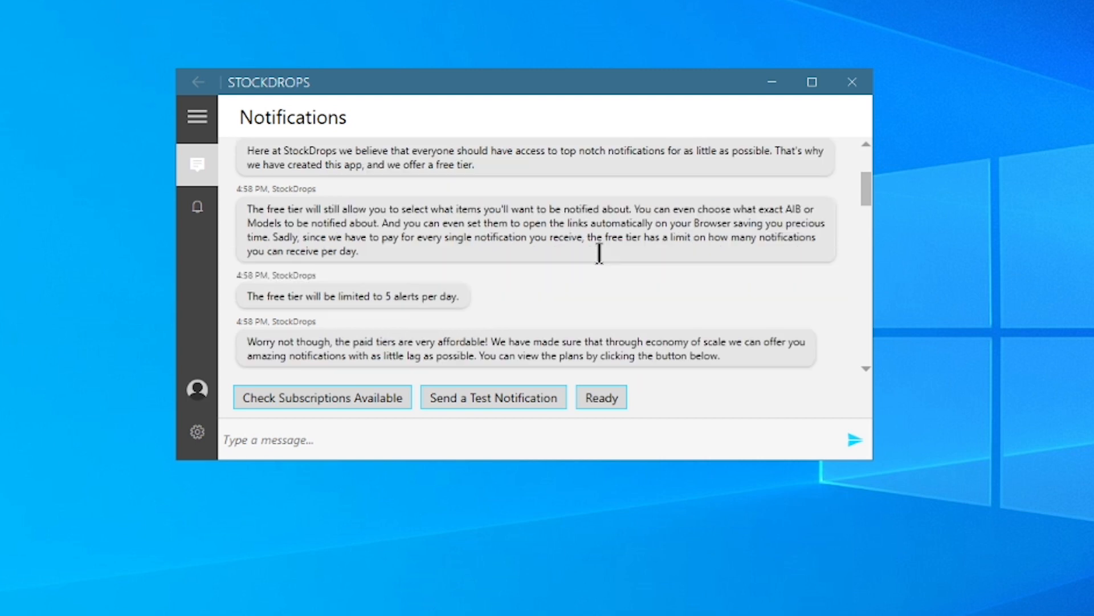
scroll(down, 3)
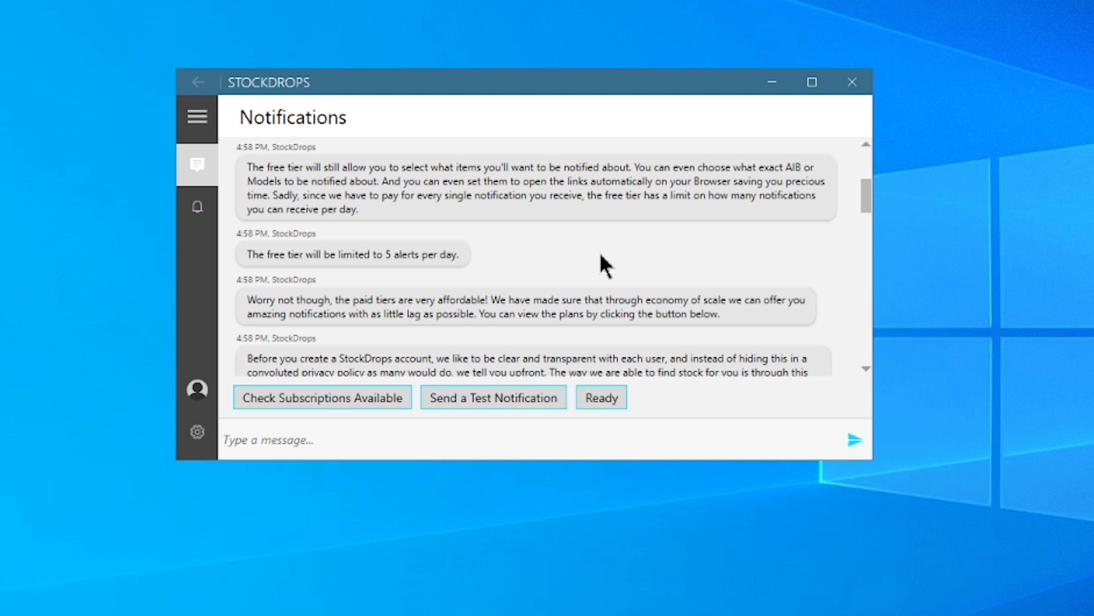
scroll(down, 3)
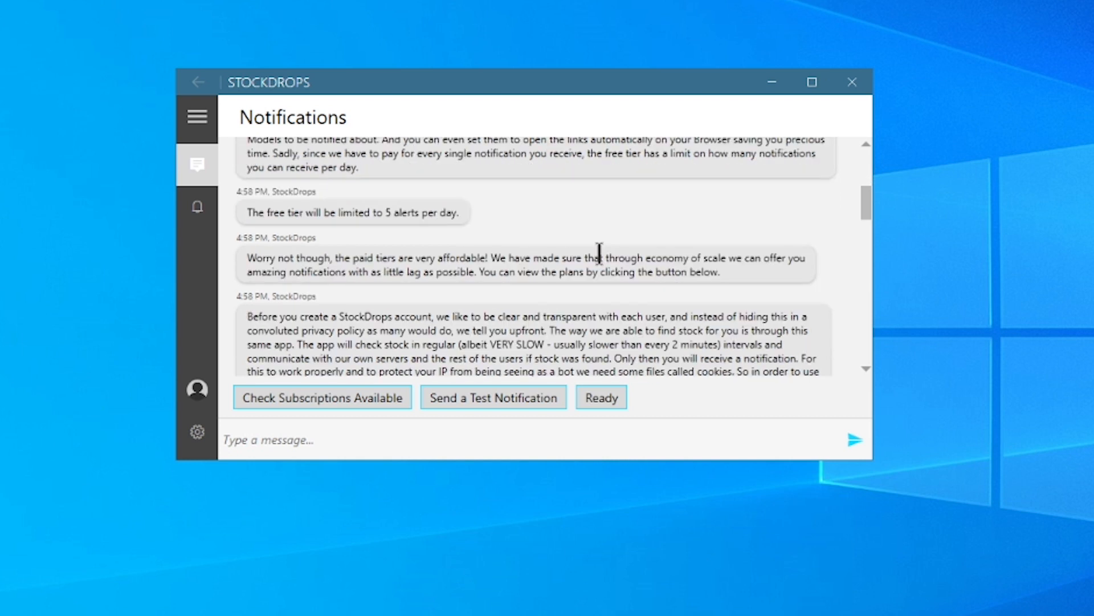
scroll(down, 3)
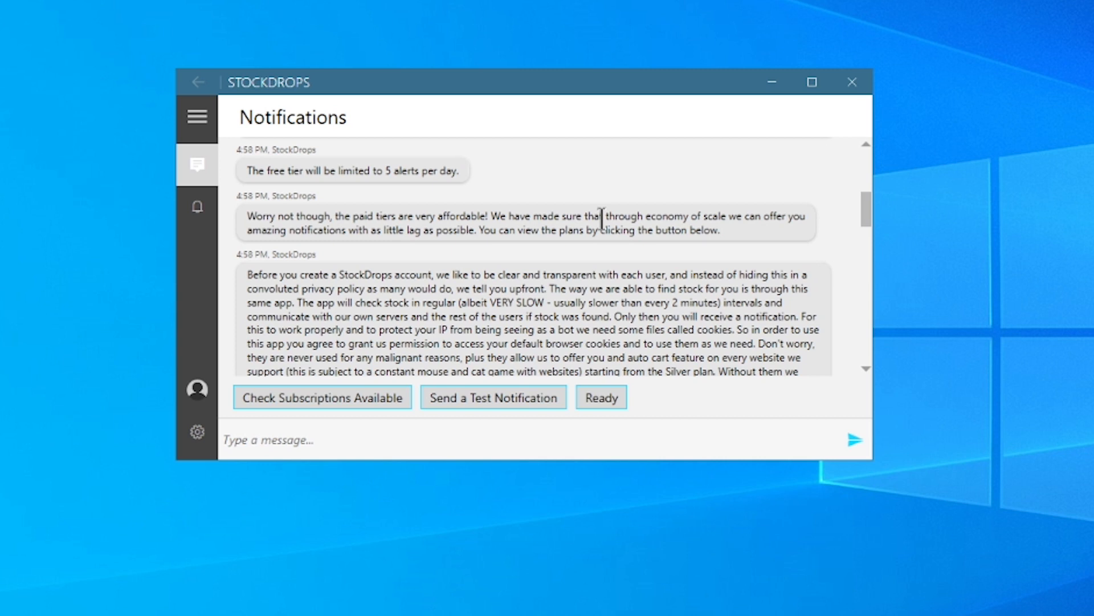
scroll(down, 3)
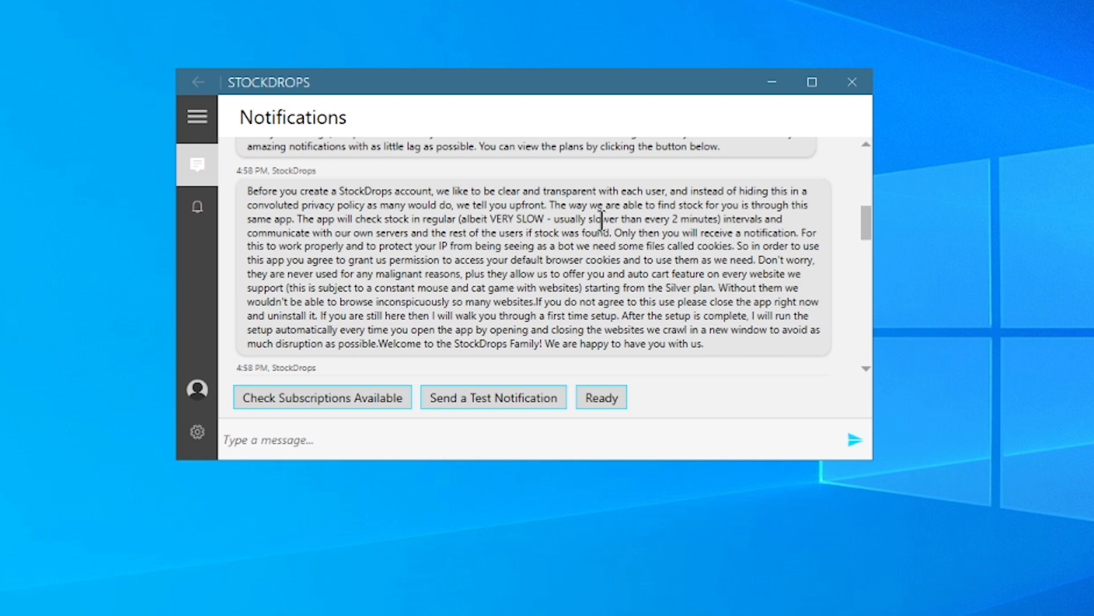
scroll(down, 3)
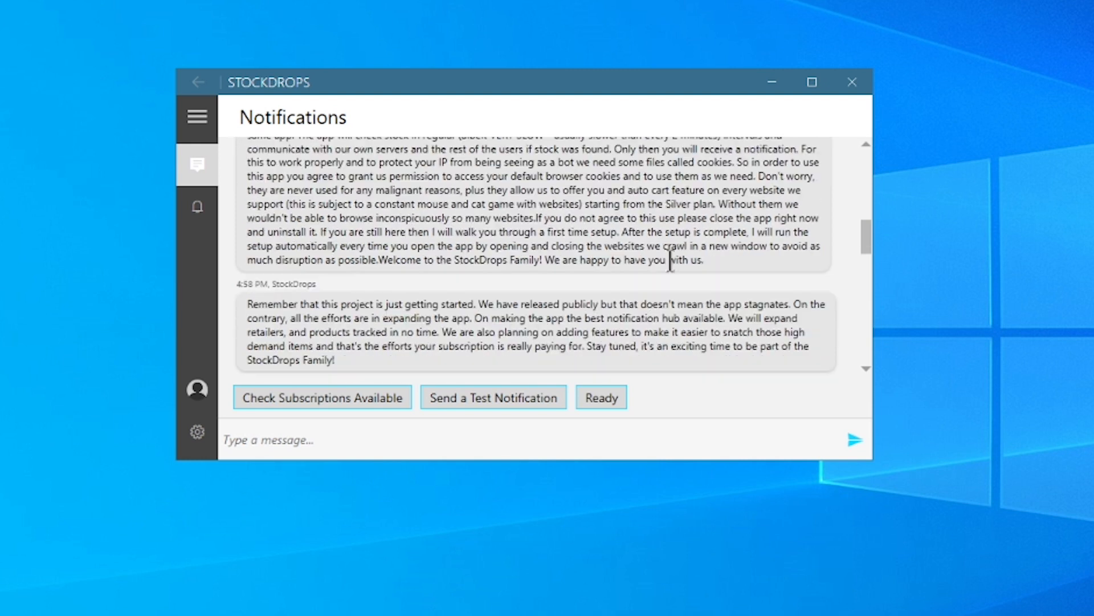
scroll(down, 3)
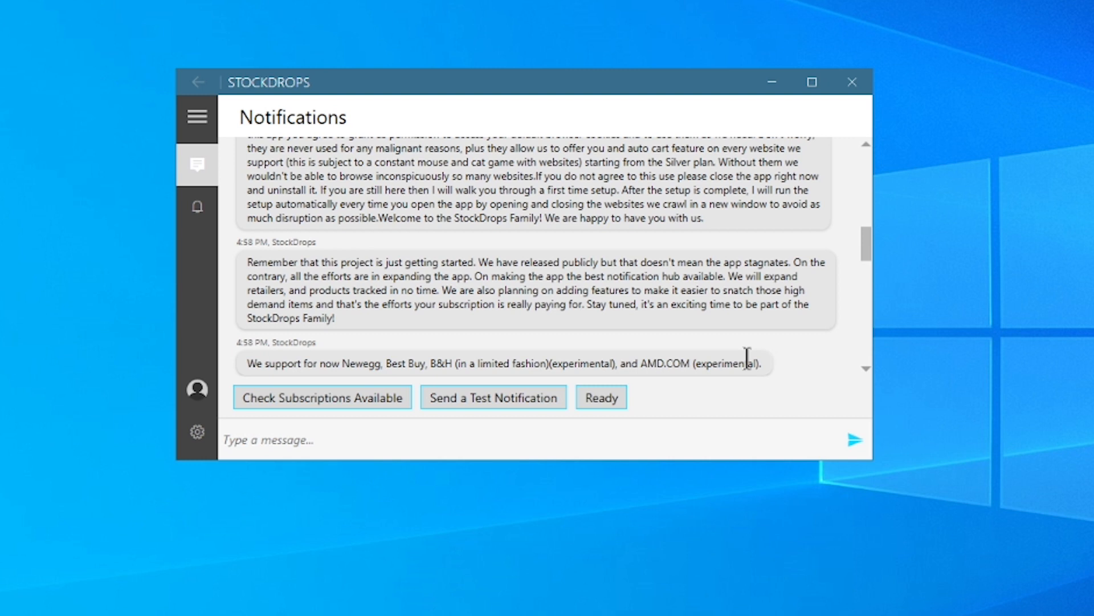
mouse_move(783, 358)
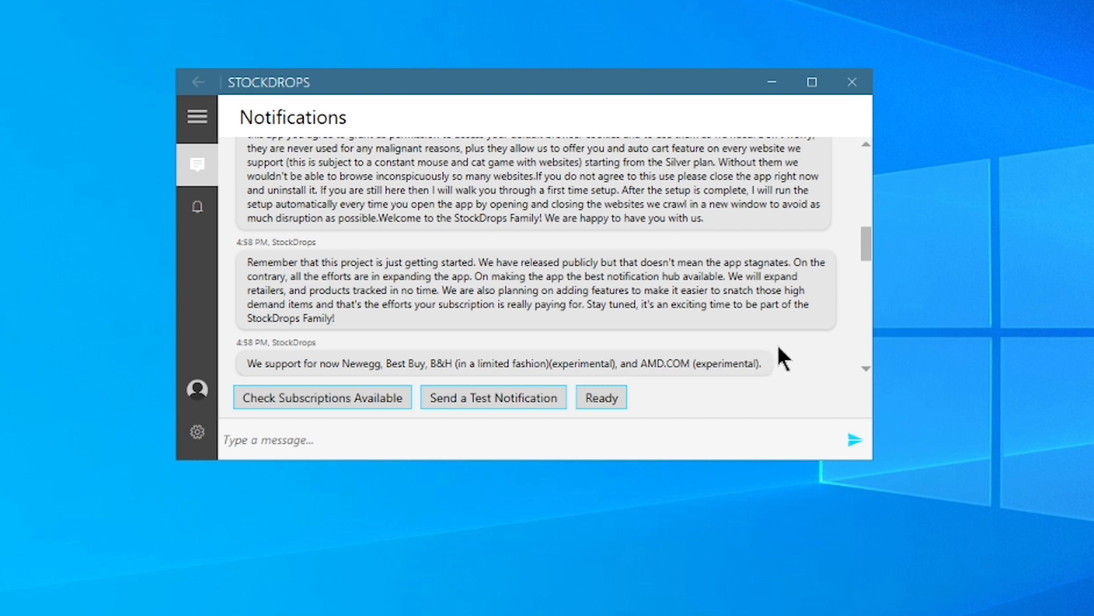
mouse_move(787, 355)
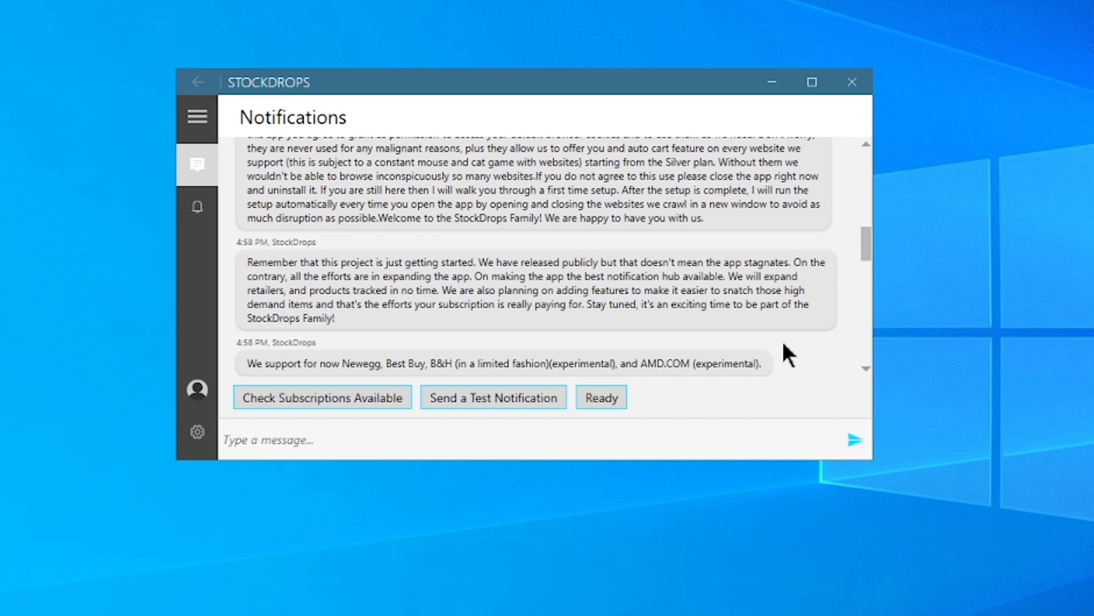
scroll(down, 3)
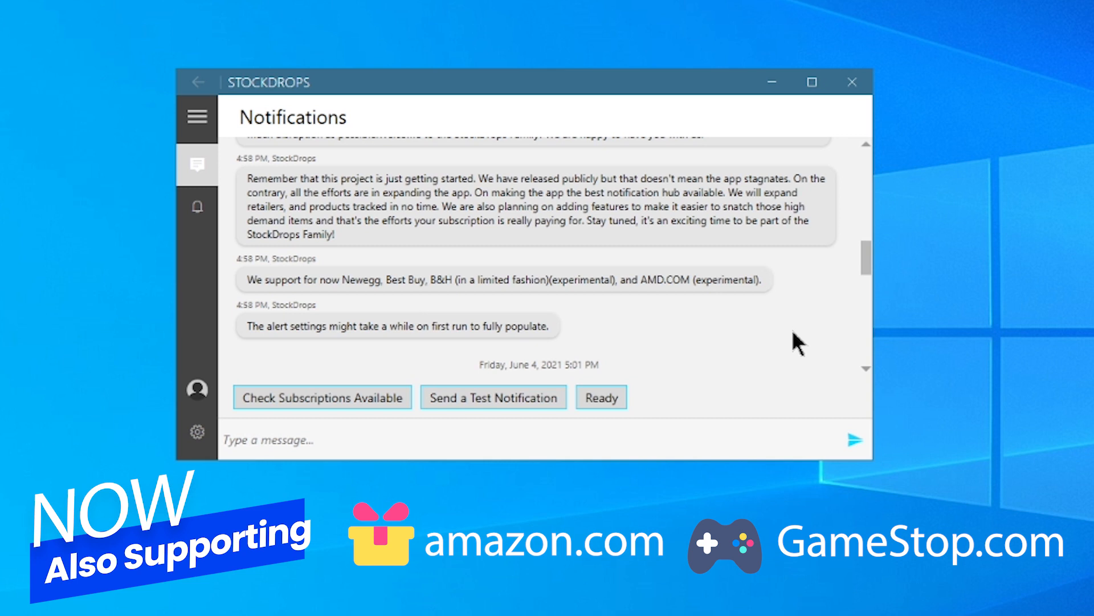
Send a test notification producing an in-stock ASUS ROG White Strix RTX 3080 alert with links
click(493, 397)
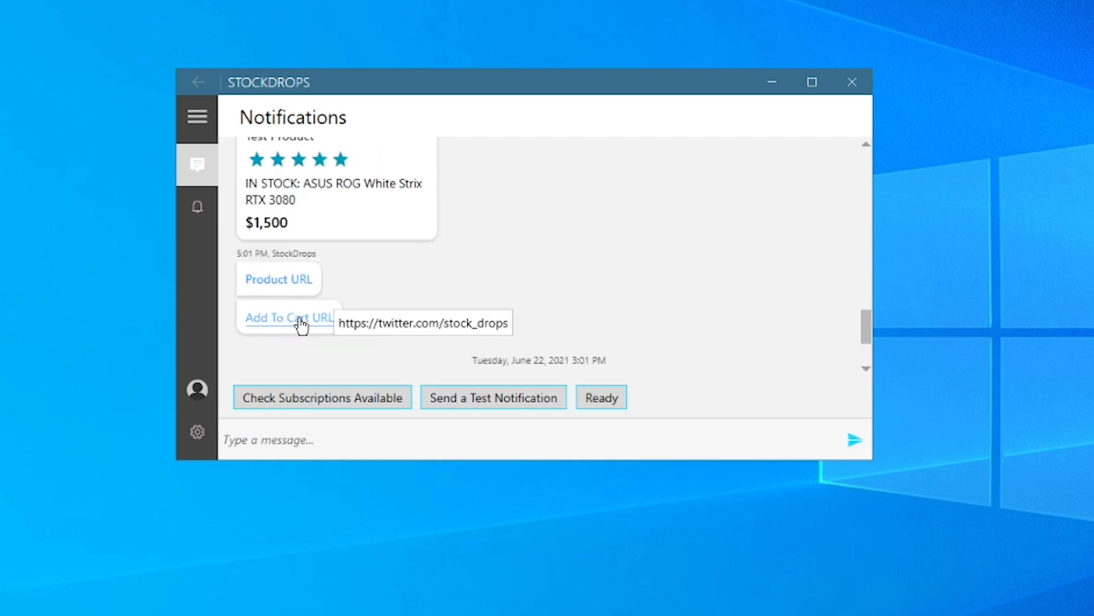
mouse_move(278, 279)
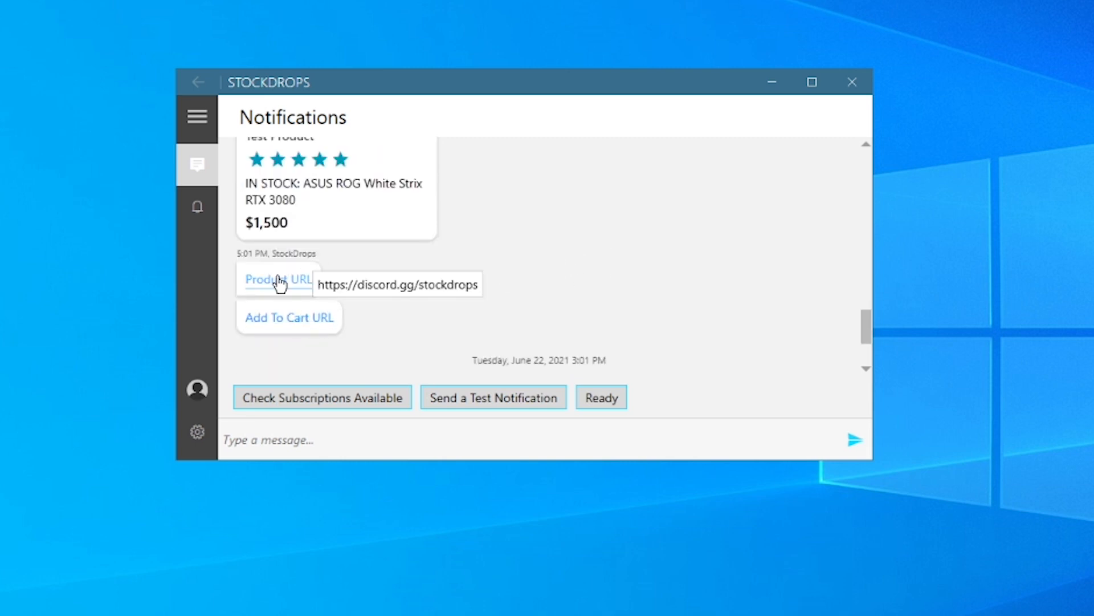
mouse_move(289, 317)
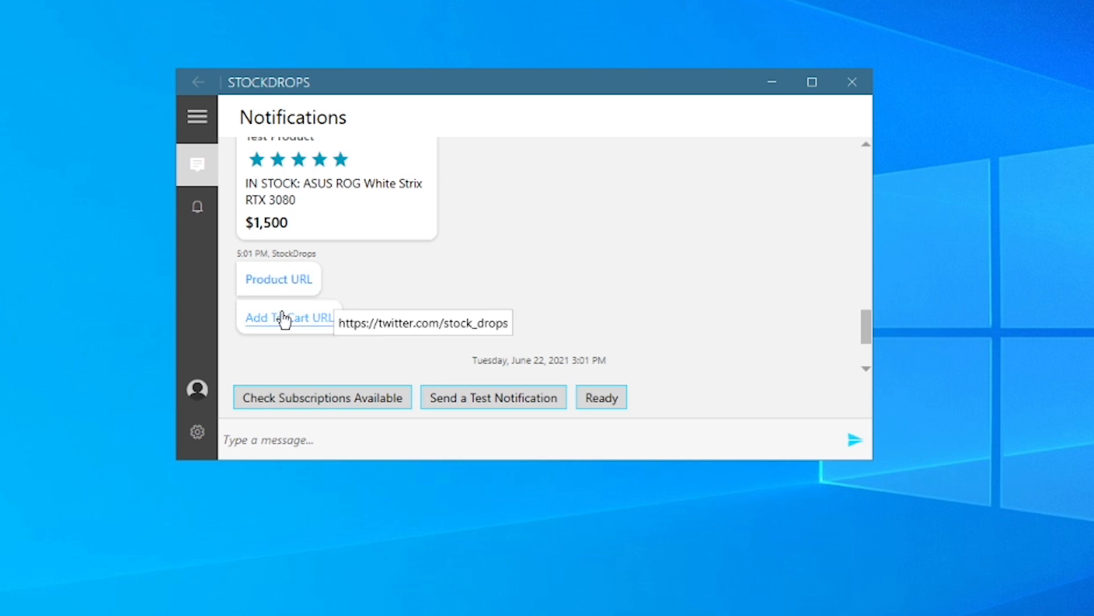
scroll(down, 3)
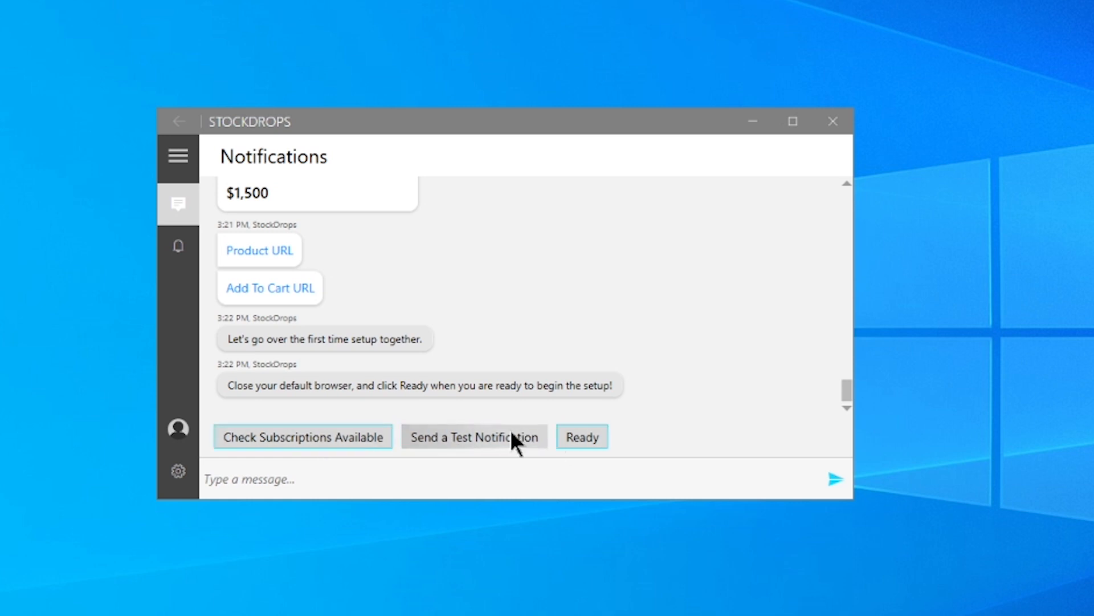
Send a second test alert (AMD Radeon RX 6800 XT), then open the subscription plans in the browser
click(474, 437)
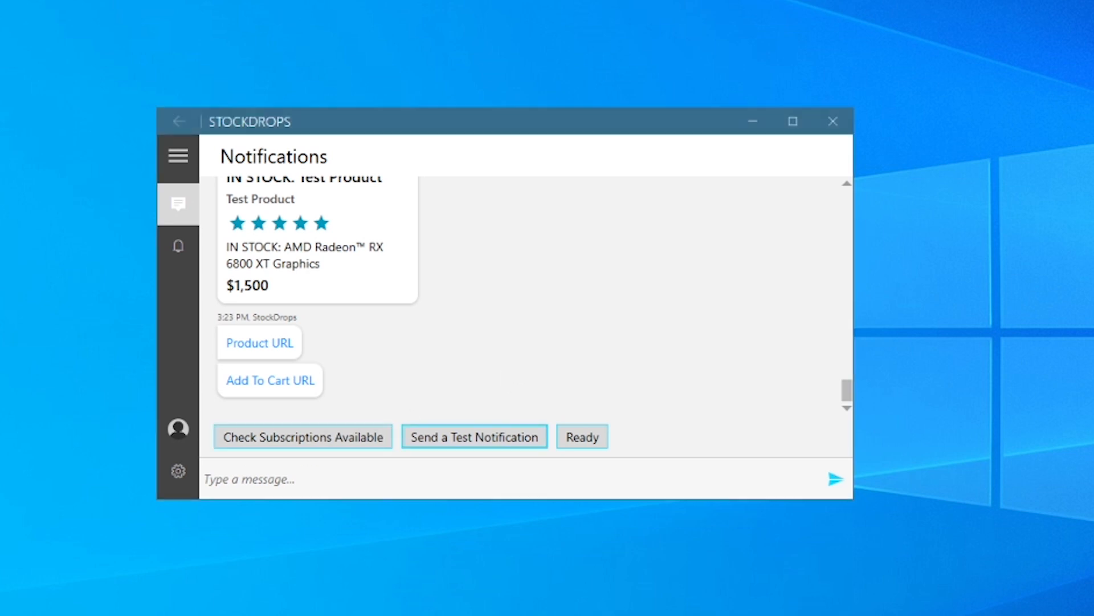
mouse_move(313, 353)
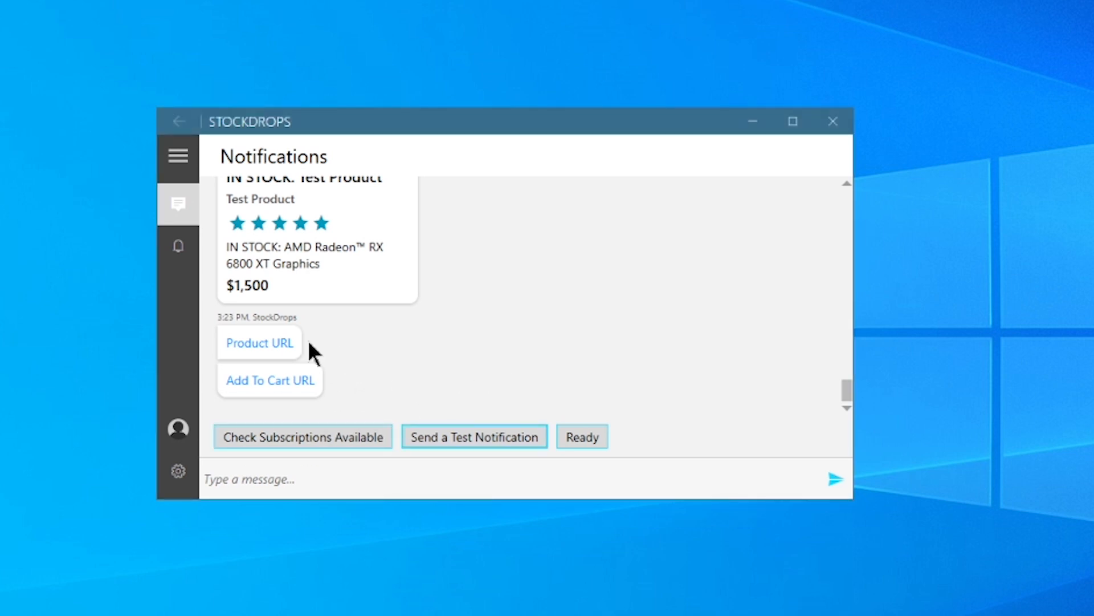
mouse_move(270, 381)
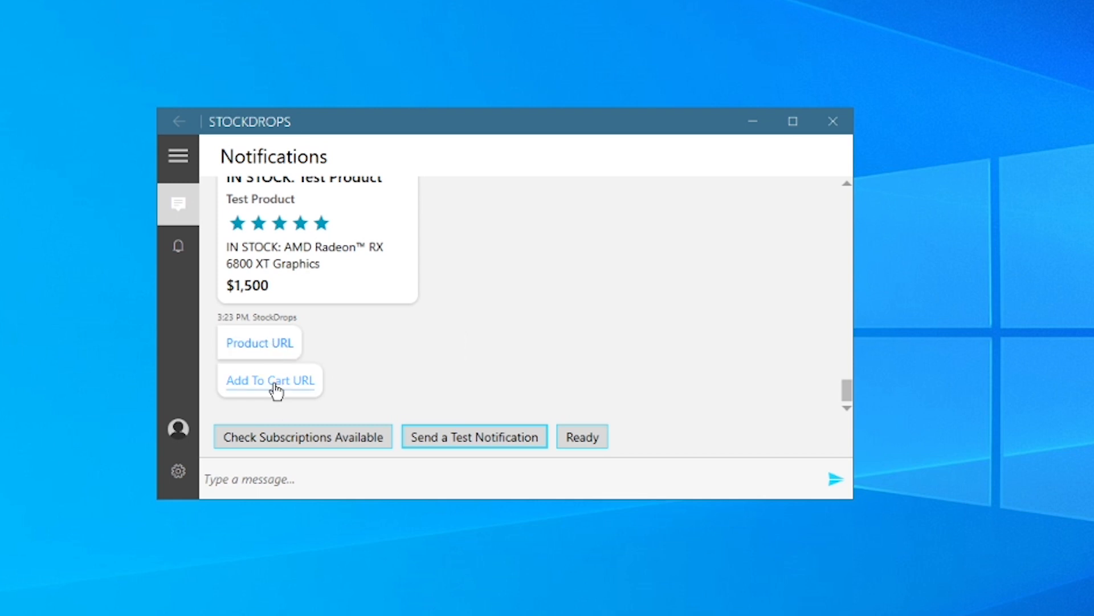
mouse_move(272, 379)
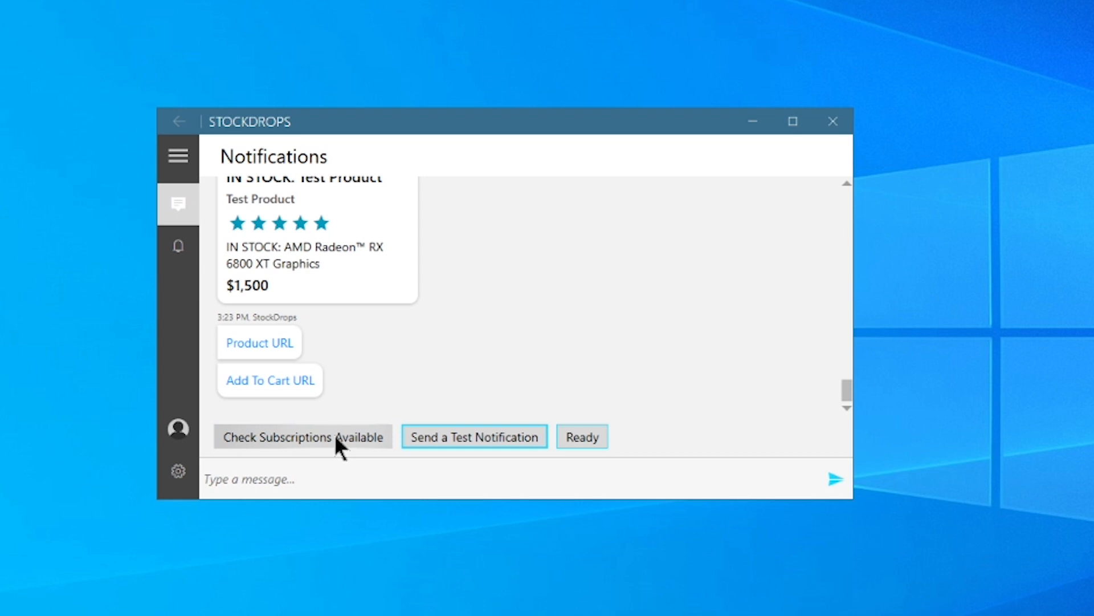
click(302, 436)
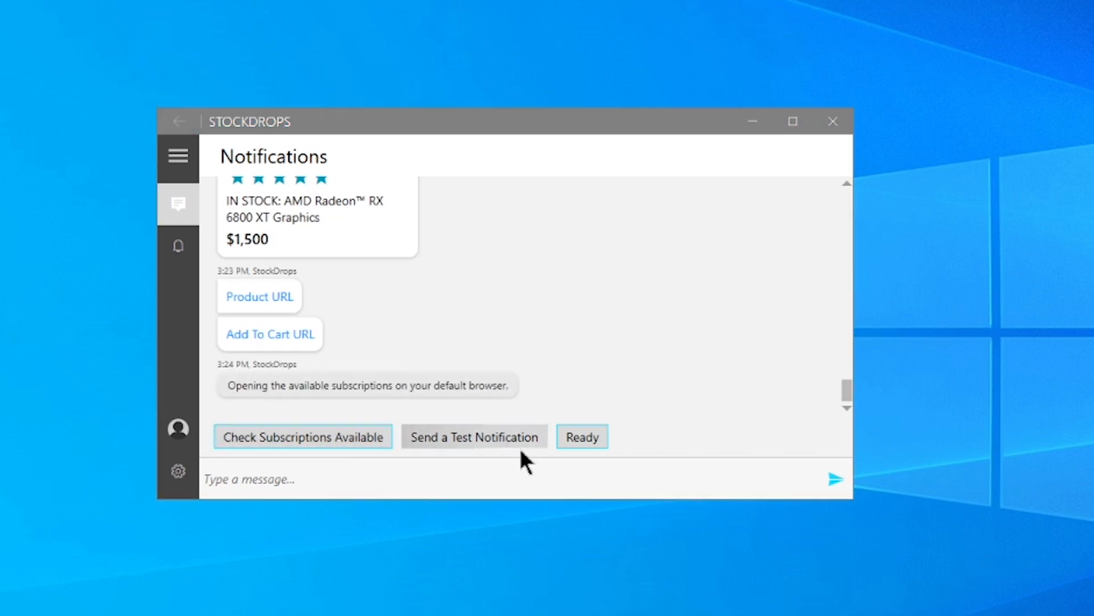
click(302, 436)
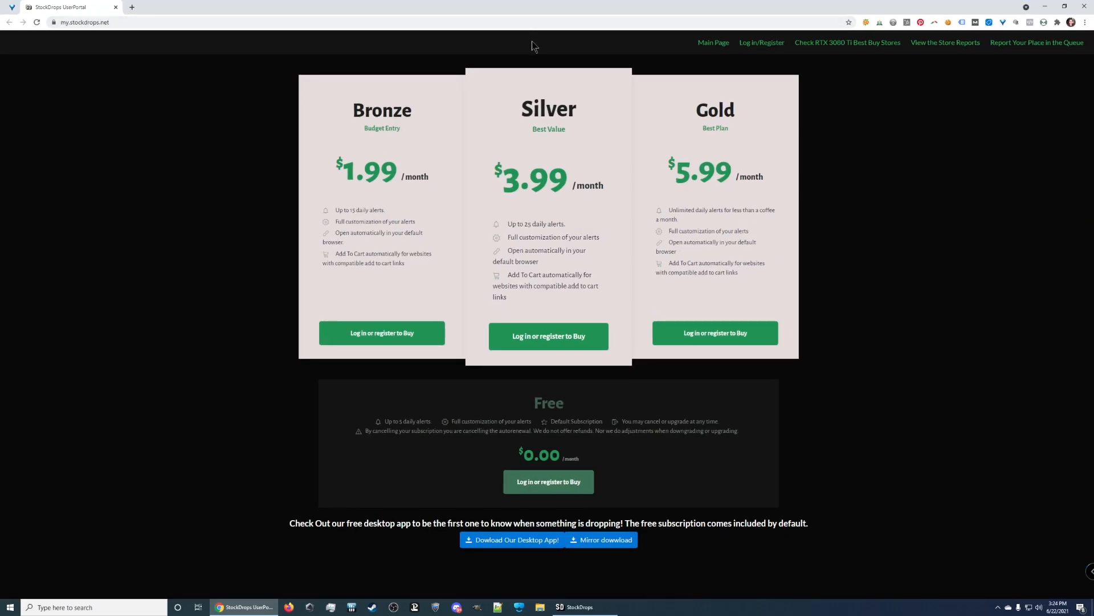
mouse_move(411, 132)
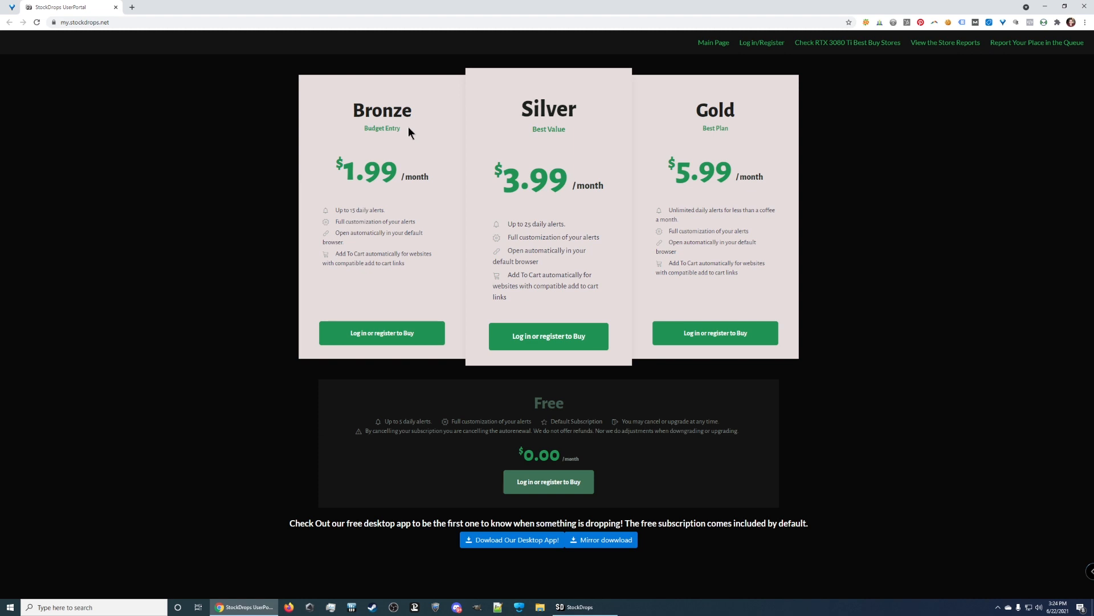
Highlight the Silver plan's 25 daily alerts, then choose 'Log in or register to Buy' under Gold
double_click(359, 210)
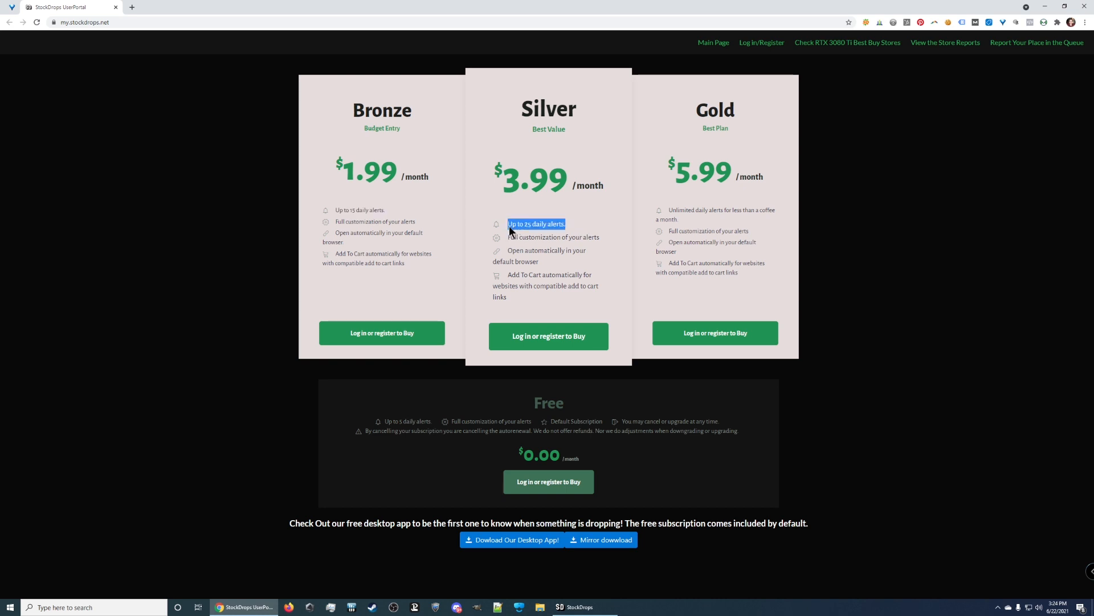
mouse_move(742, 181)
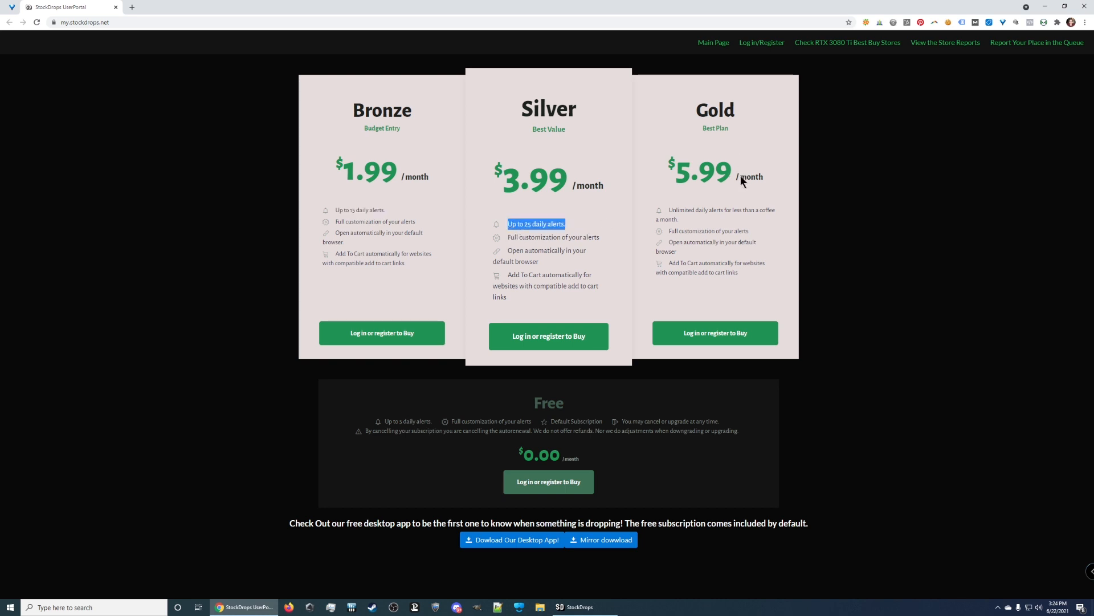
mouse_move(711, 204)
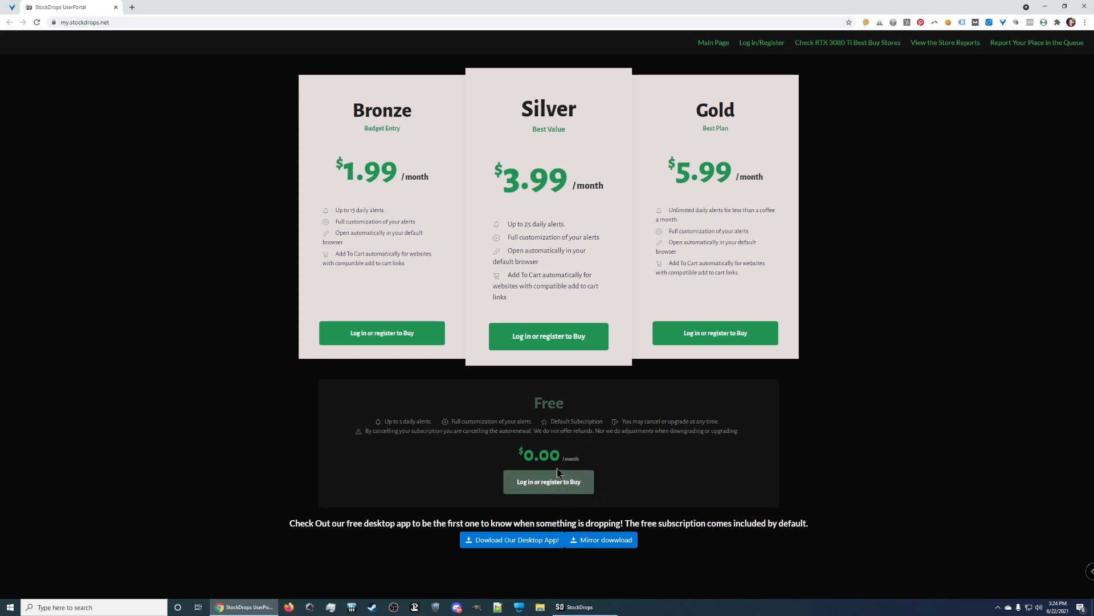
double_click(415, 421)
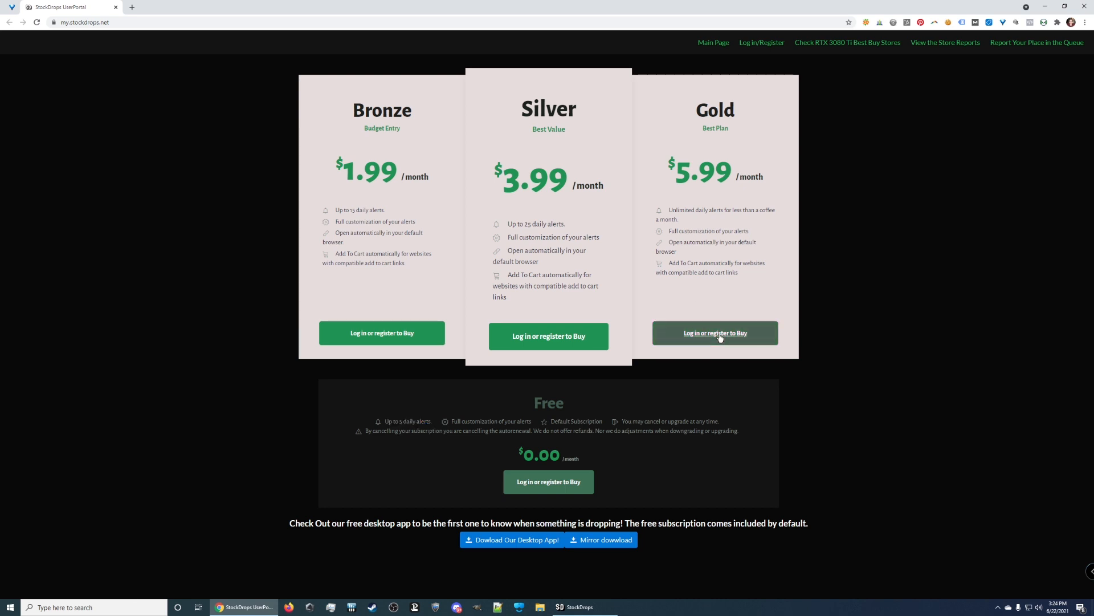
click(714, 332)
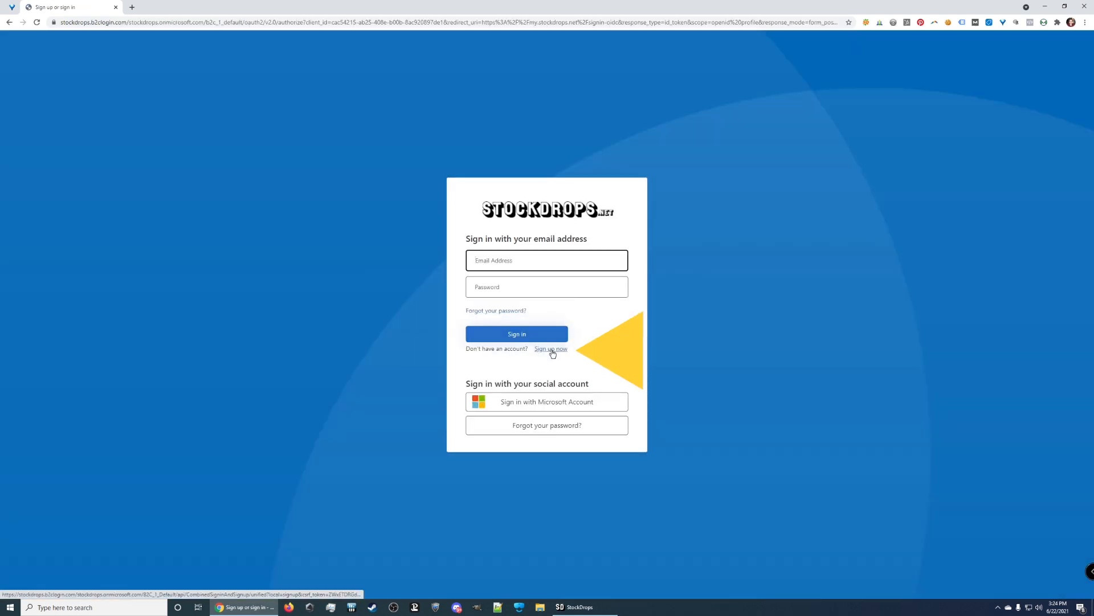
Sign up for a new StockDrops account via the registration form and create it
click(550, 349)
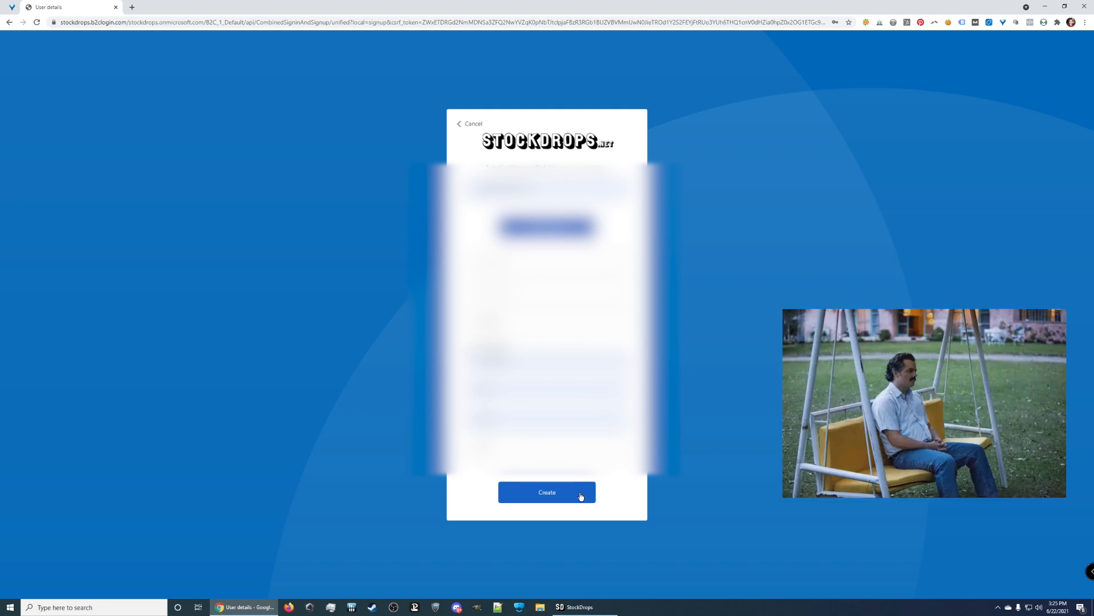
click(546, 492)
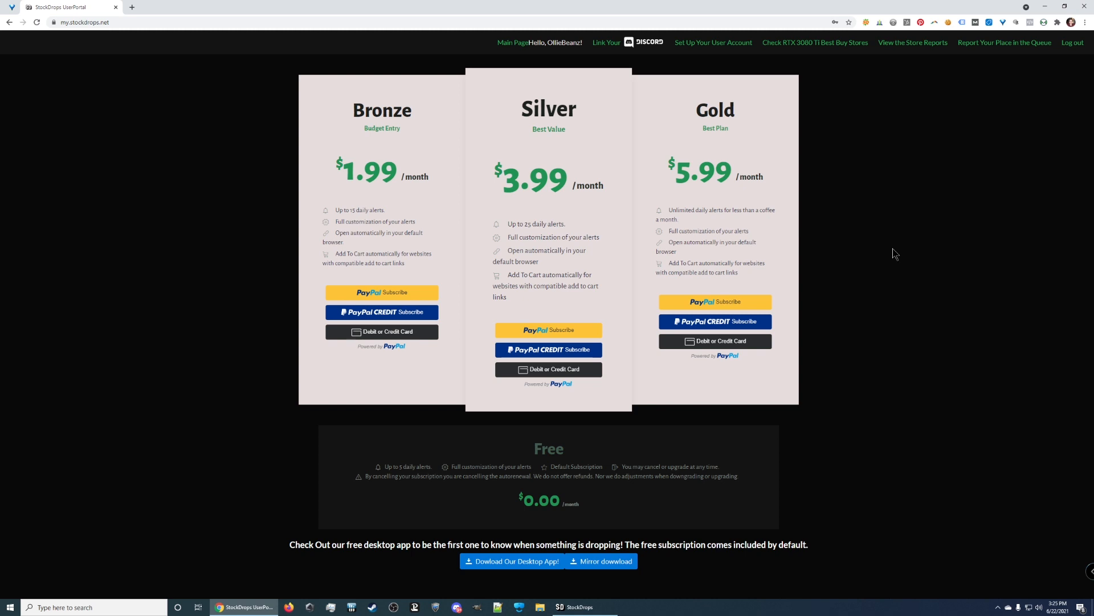
mouse_move(767, 297)
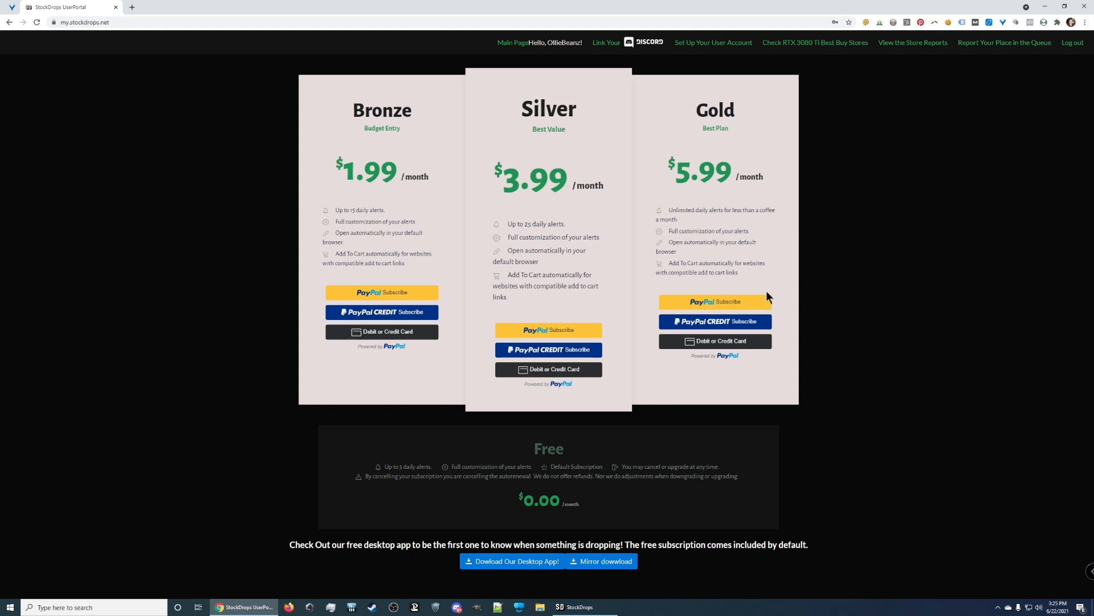
click(548, 329)
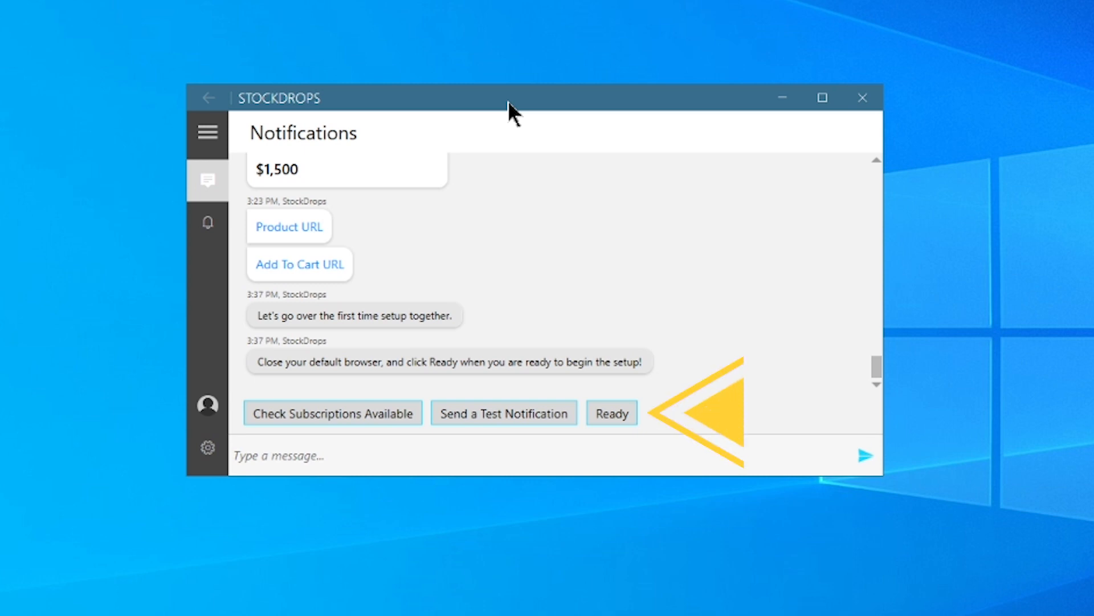
Answer 'Ready' to begin the first-time setup walkthrough and read the cookie and browser messages
click(611, 412)
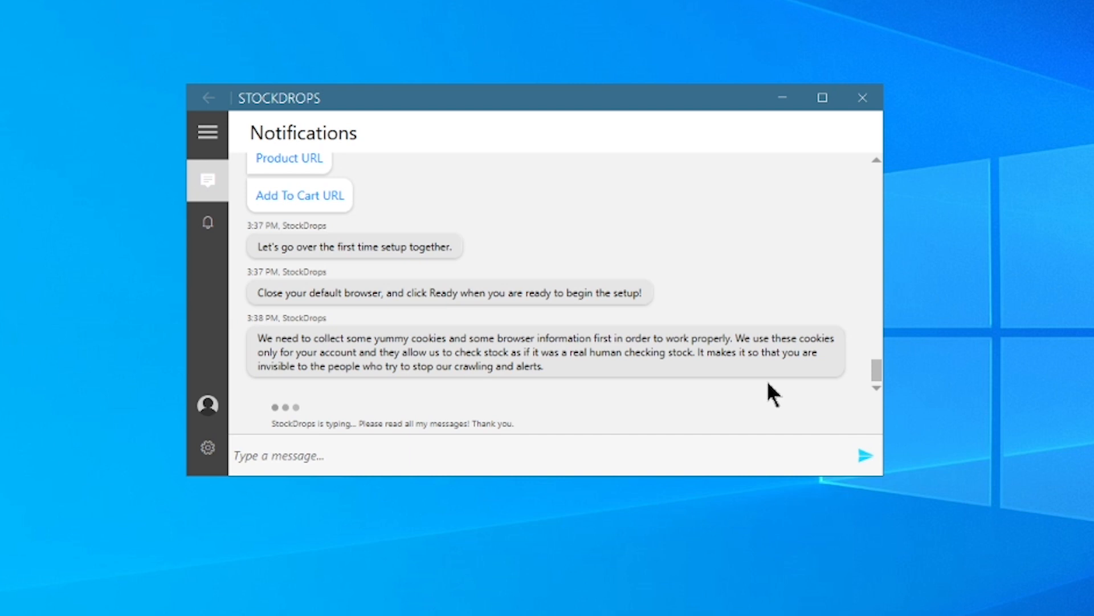
scroll(down, 3)
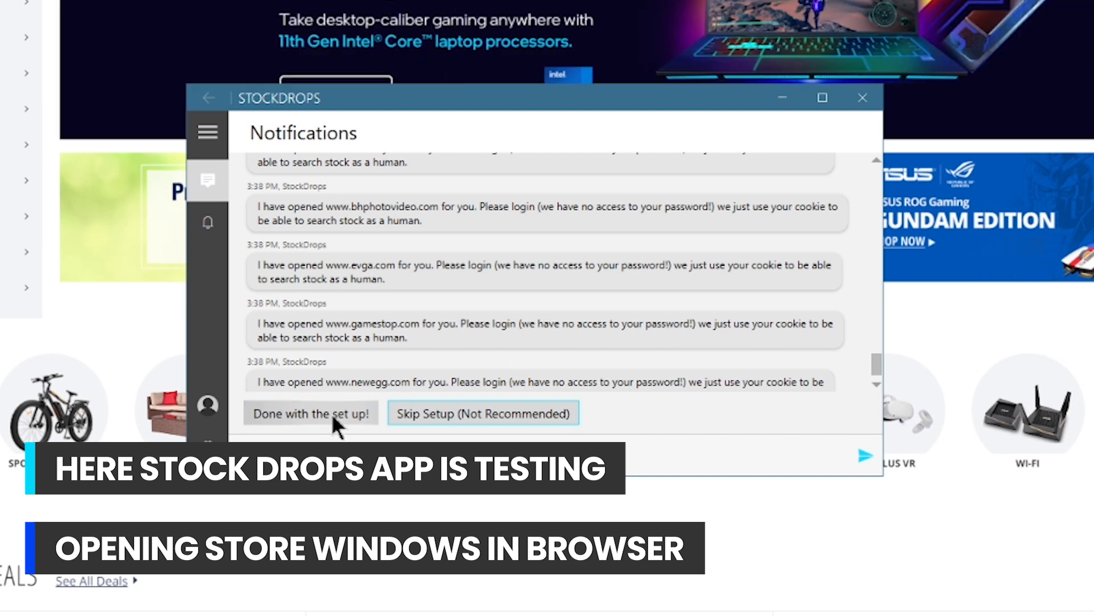
Confirm 'Done with the set up!' after the store sites open, bringing up the StockDrops sign-in window
click(310, 413)
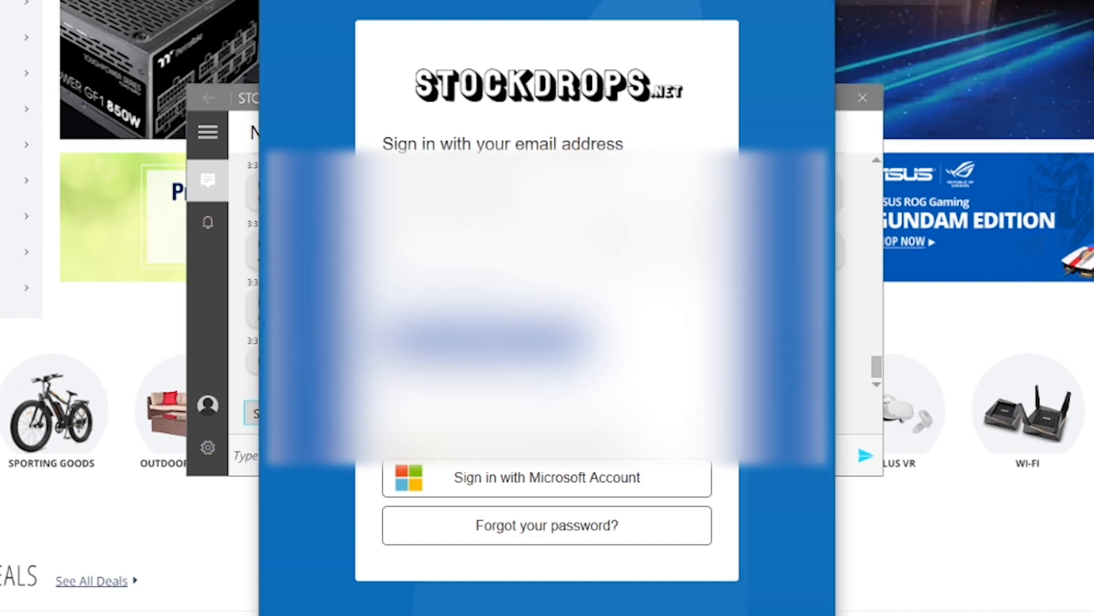
click(862, 98)
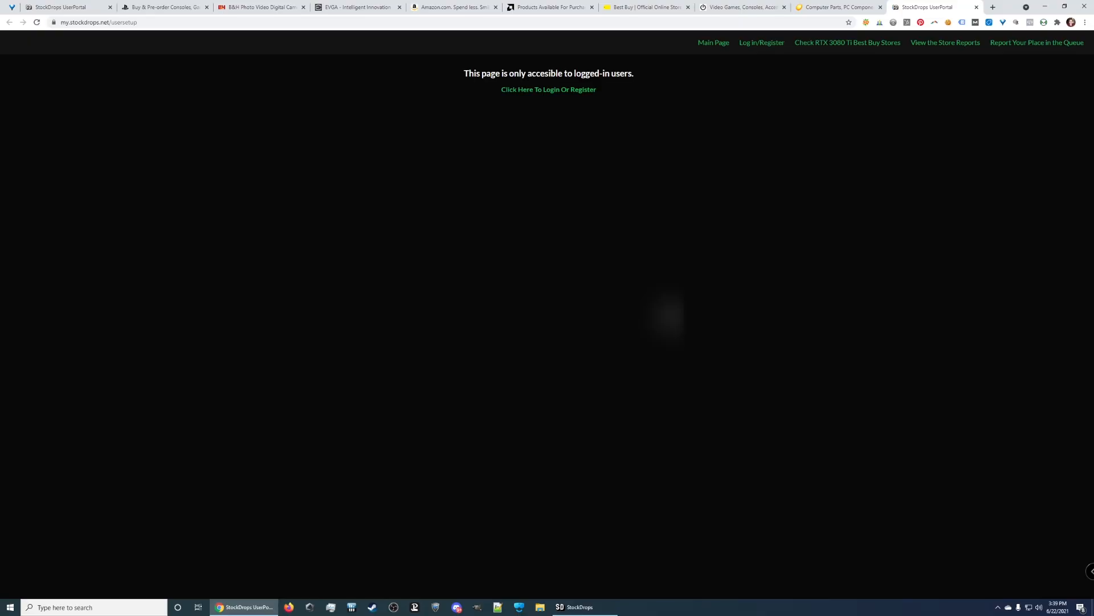
mouse_move(604, 178)
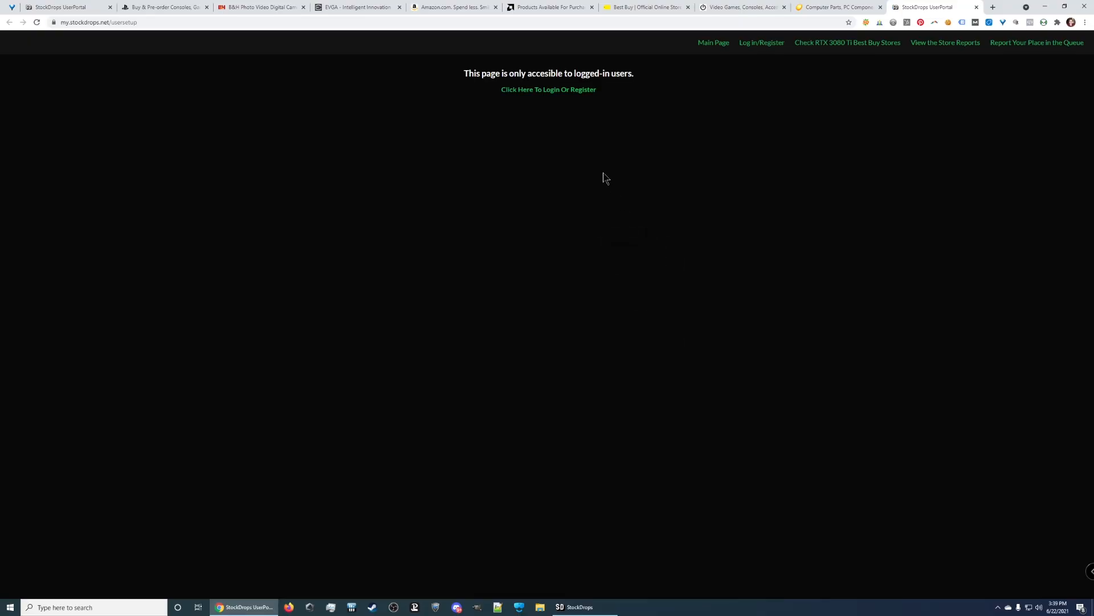
Log in to the user portal and finish setup so the browser user agent is saved, then dismiss the confirmation
click(549, 89)
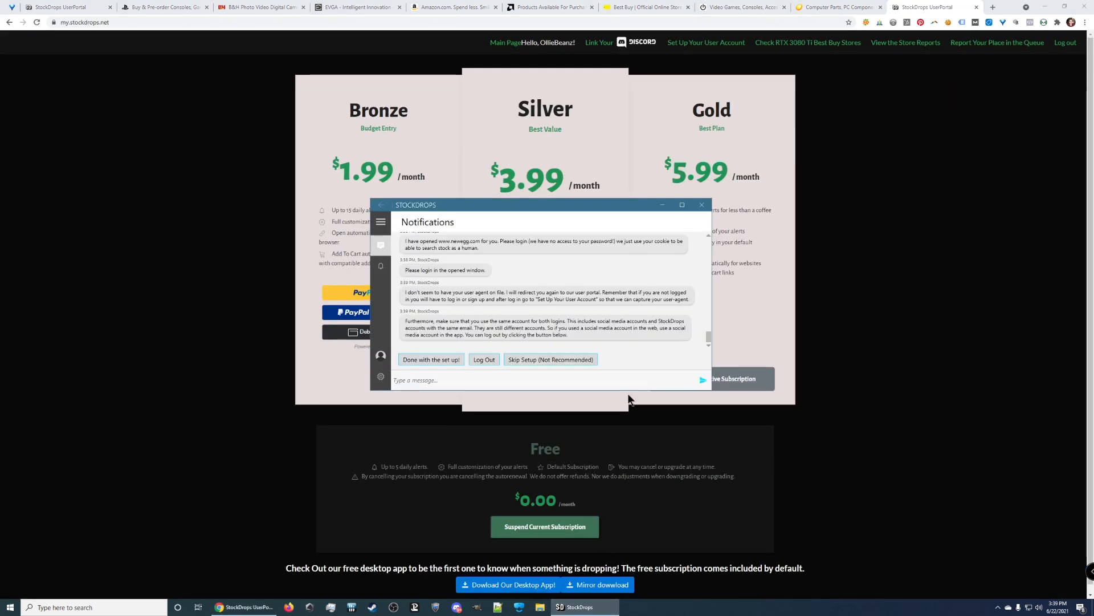
mouse_move(605, 290)
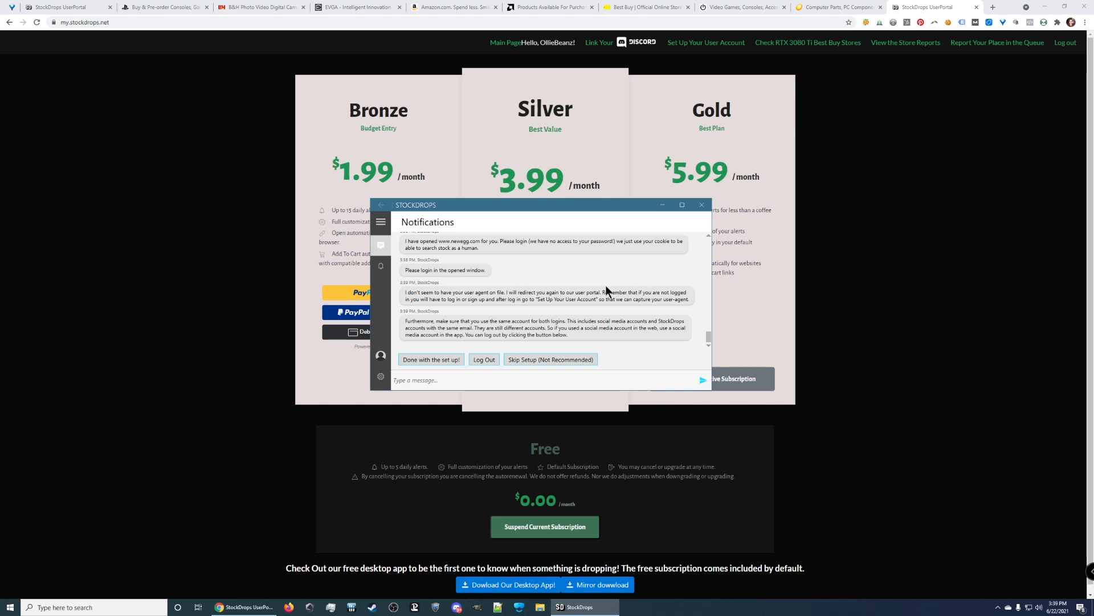
mouse_move(431, 359)
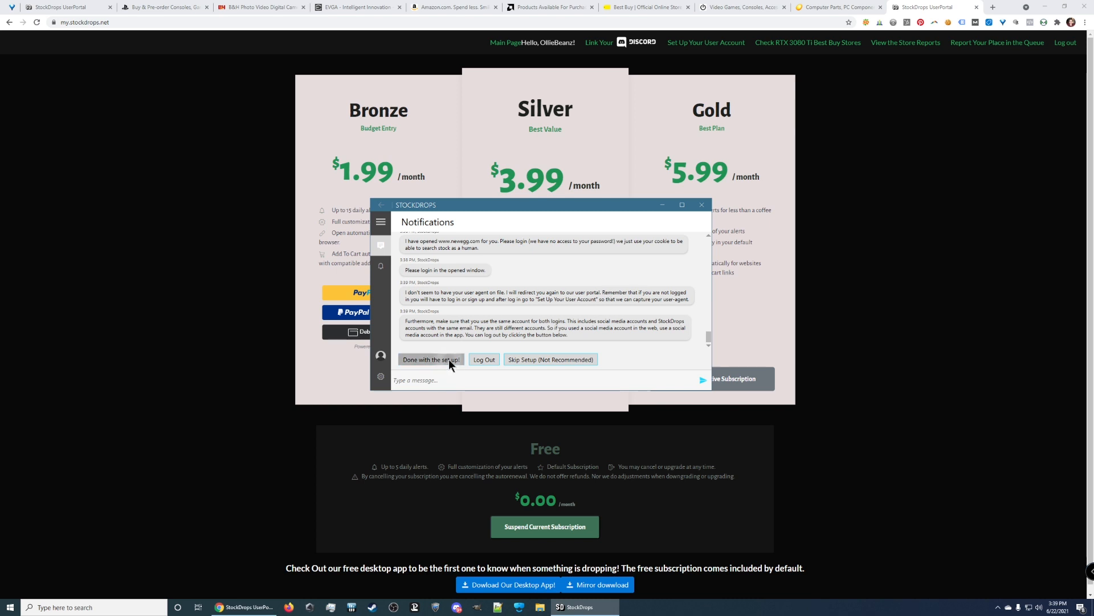
click(430, 359)
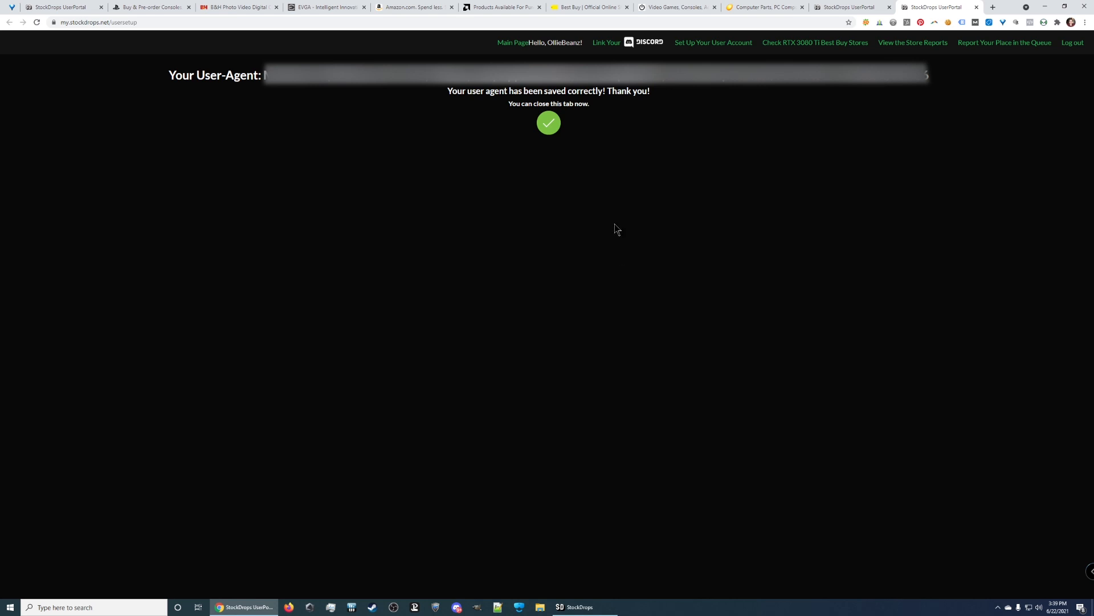
click(549, 122)
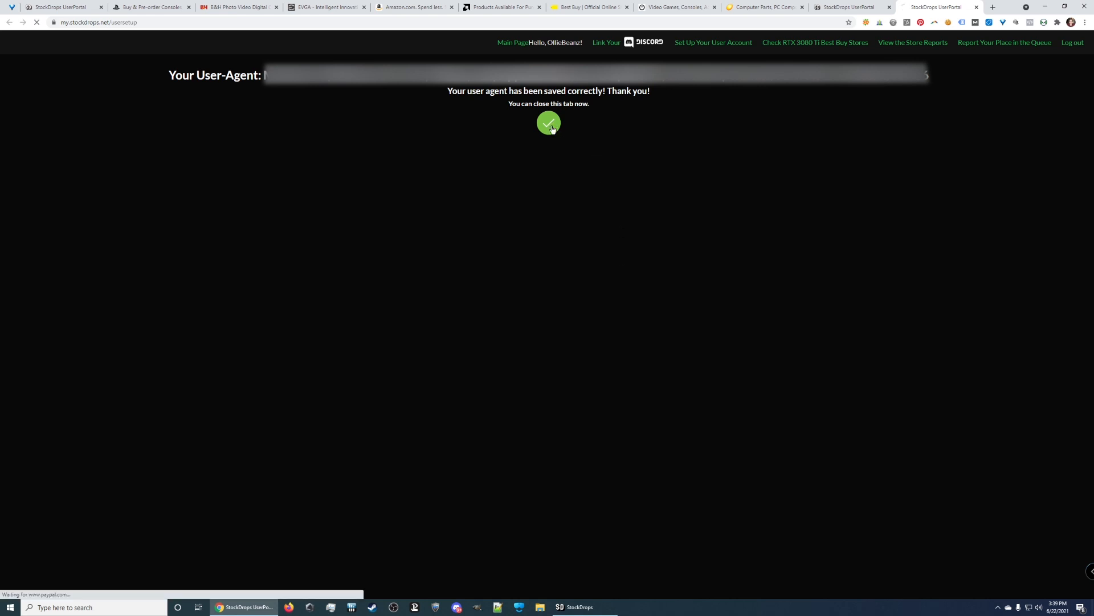
mouse_move(606, 419)
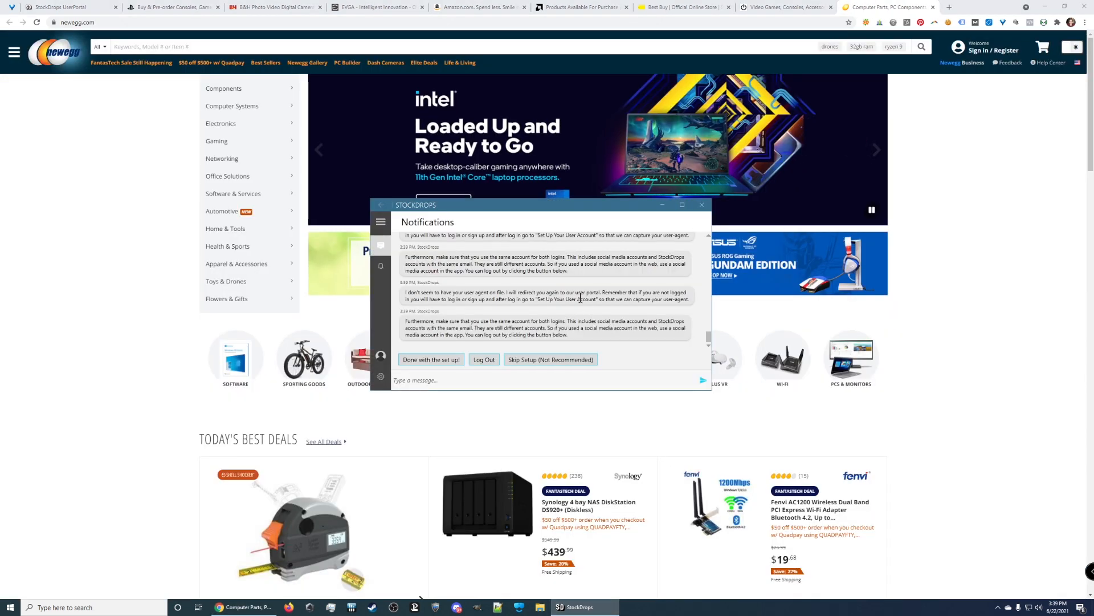
mouse_move(390, 269)
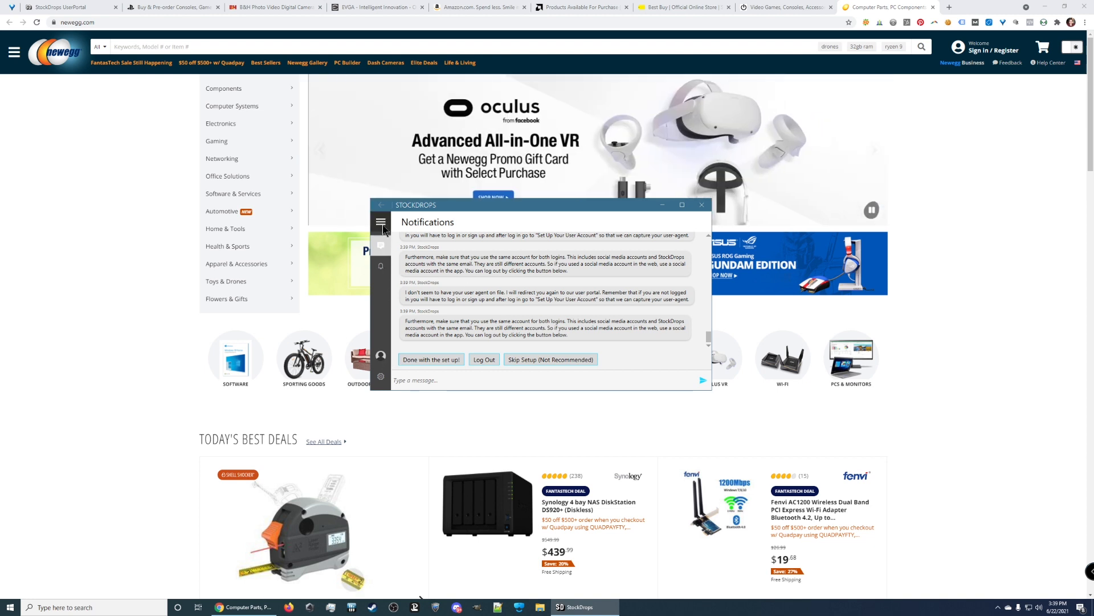
Expand the hamburger navigation to show section names and go to Settings
click(381, 222)
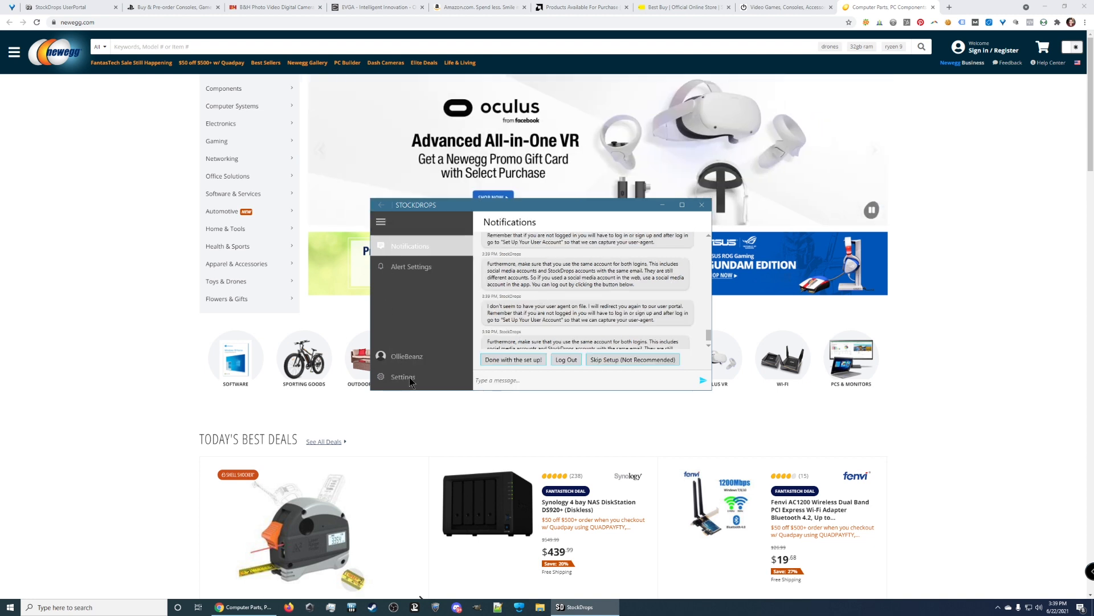
click(682, 204)
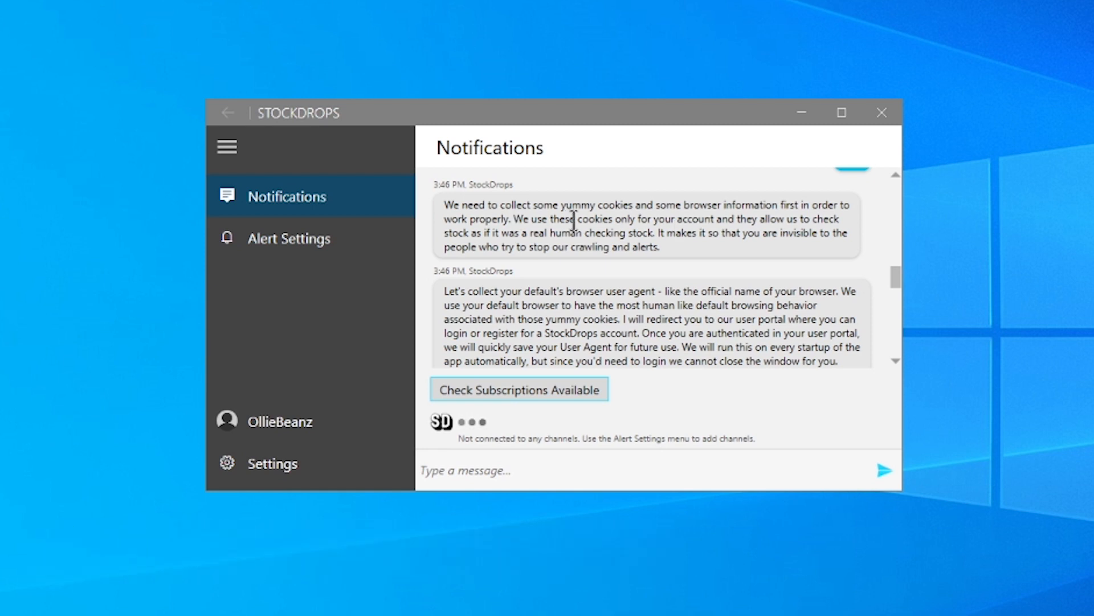
mouse_move(621, 300)
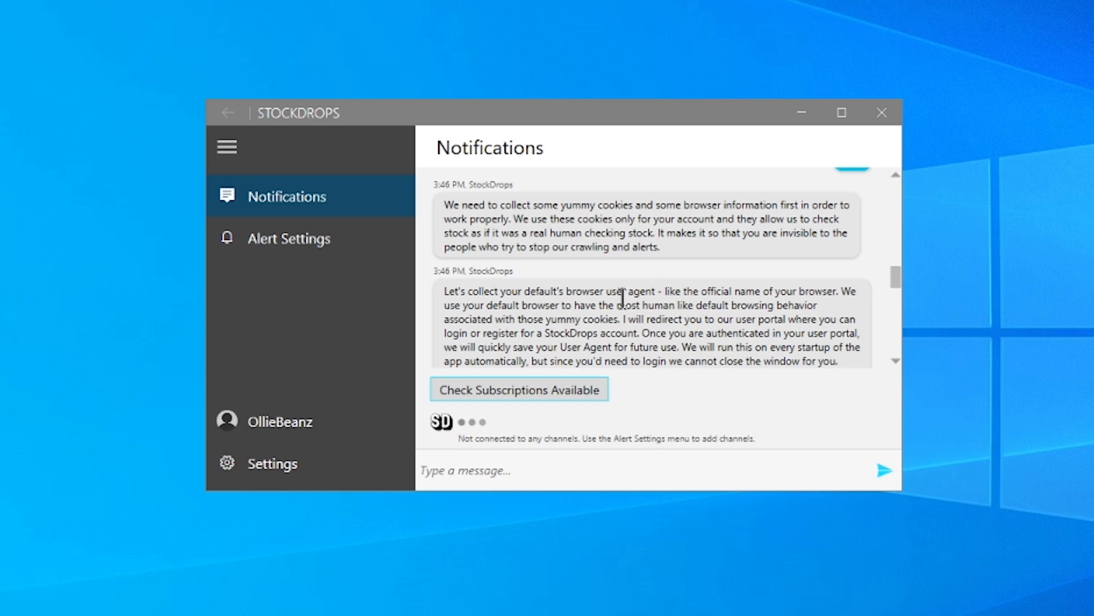
scroll(down, 3)
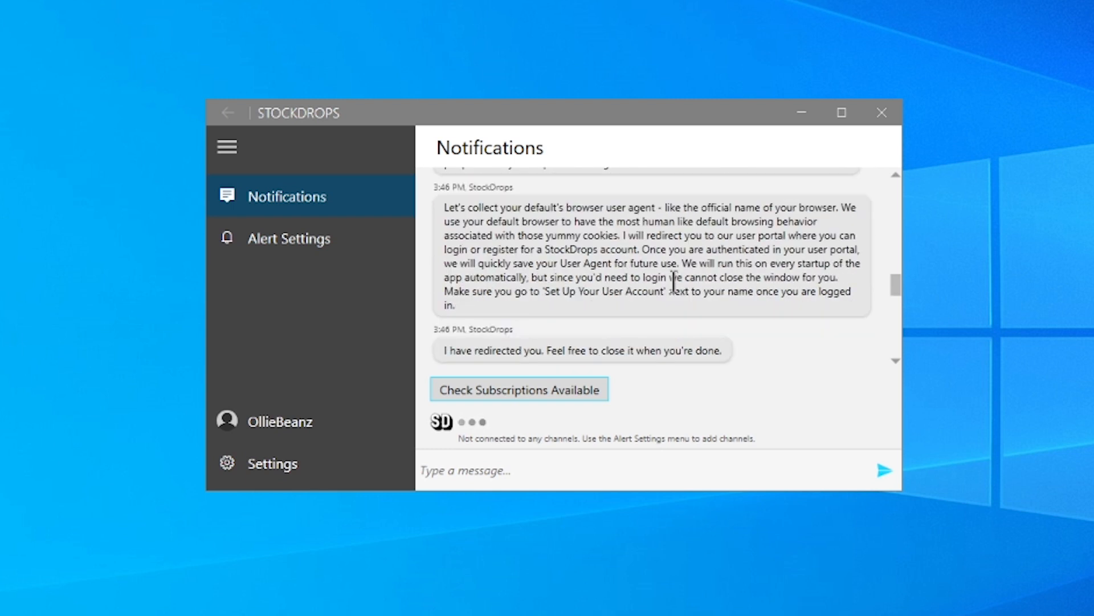
scroll(down, 3)
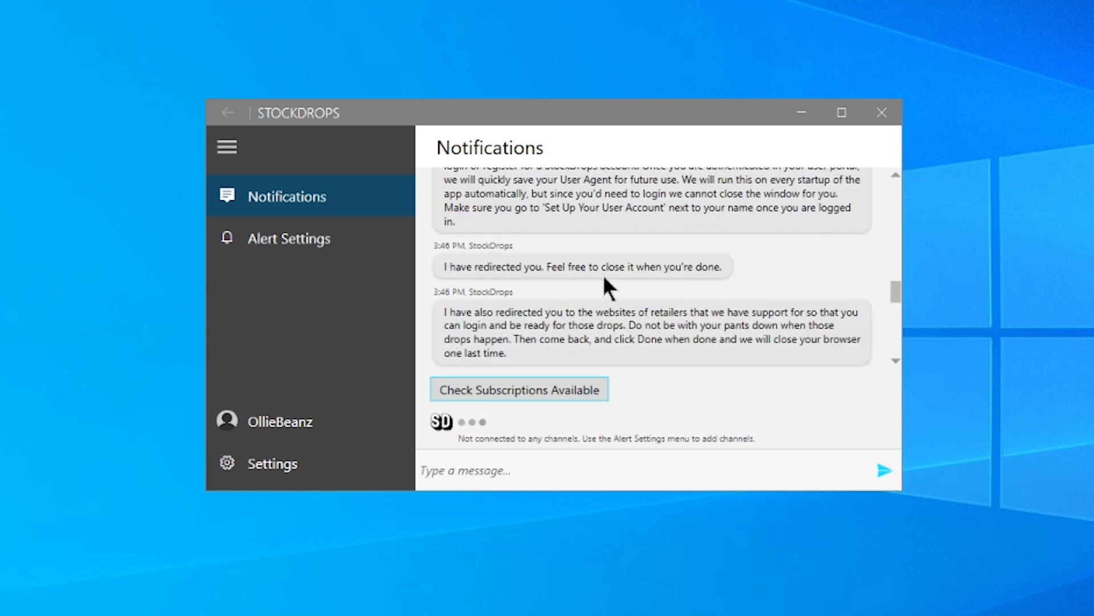
mouse_move(683, 312)
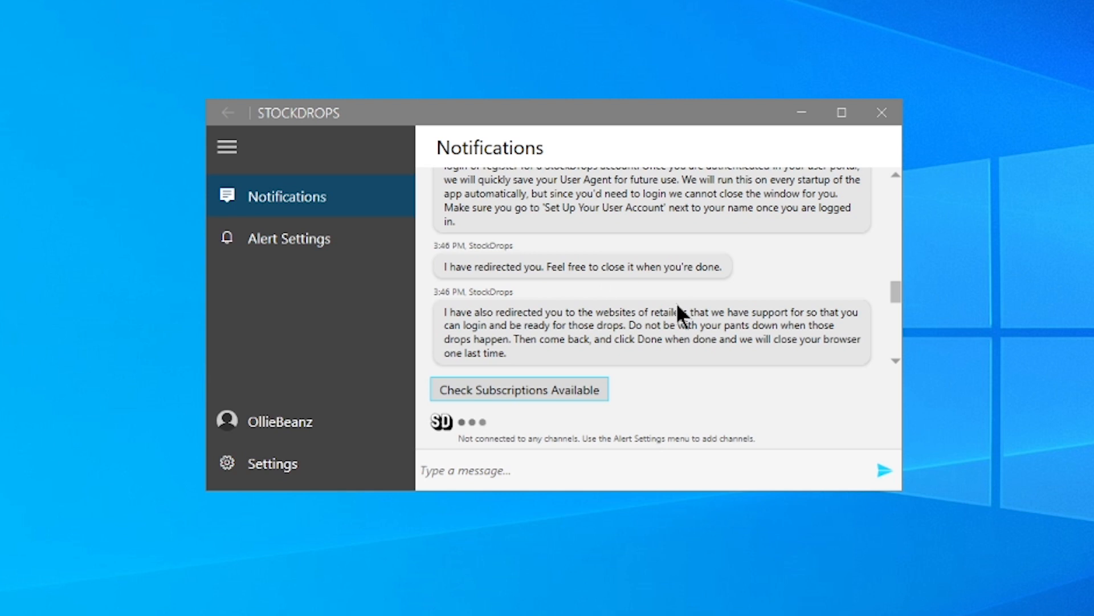
mouse_move(667, 325)
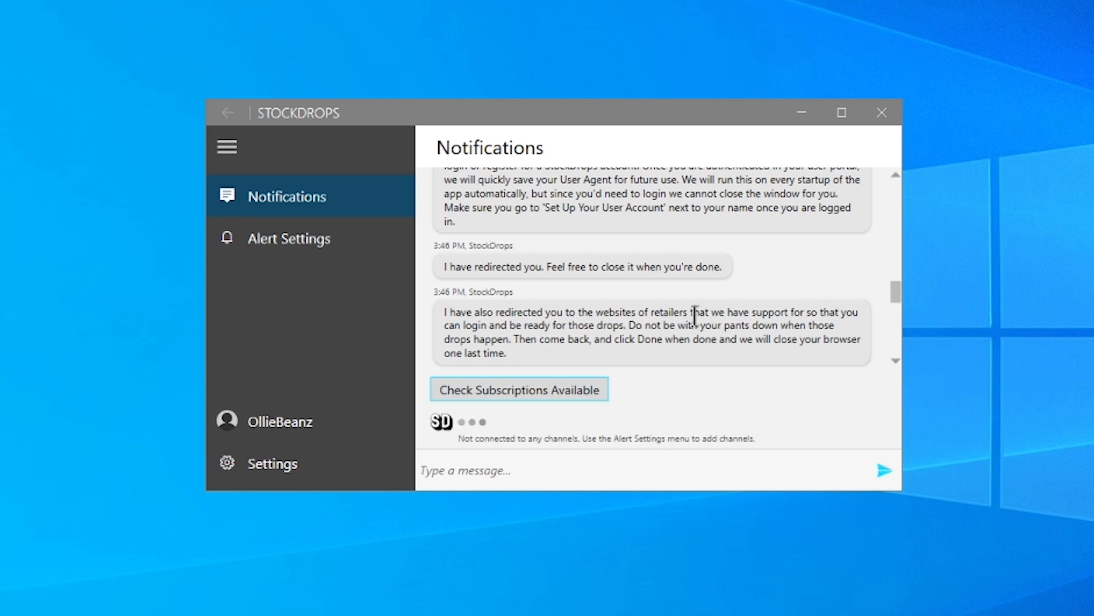
Scroll the Notifications feed down to the setup-completed-successfully message
scroll(down, 3)
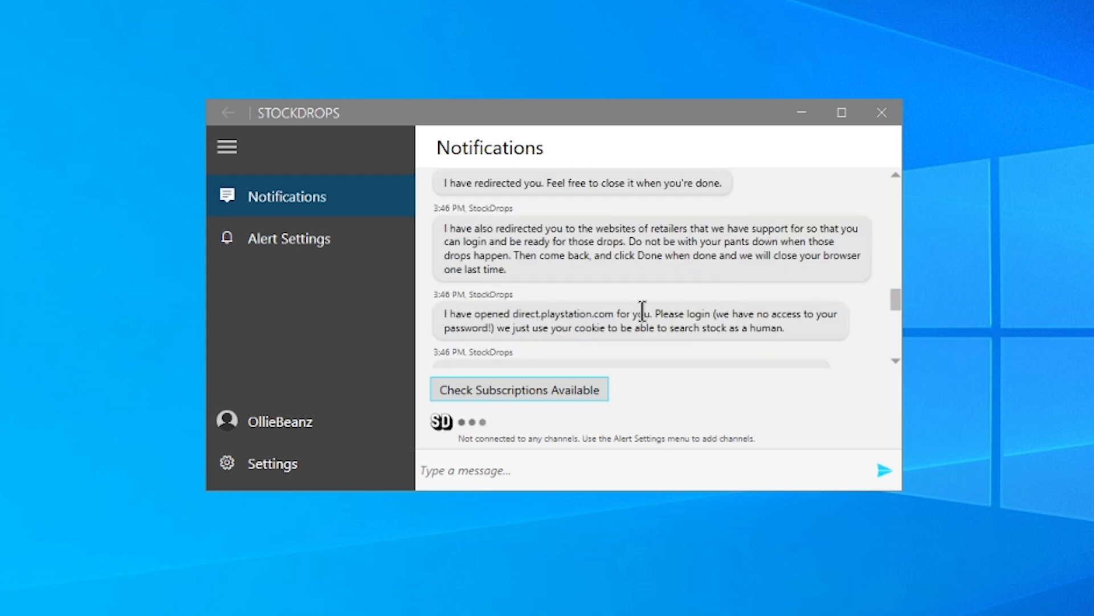
scroll(down, 3)
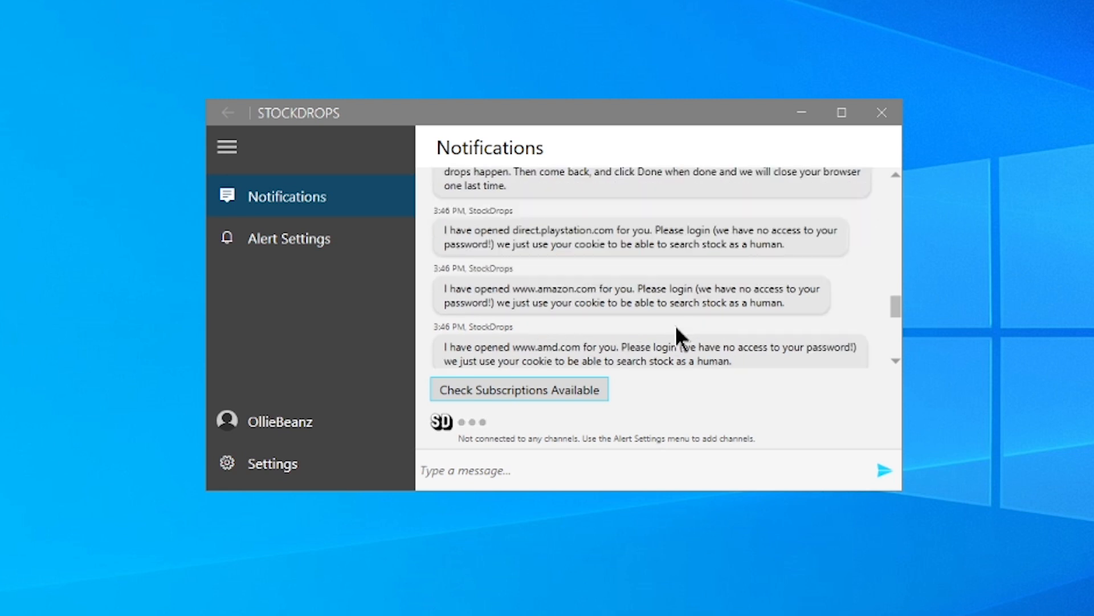
scroll(down, 3)
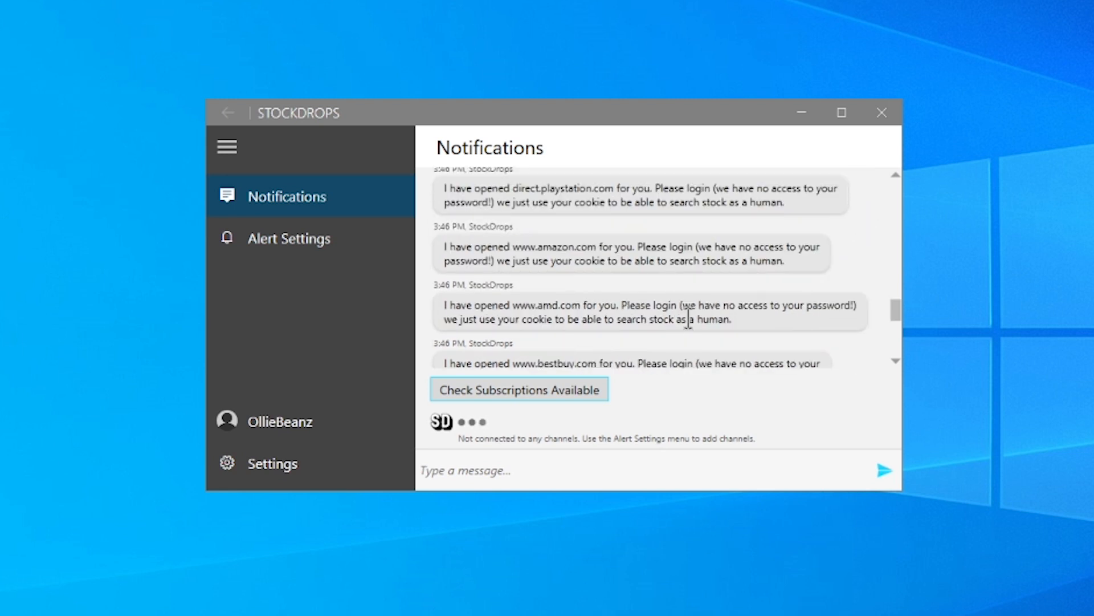
scroll(down, 3)
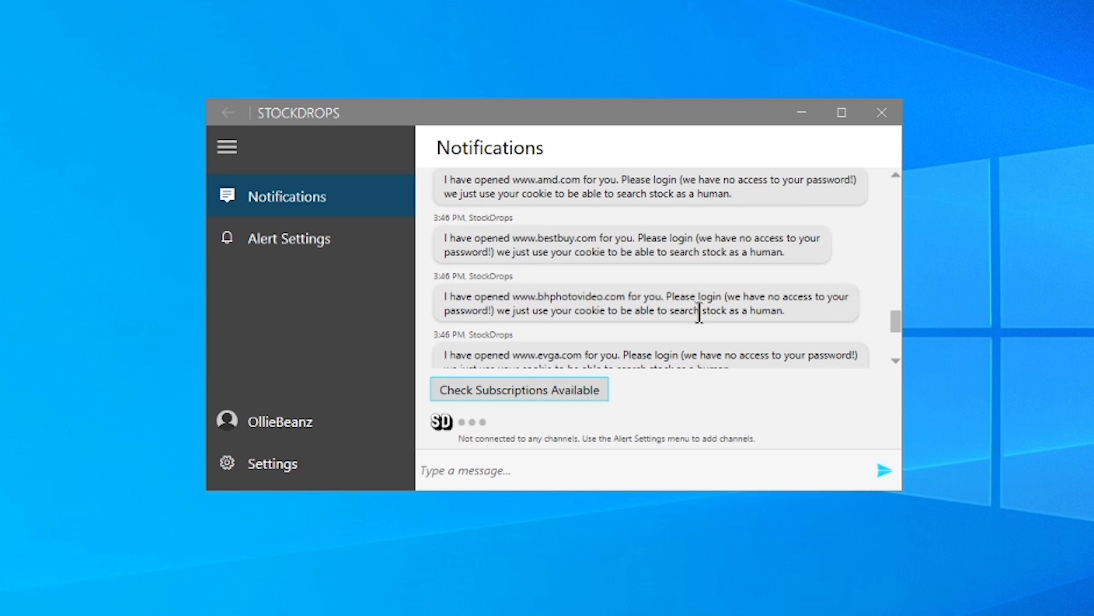
scroll(down, 3)
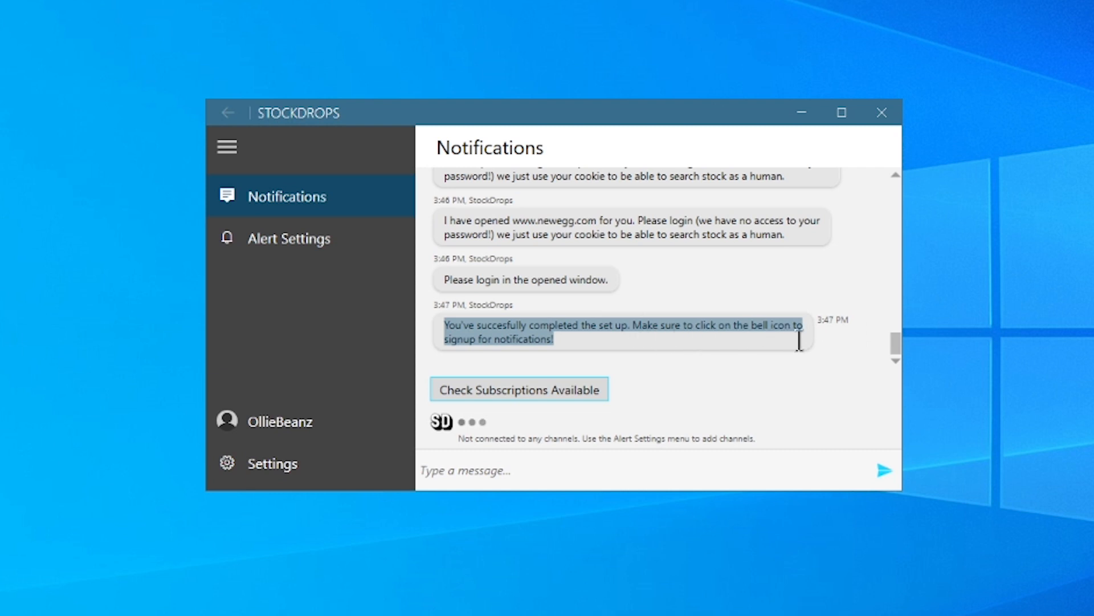
Toggle the navigation pane closed and open again, then go to Alert Settings
click(226, 147)
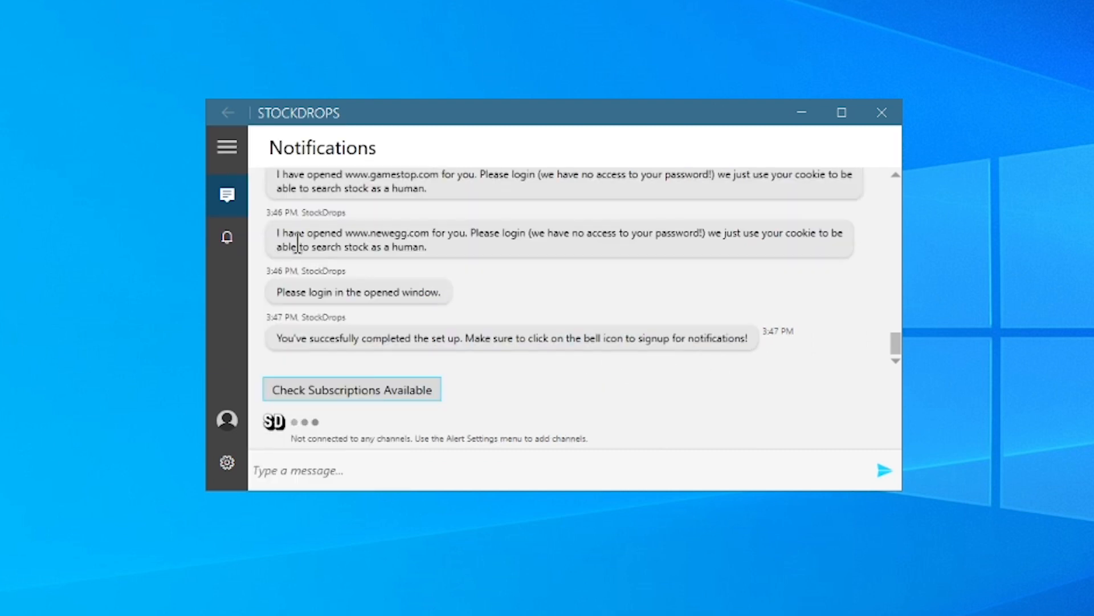
click(225, 147)
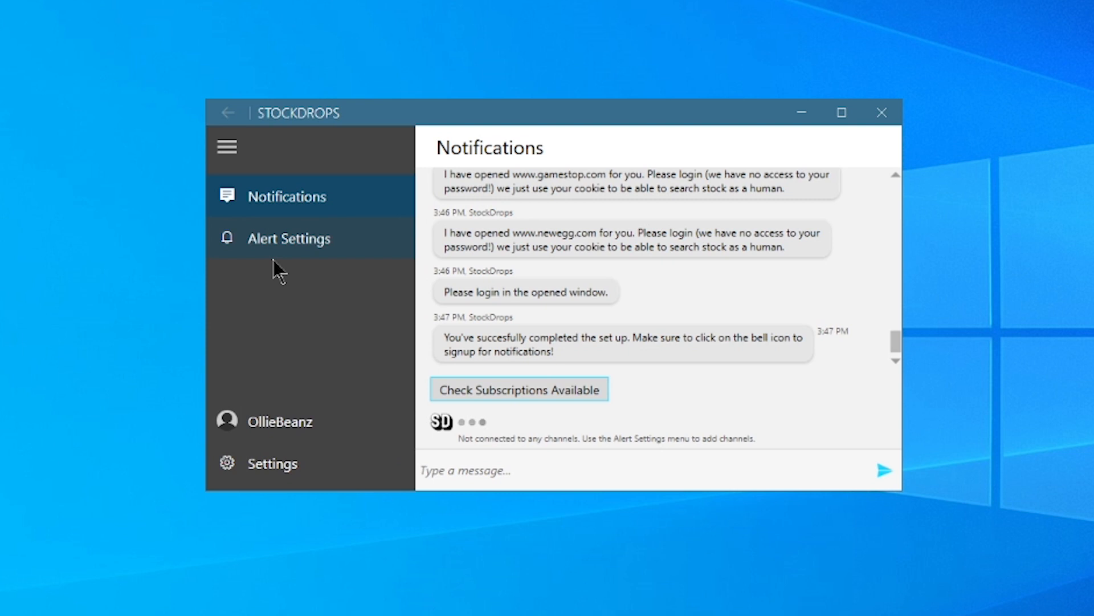
click(288, 238)
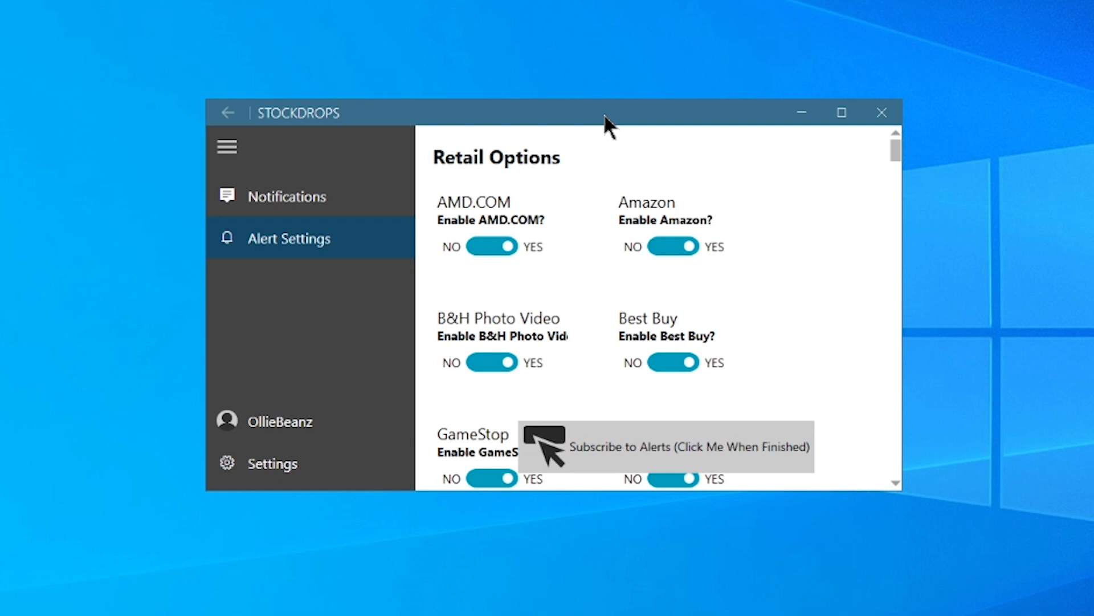
mouse_move(841, 113)
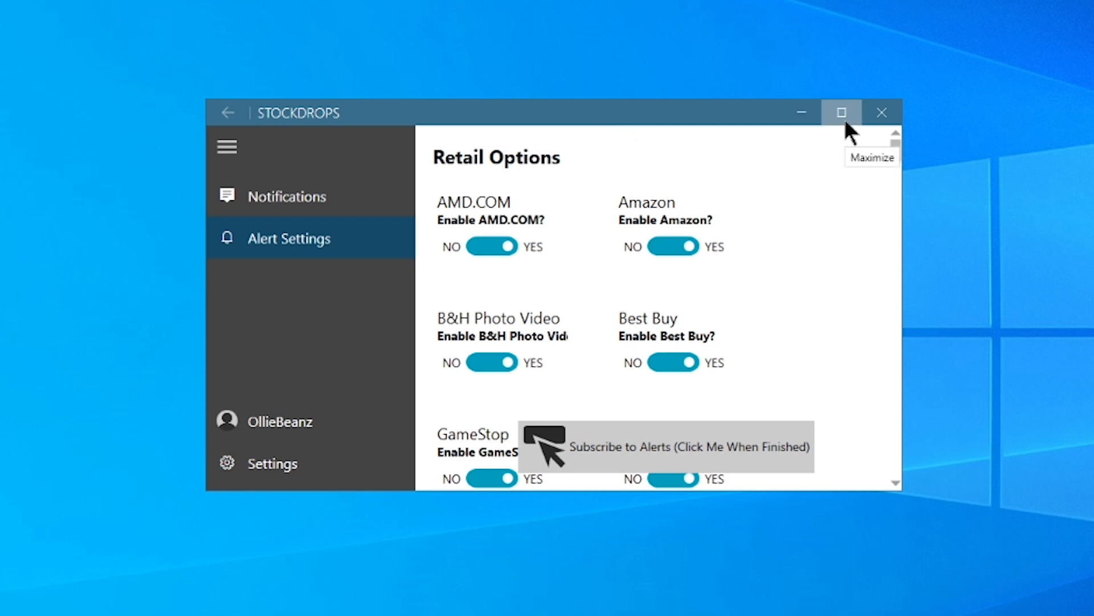
mouse_move(674, 441)
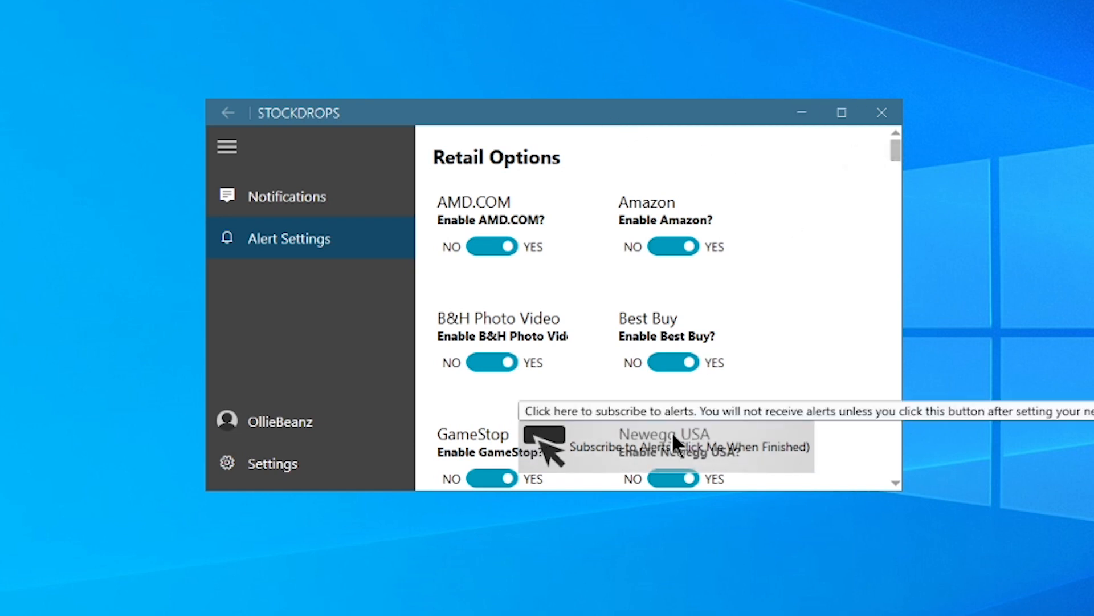
Maximize the window so all six retailer and product alert options are visible
click(841, 112)
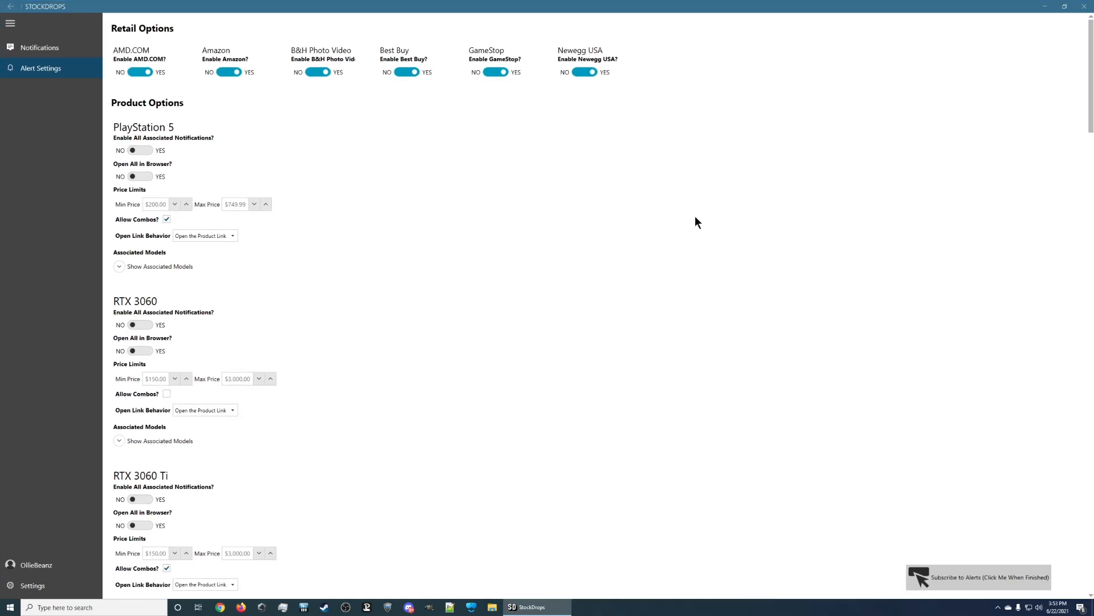
mouse_move(119, 33)
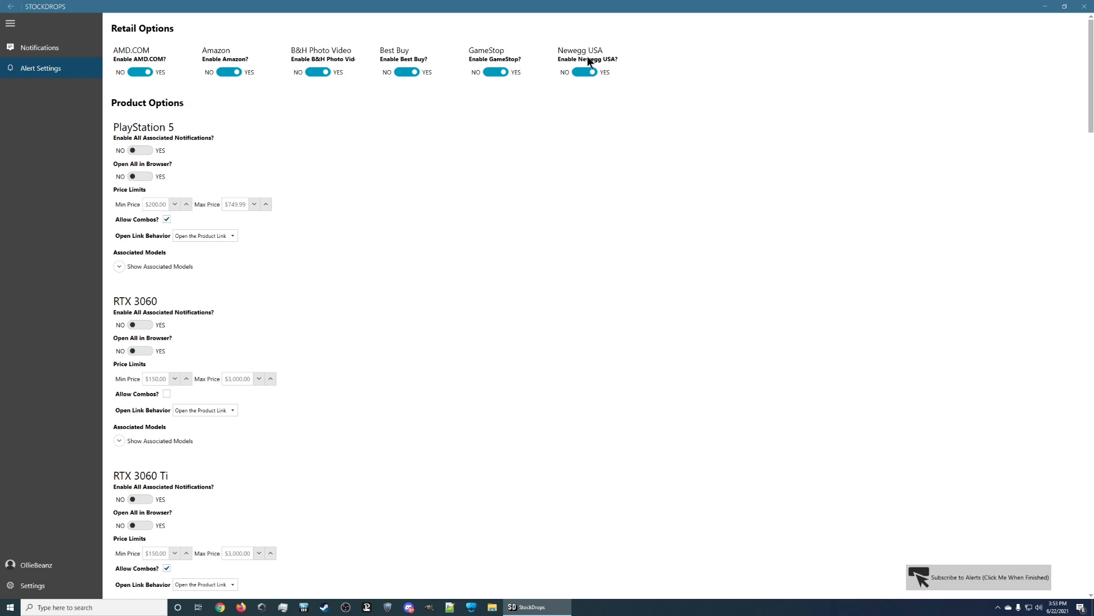
mouse_move(602, 62)
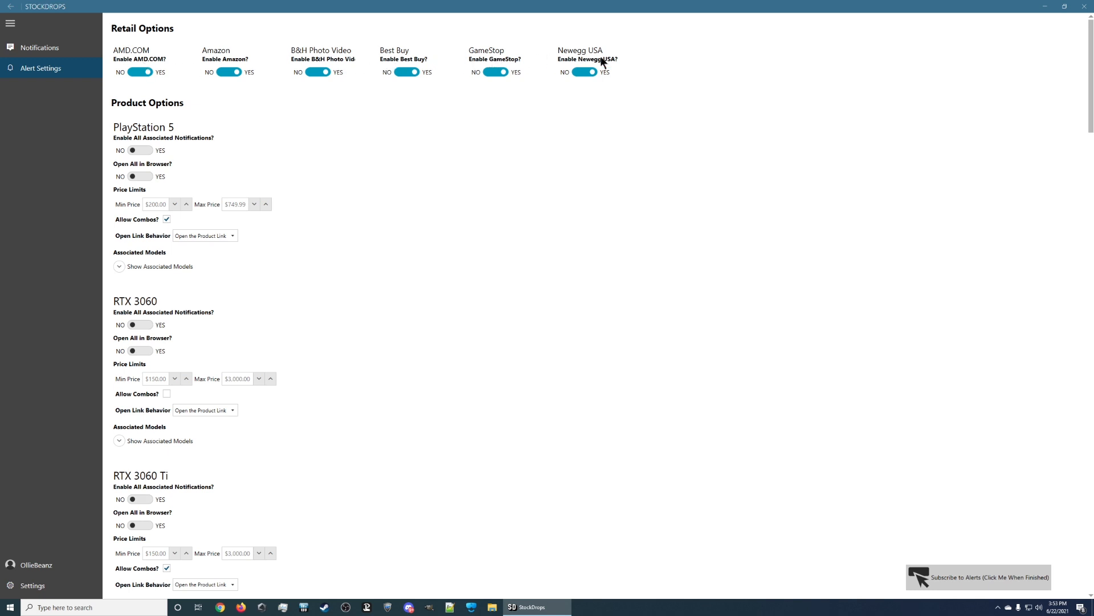
mouse_move(596, 82)
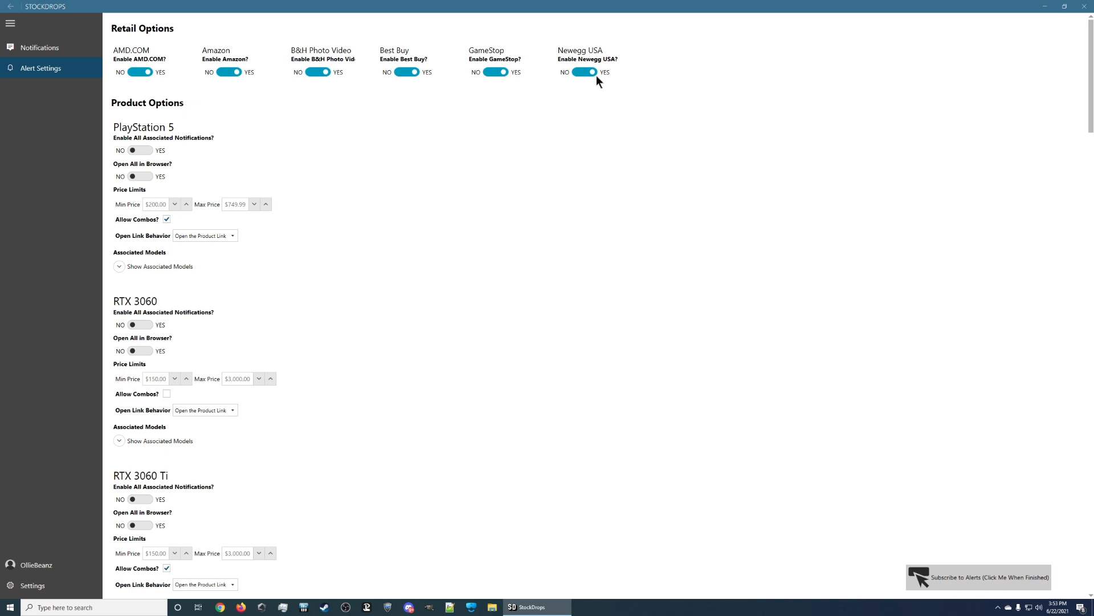
mouse_move(139, 133)
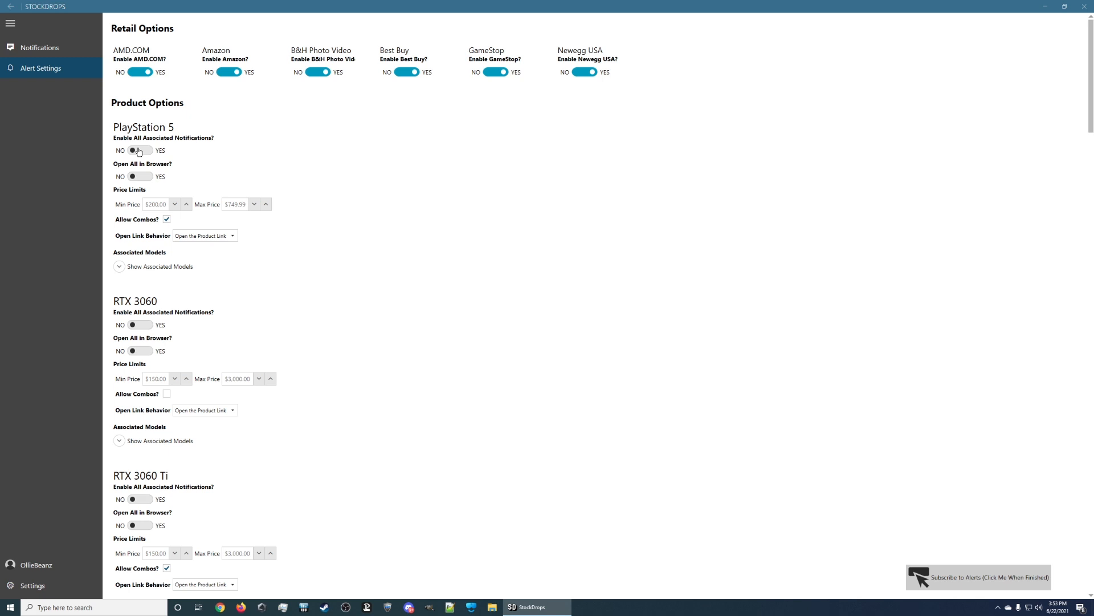
click(139, 150)
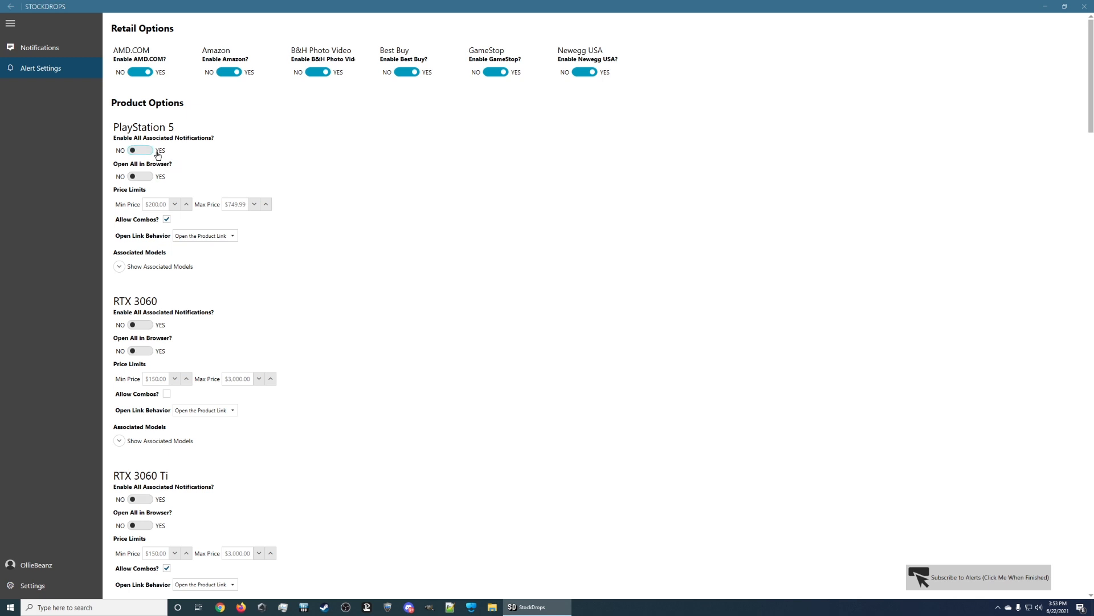
mouse_move(137, 203)
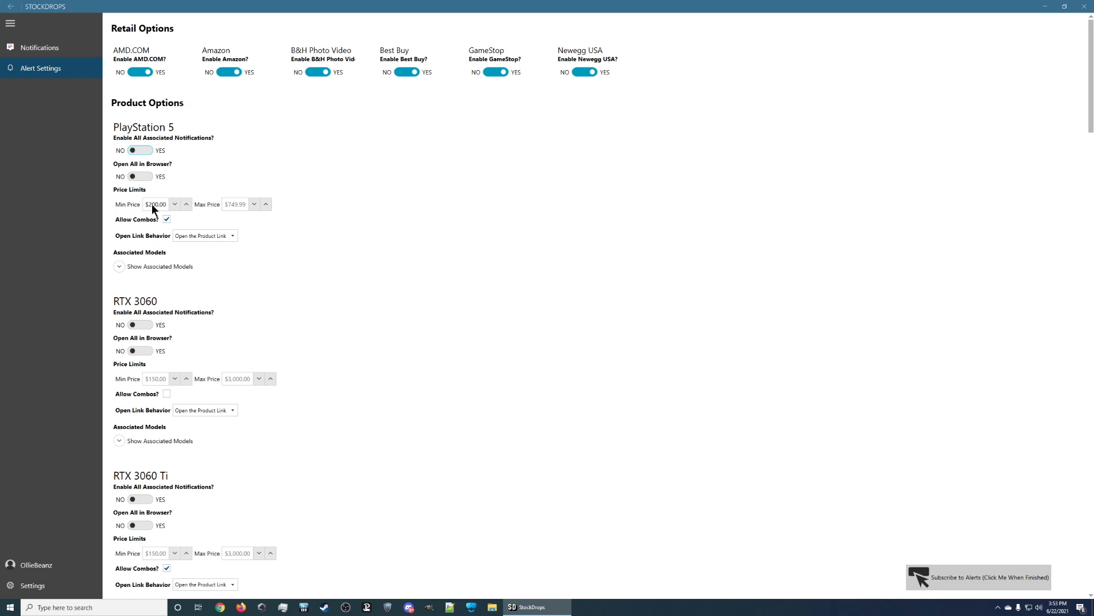
mouse_move(234, 213)
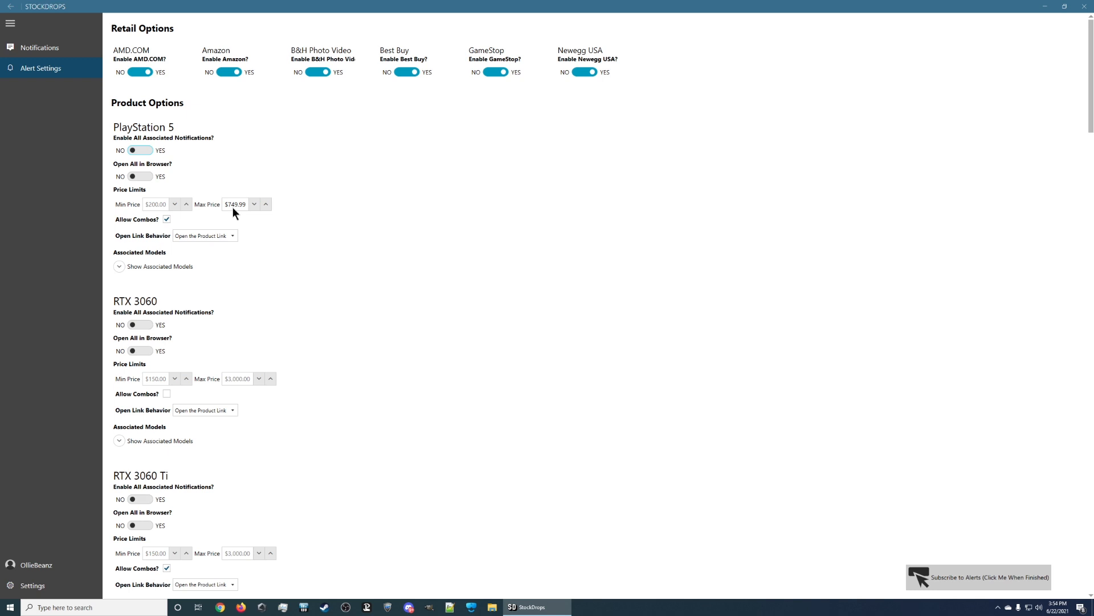
mouse_move(281, 219)
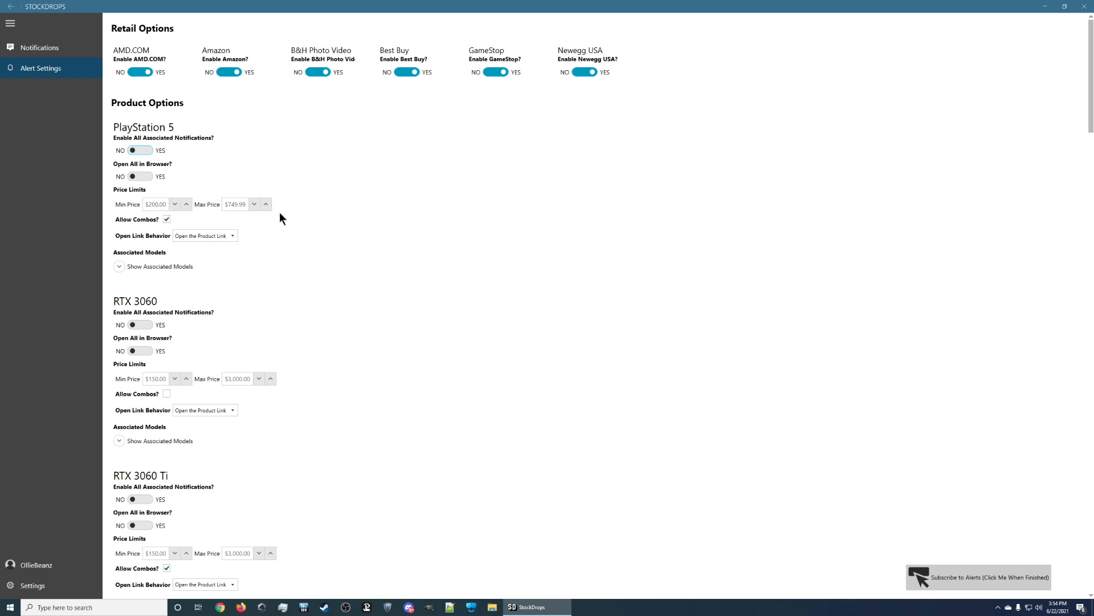
mouse_move(293, 211)
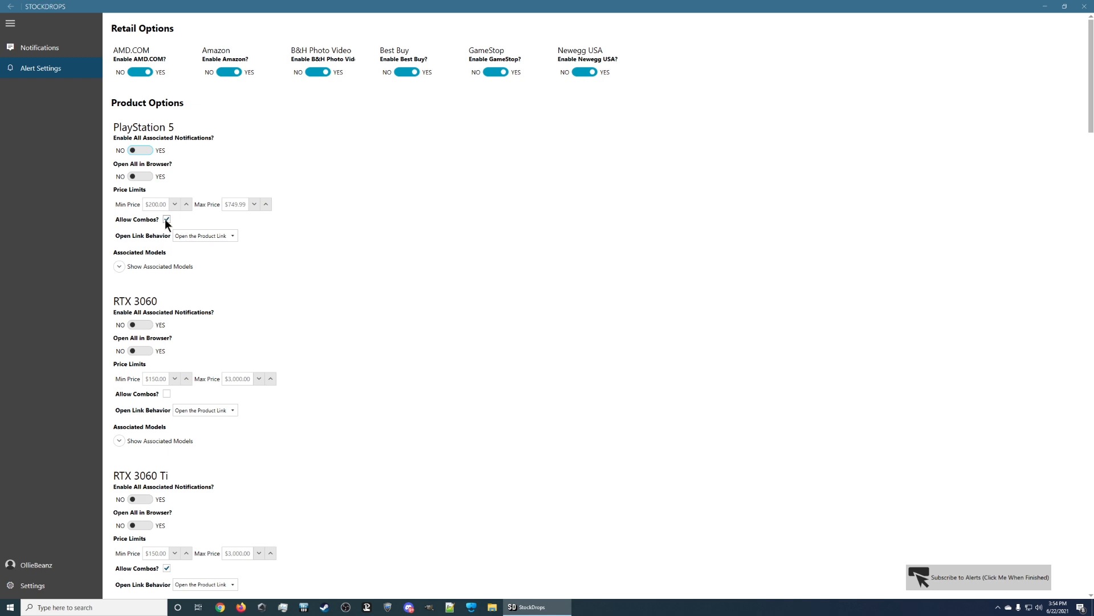
click(166, 219)
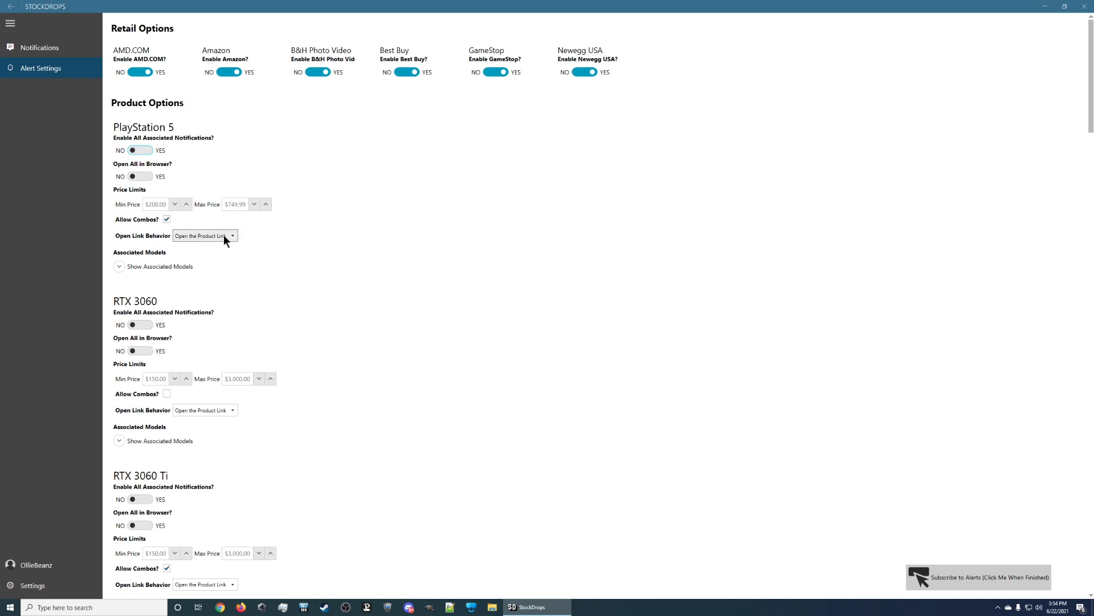
click(205, 235)
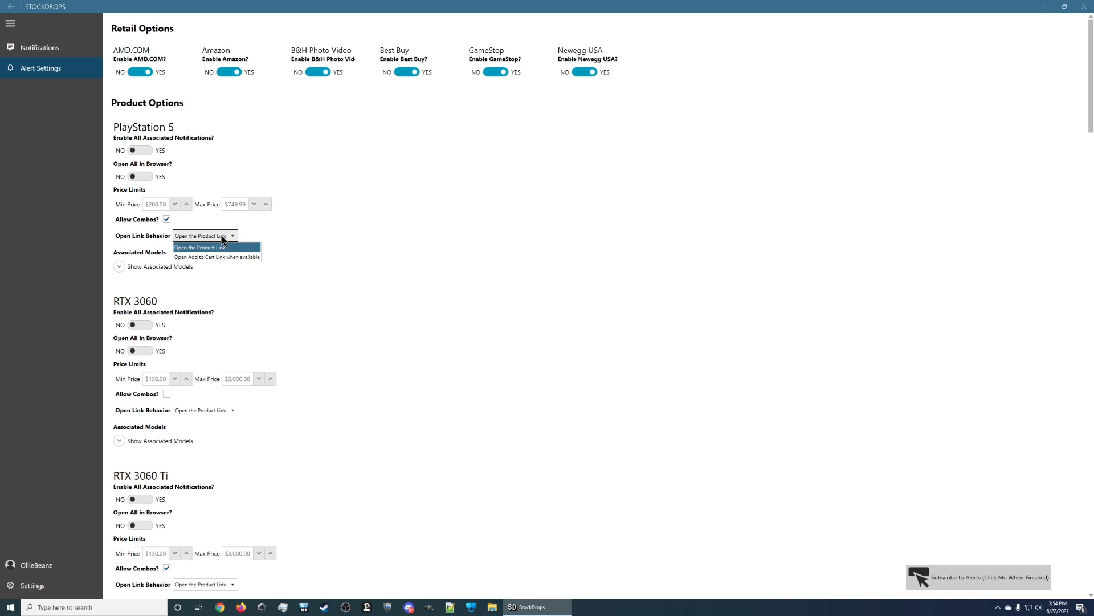
click(200, 248)
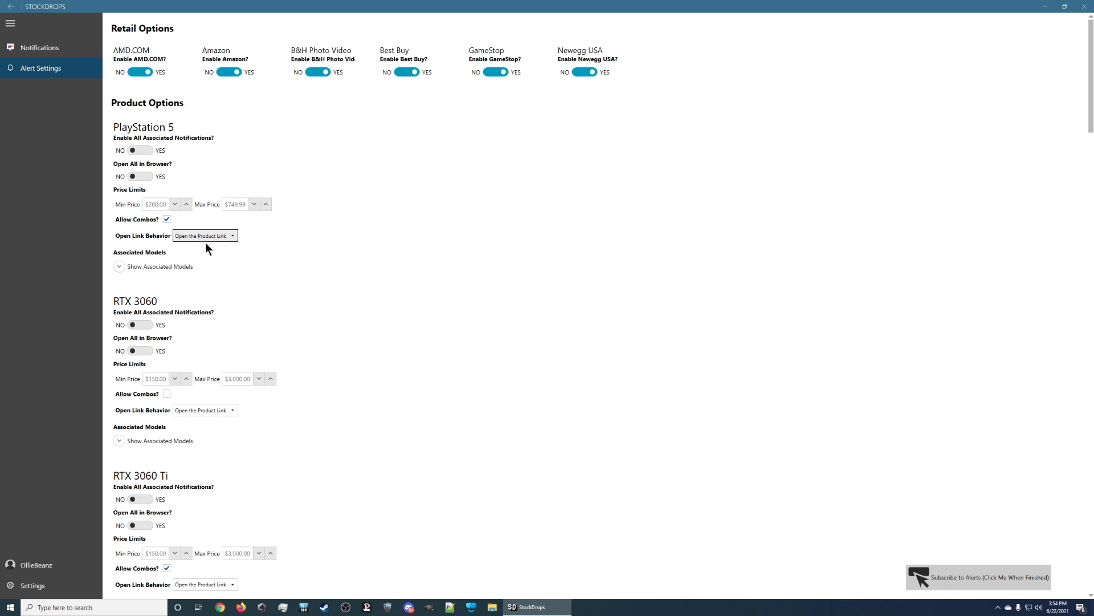
click(119, 267)
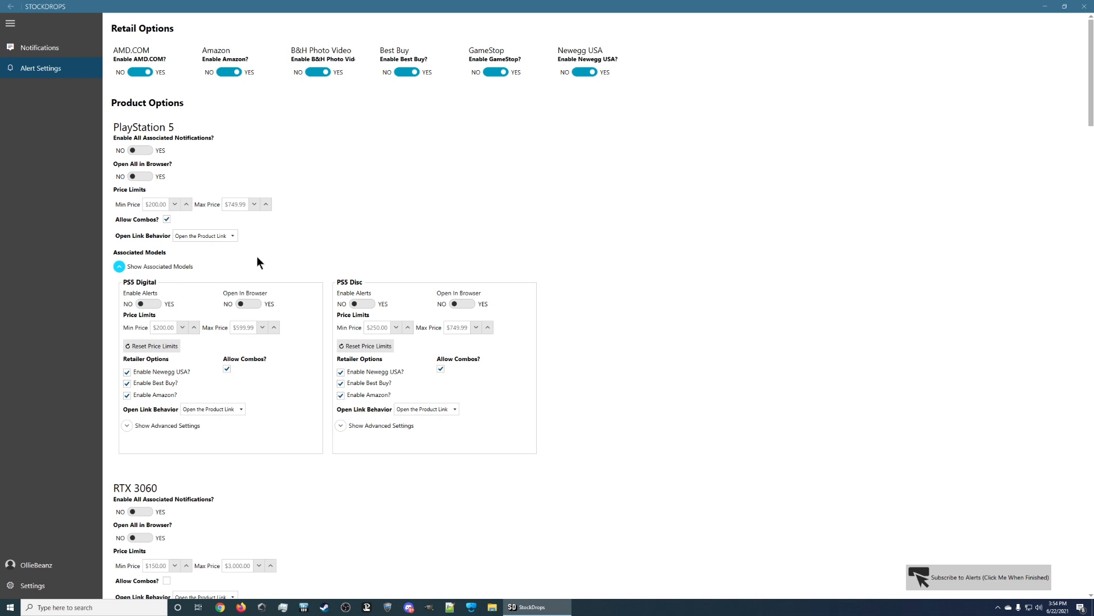
click(118, 266)
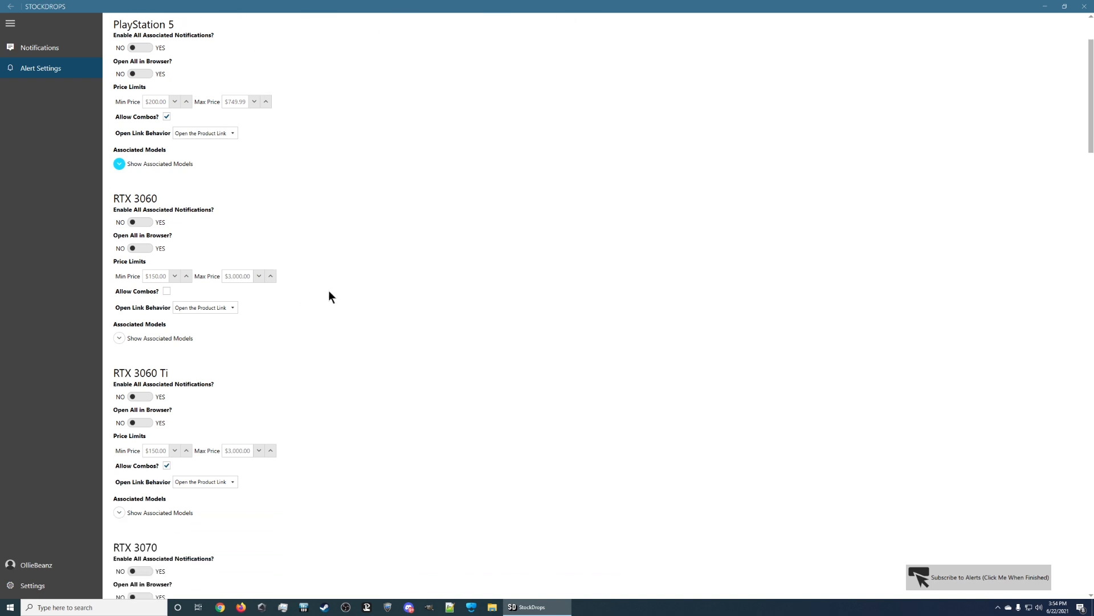
scroll(down, 3)
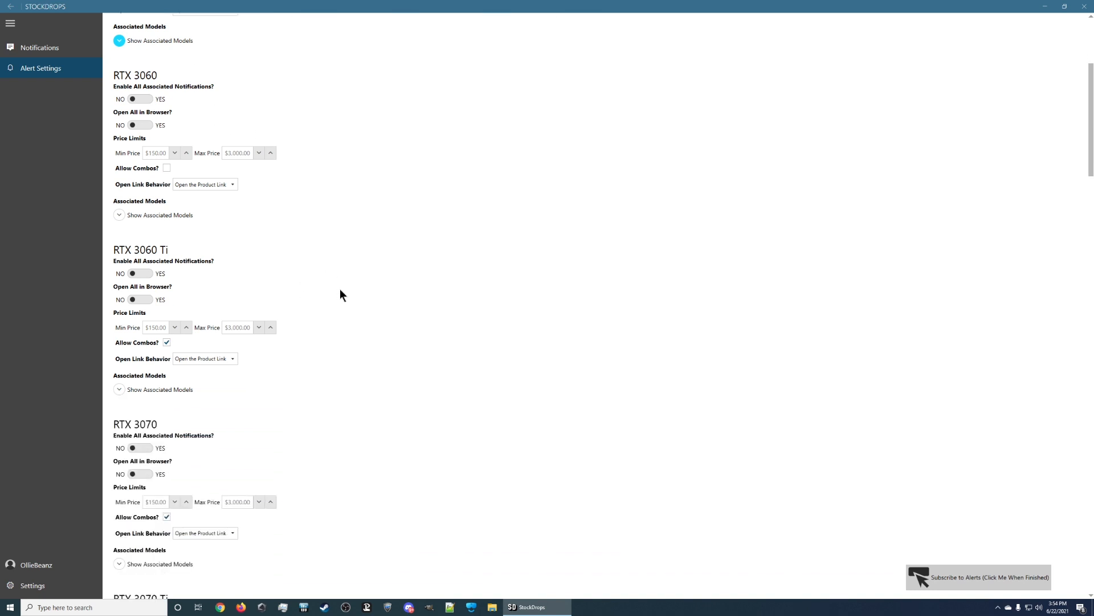
scroll(down, 3)
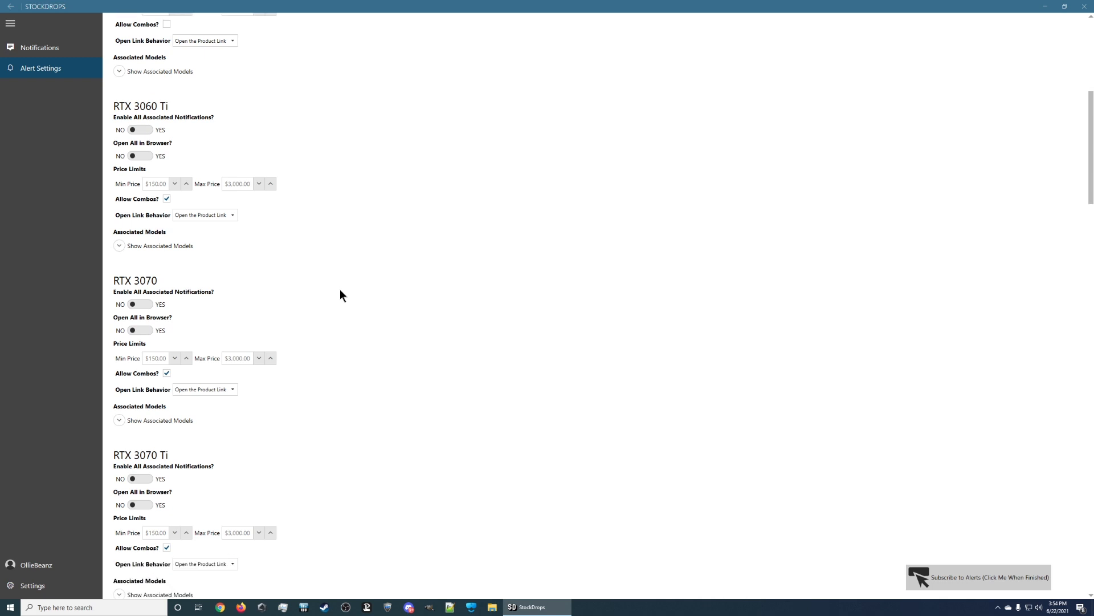
scroll(down, 3)
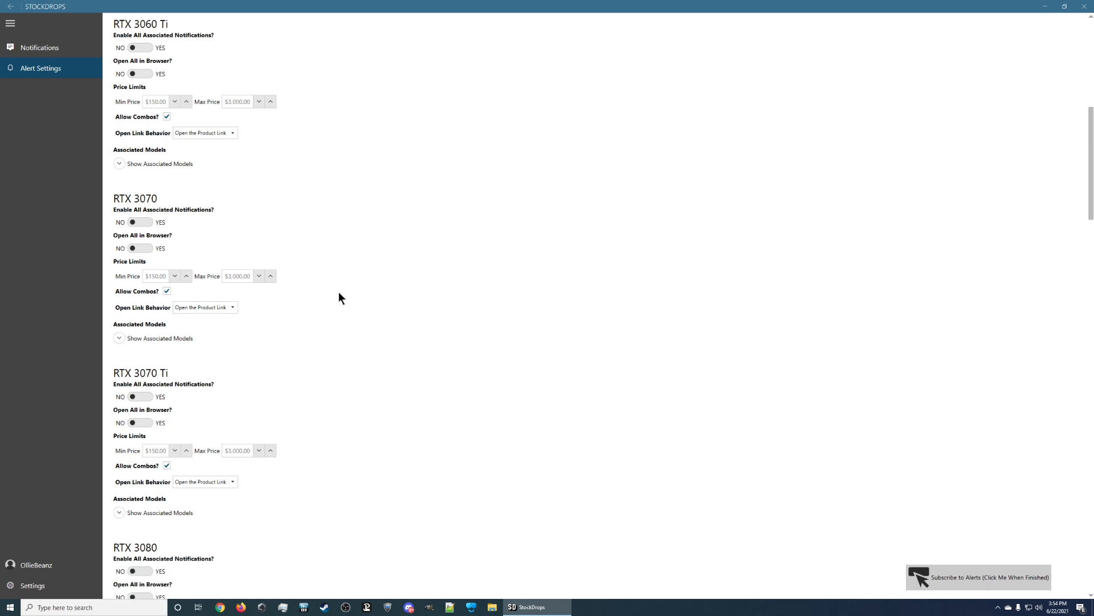
scroll(down, 3)
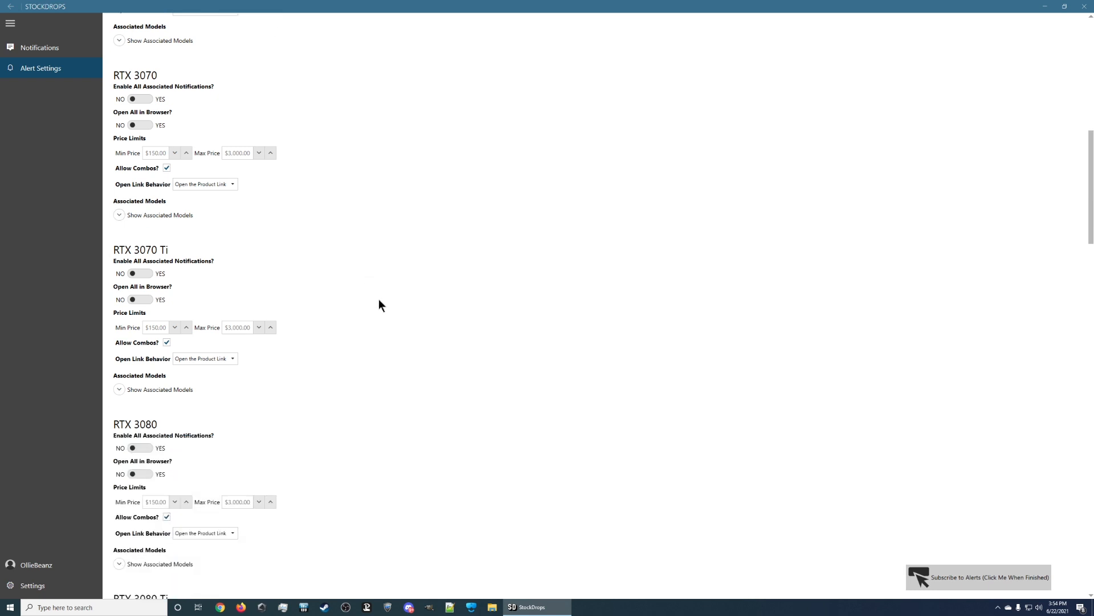
scroll(down, 3)
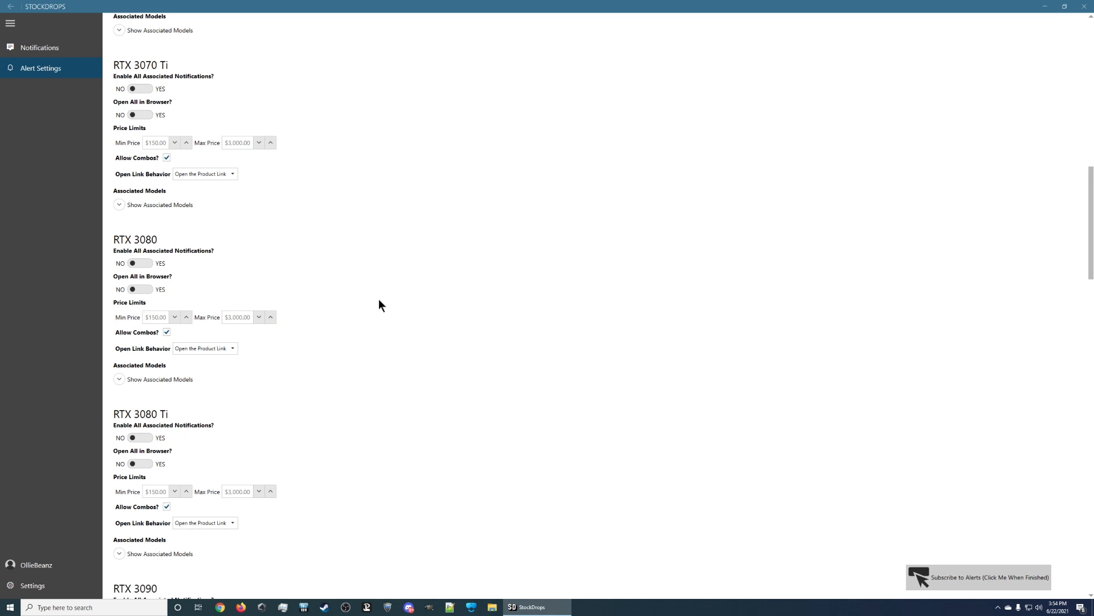
scroll(down, 3)
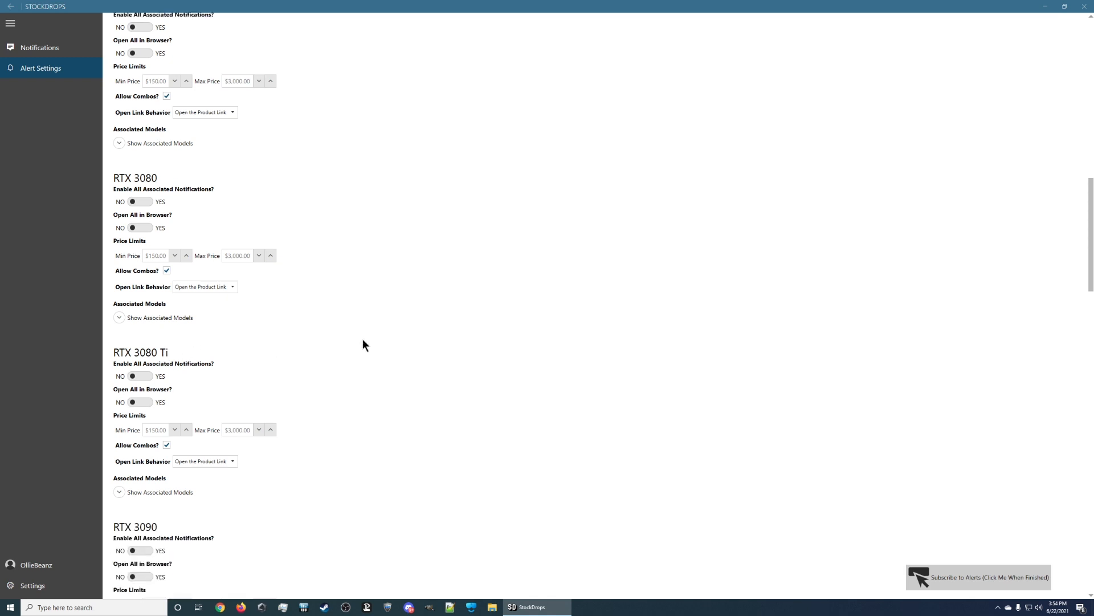
scroll(down, 3)
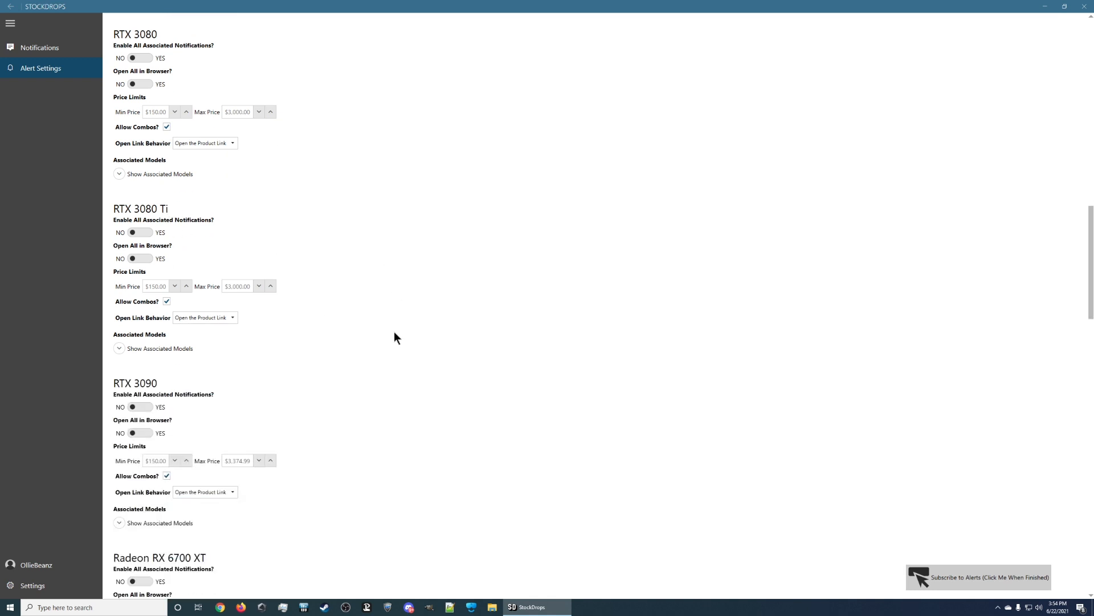
scroll(down, 3)
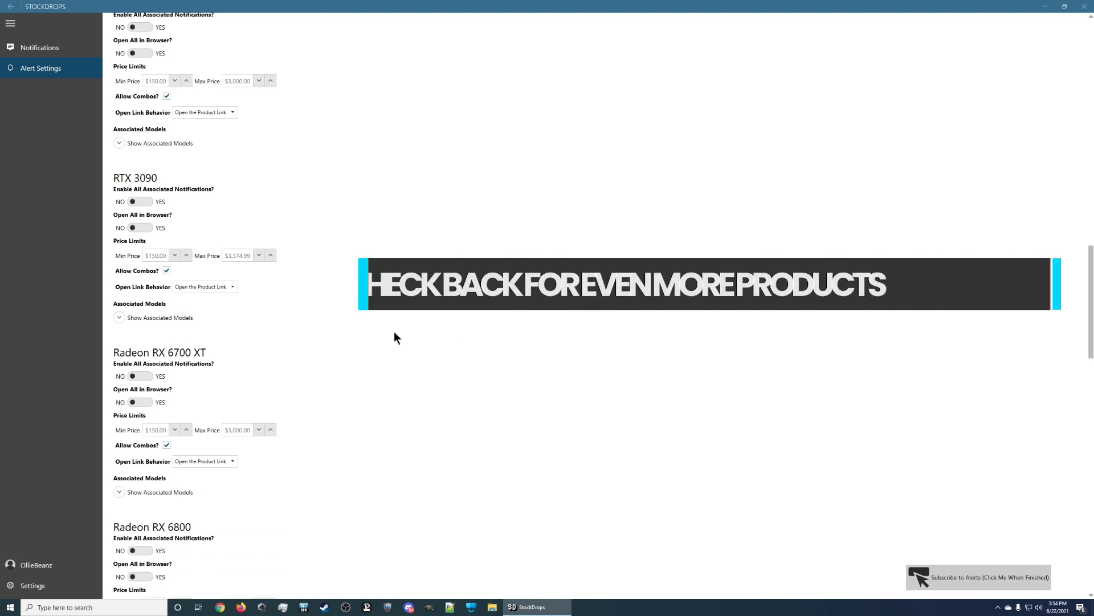
scroll(down, 3)
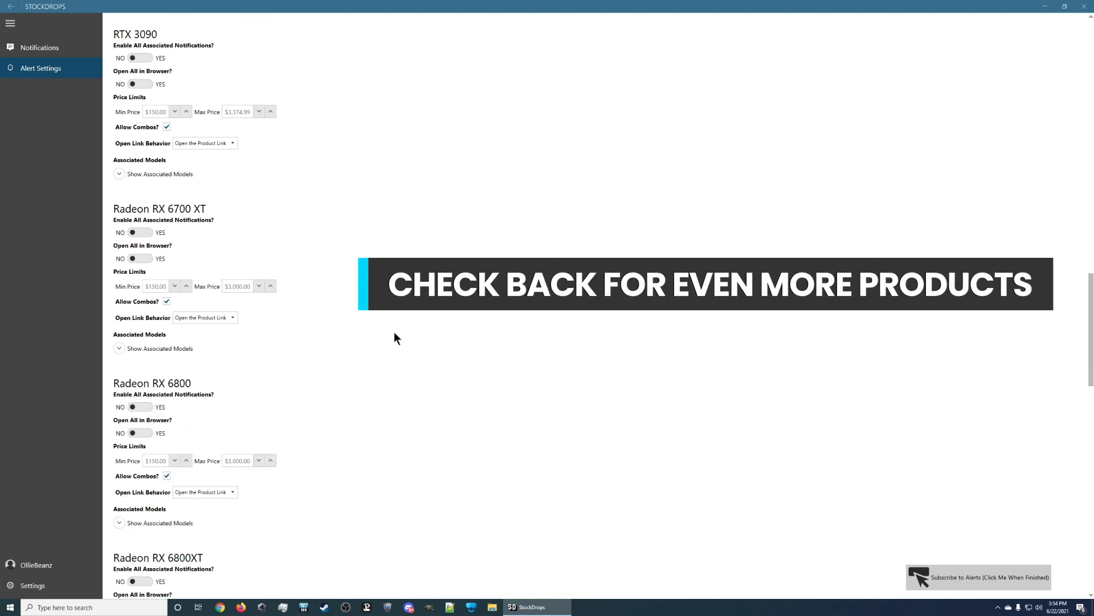
scroll(down, 3)
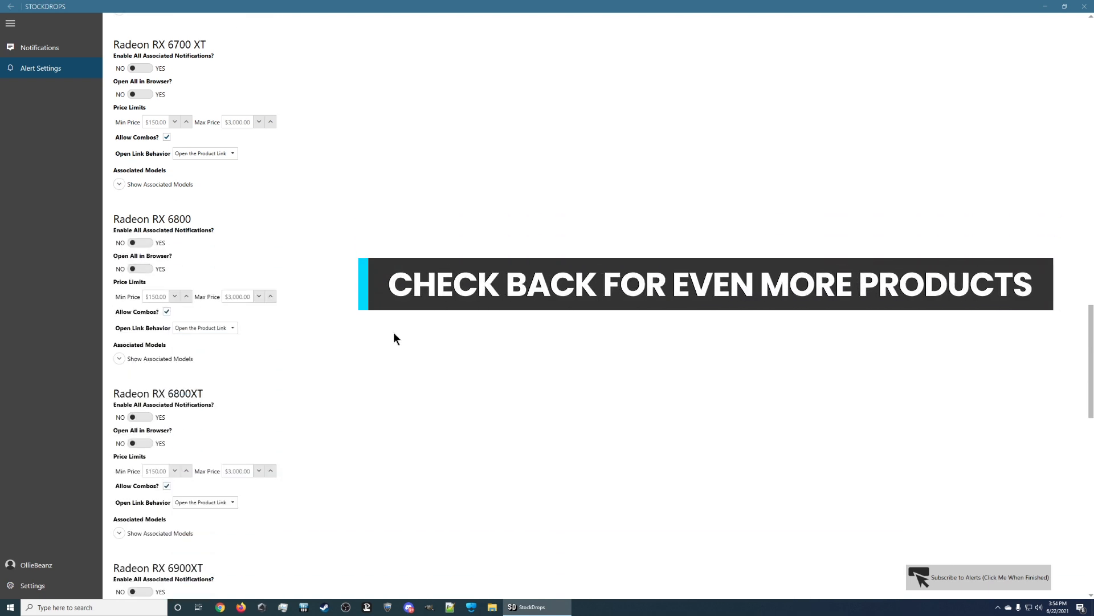
scroll(down, 3)
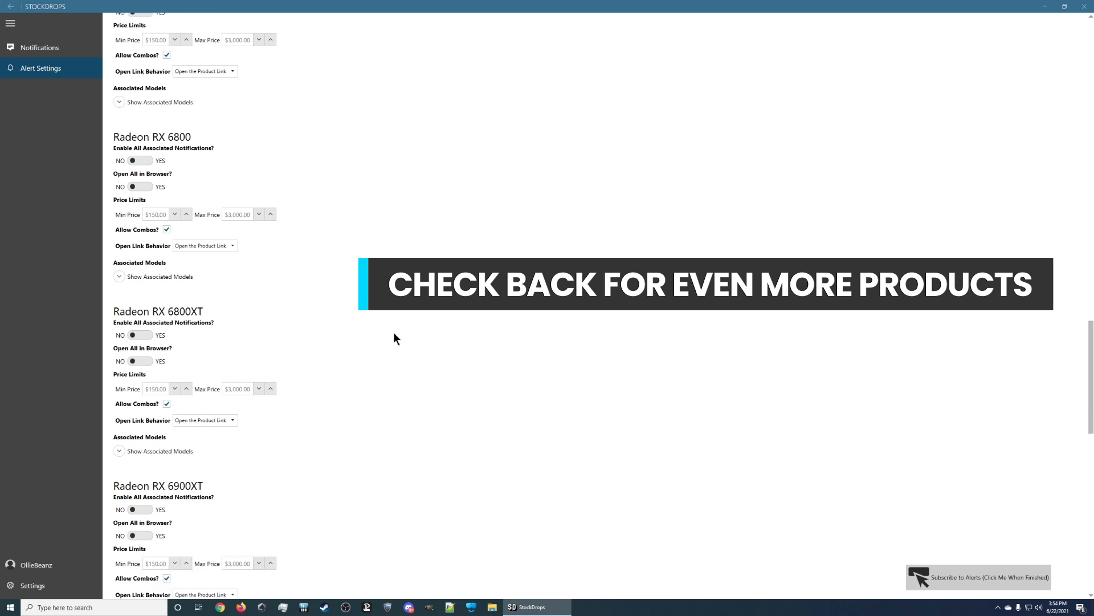
scroll(down, 3)
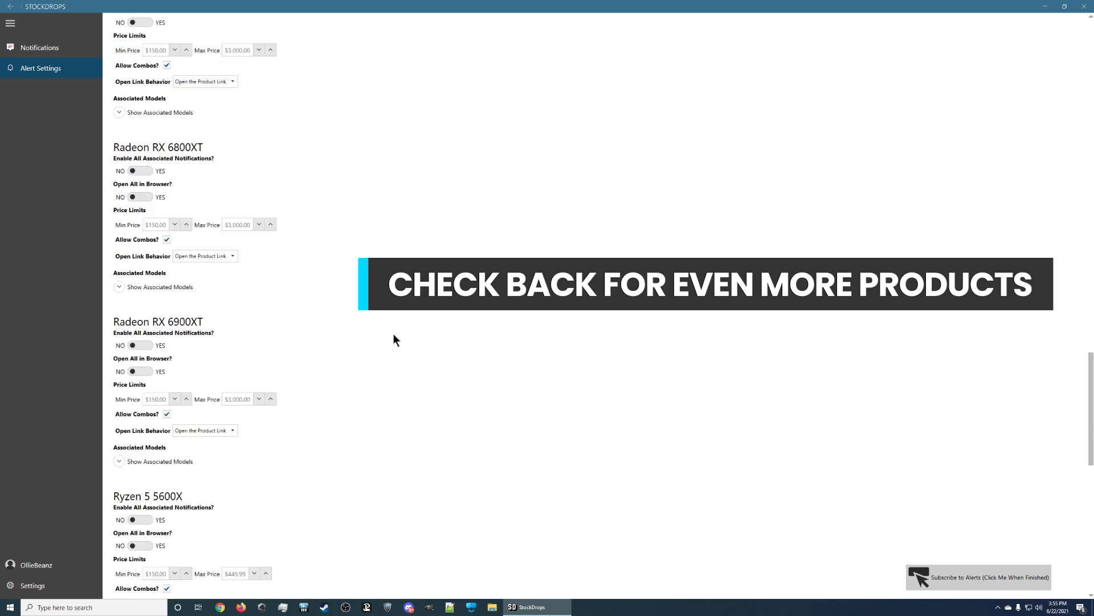
scroll(down, 3)
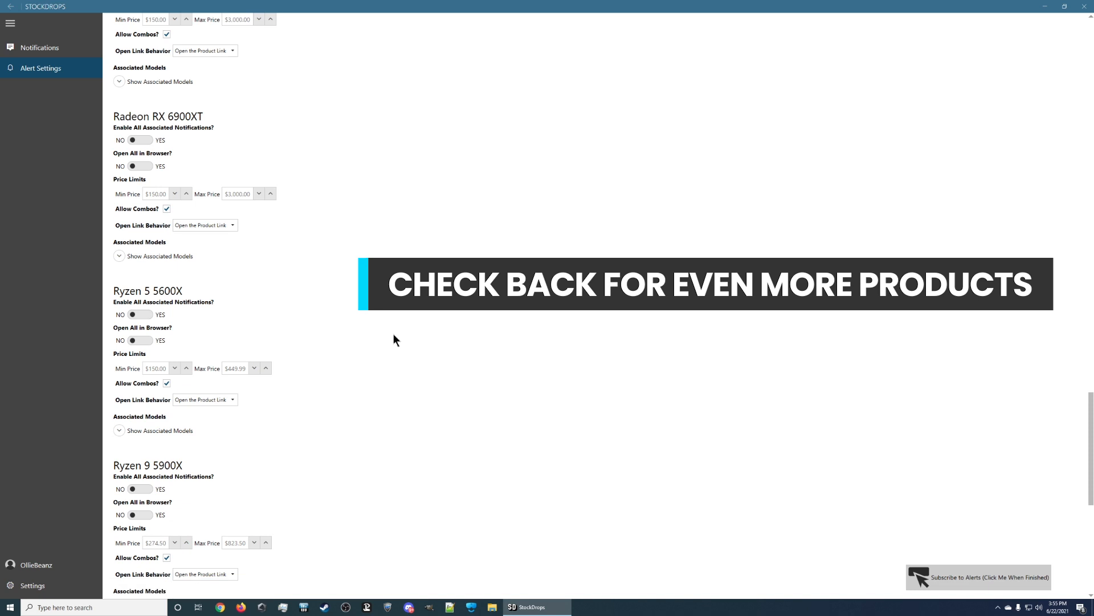
scroll(down, 3)
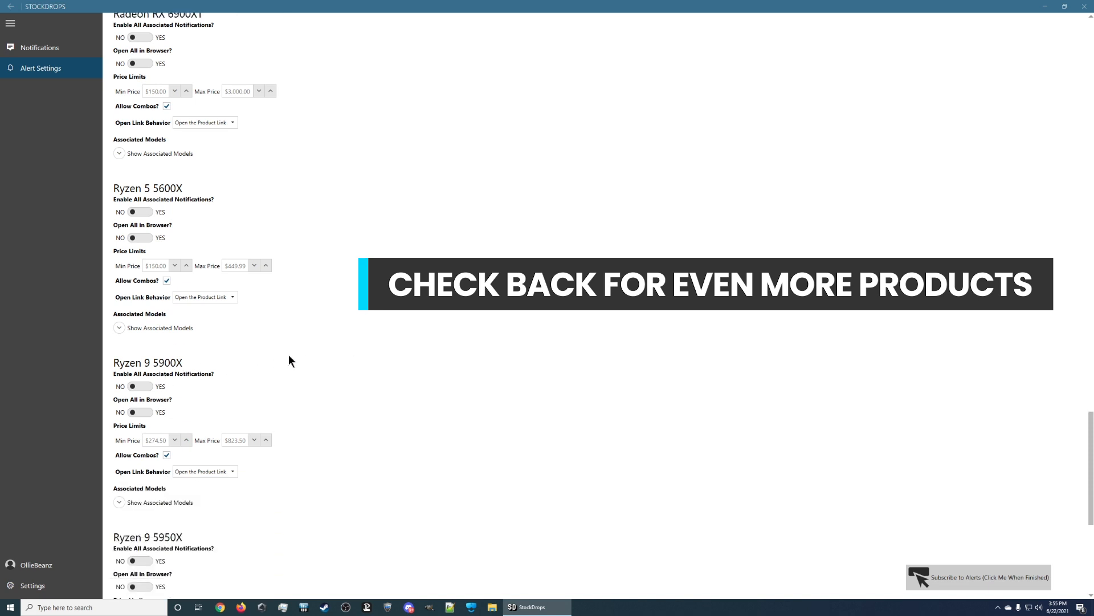
mouse_move(391, 367)
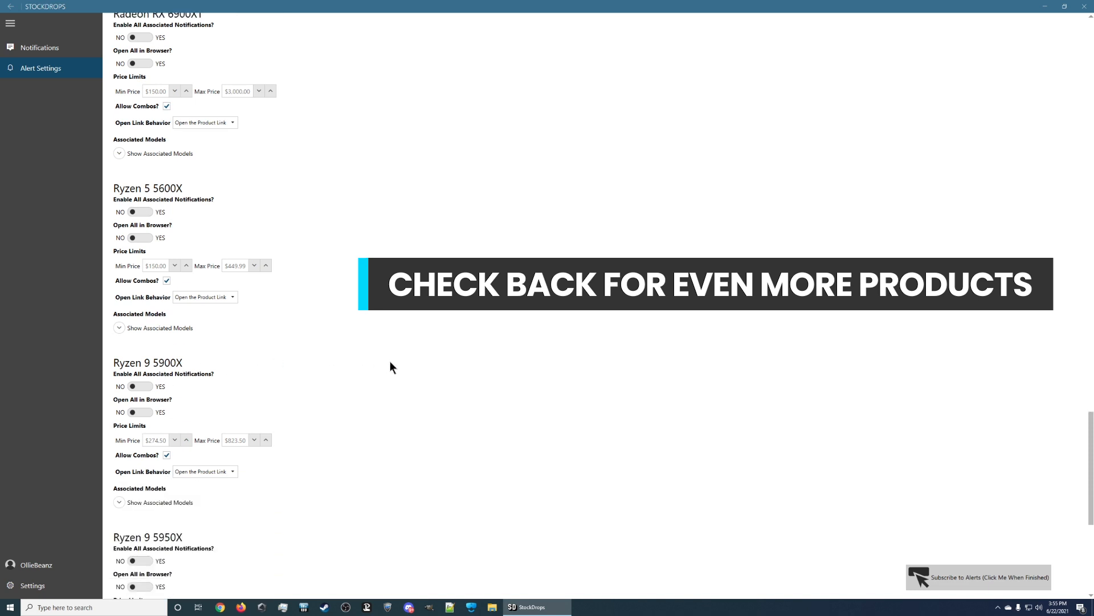
scroll(down, 3)
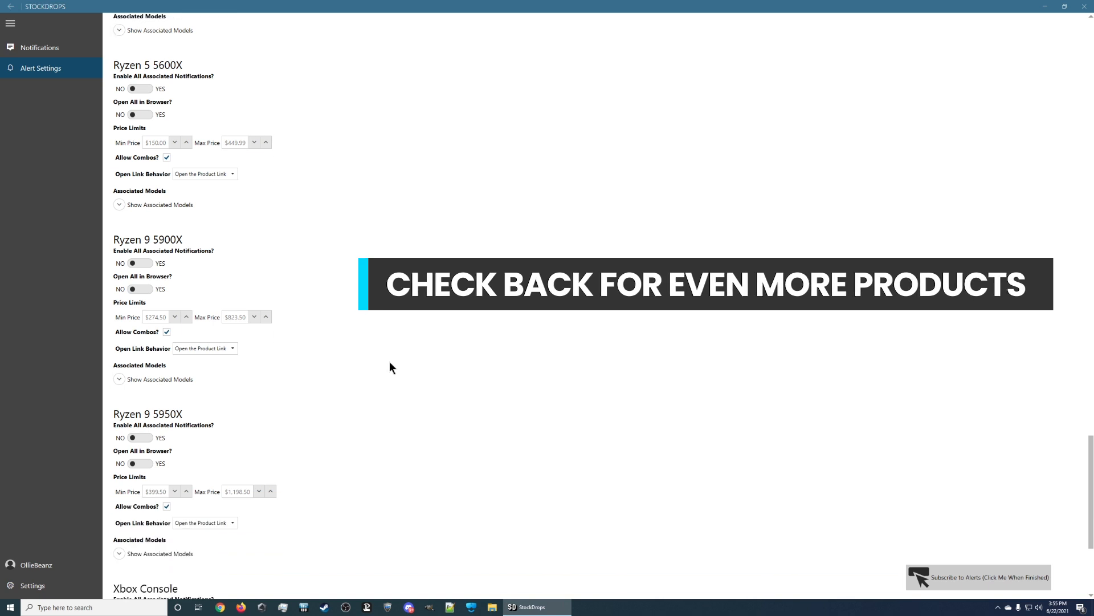
scroll(down, 3)
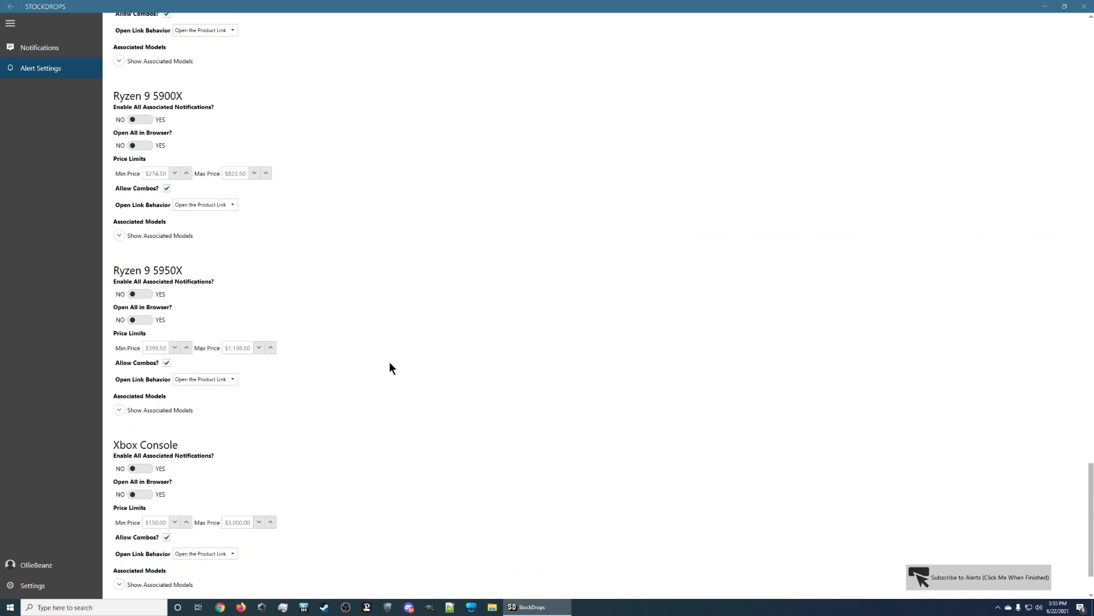
scroll(down, 3)
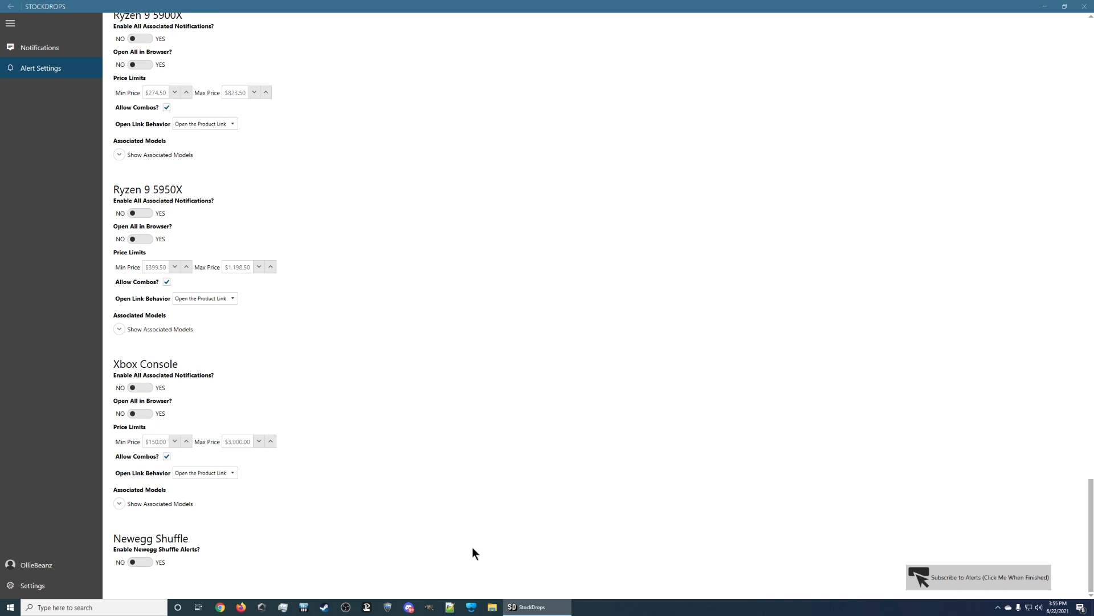
scroll(up, 3)
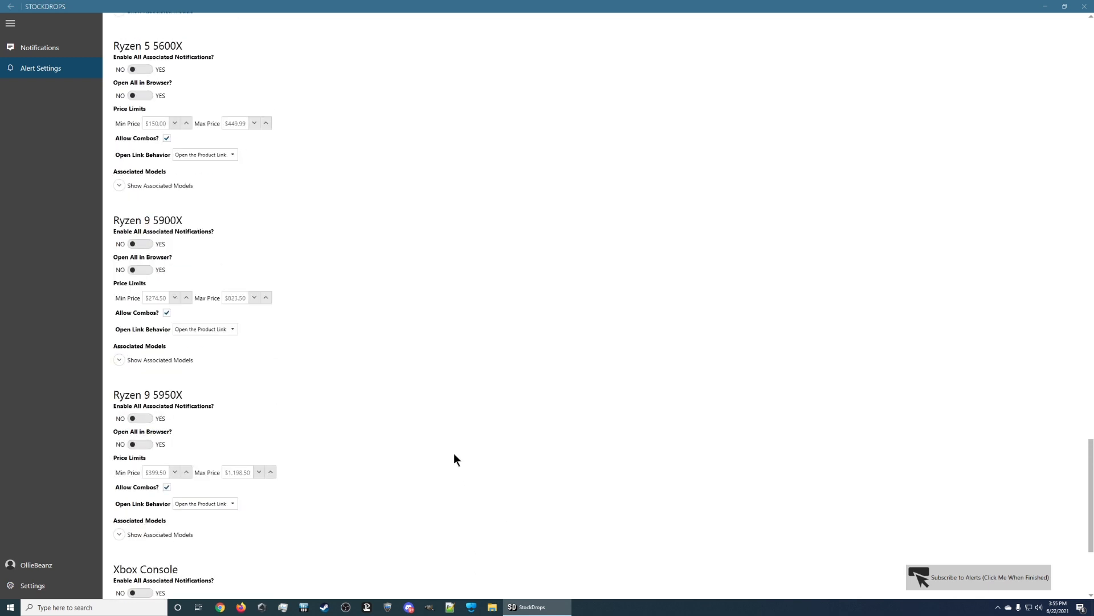
scroll(up, 3)
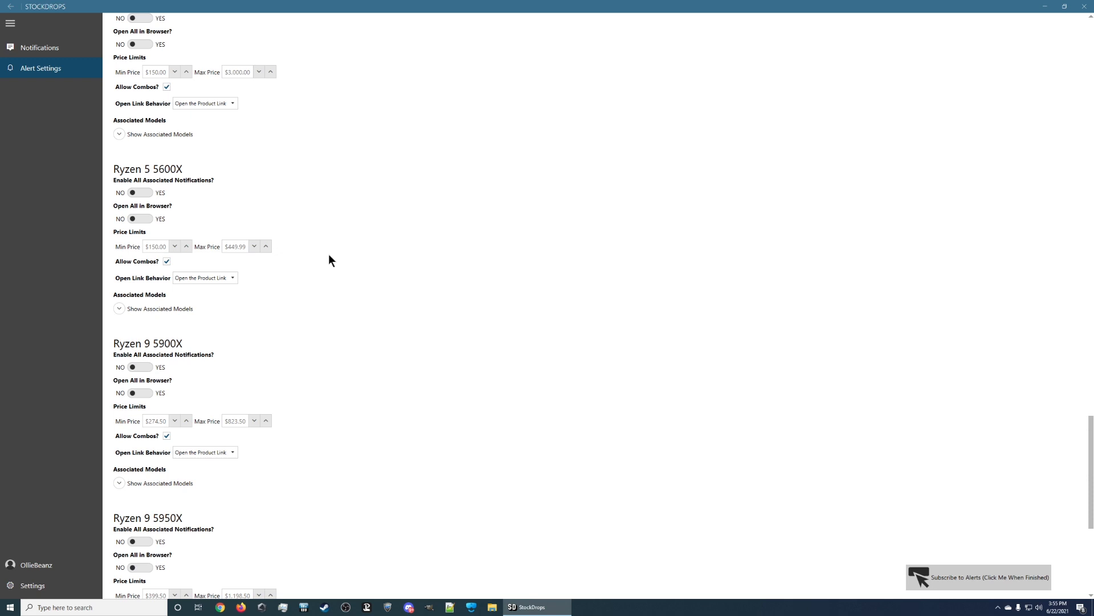
scroll(up, 3)
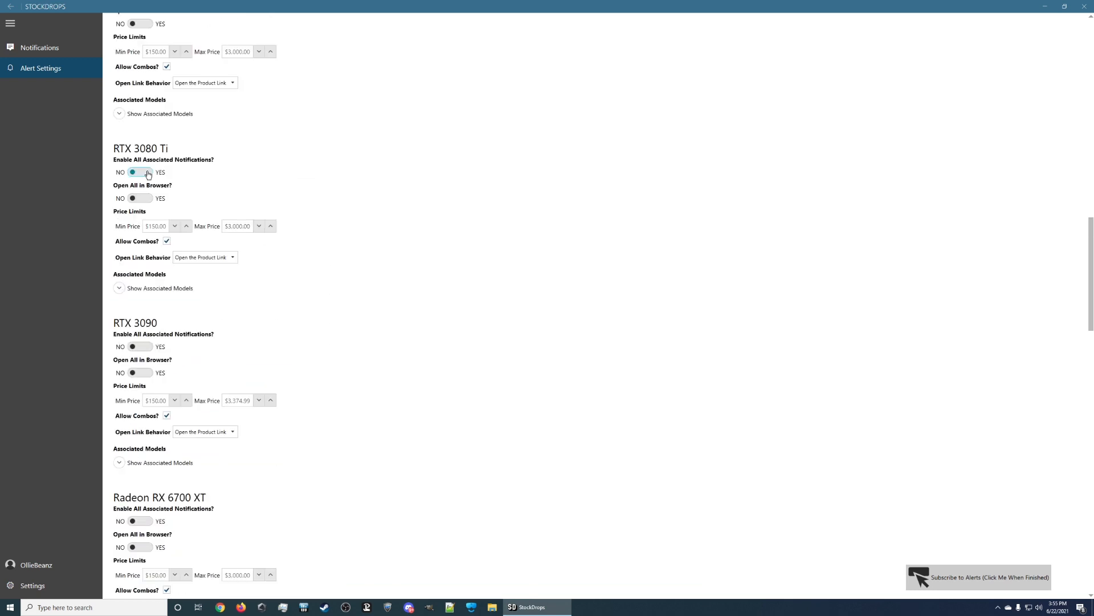
Set RTX 3080 Ti notifications and Open All in Browser to YES, max price $2,200.00
click(140, 172)
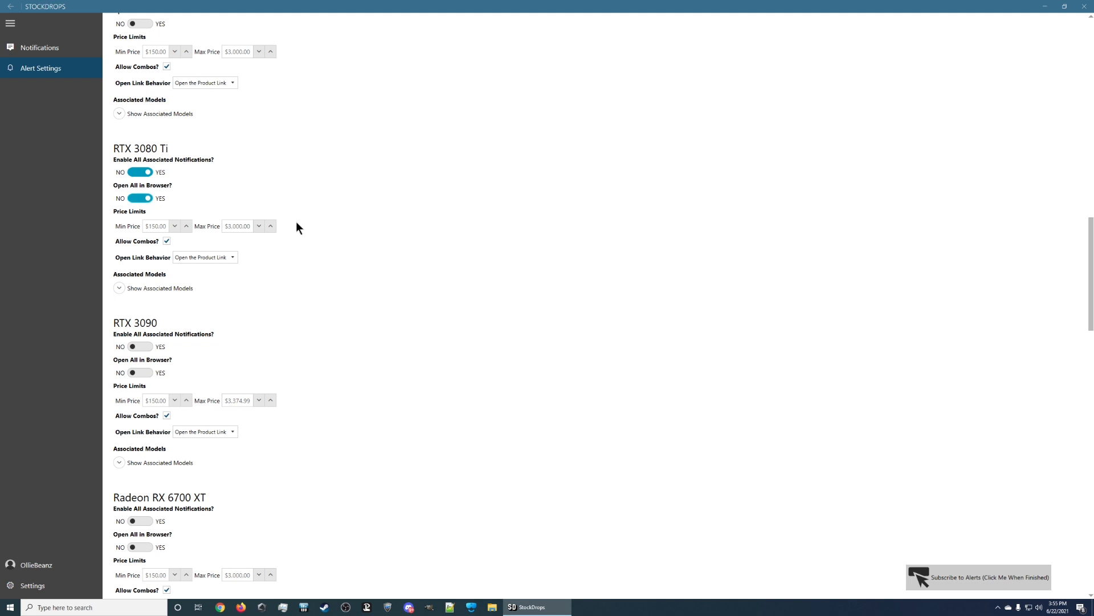
click(258, 226)
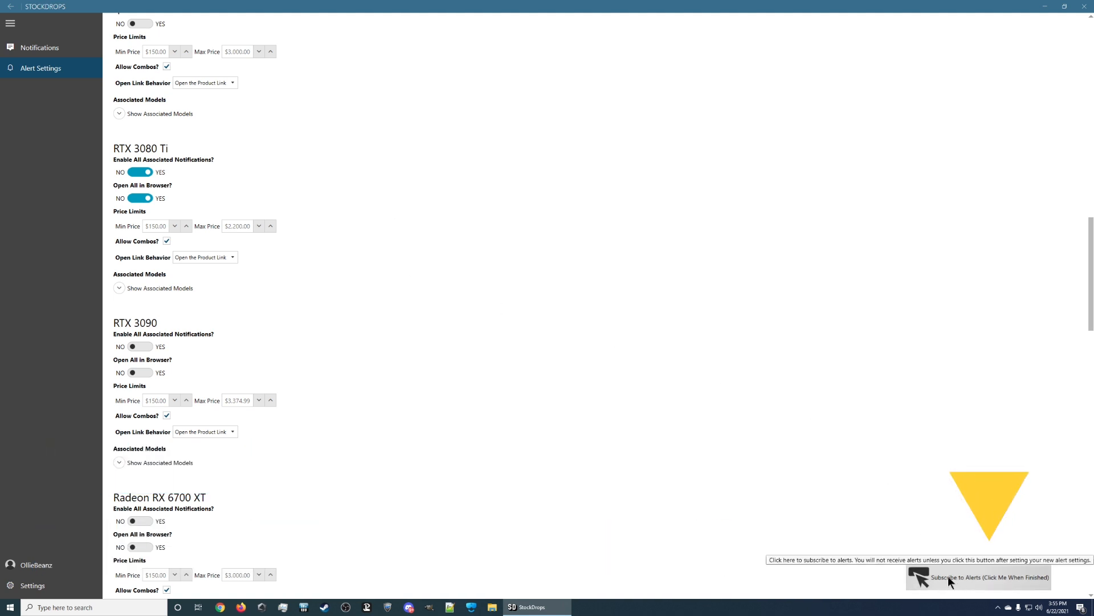
Subscribe to alerts so the RTX 3080 Ti channel settings take effect
click(990, 577)
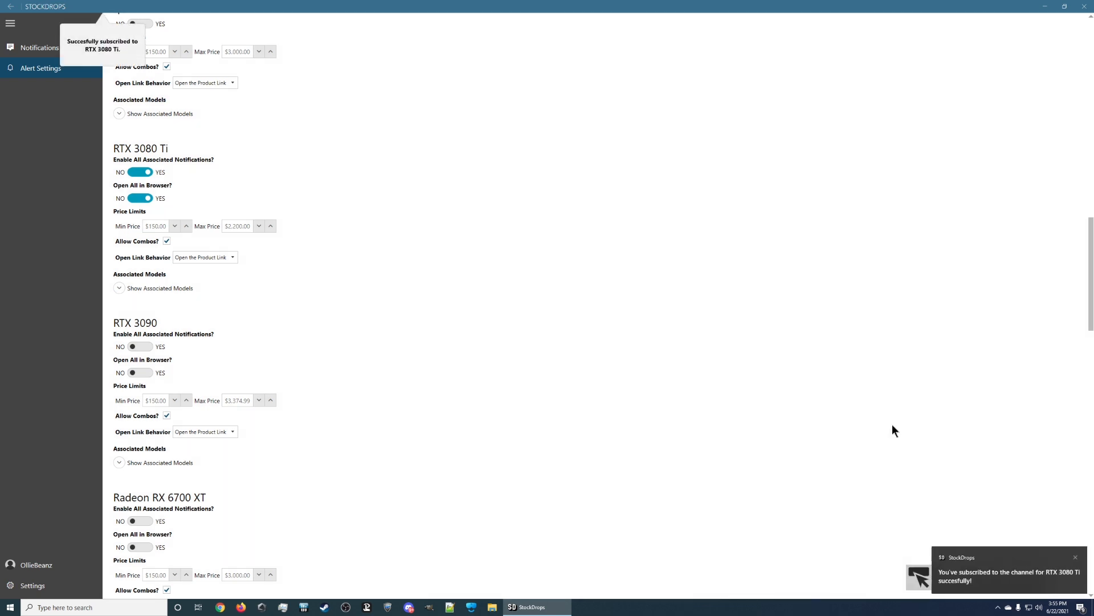
mouse_move(992, 579)
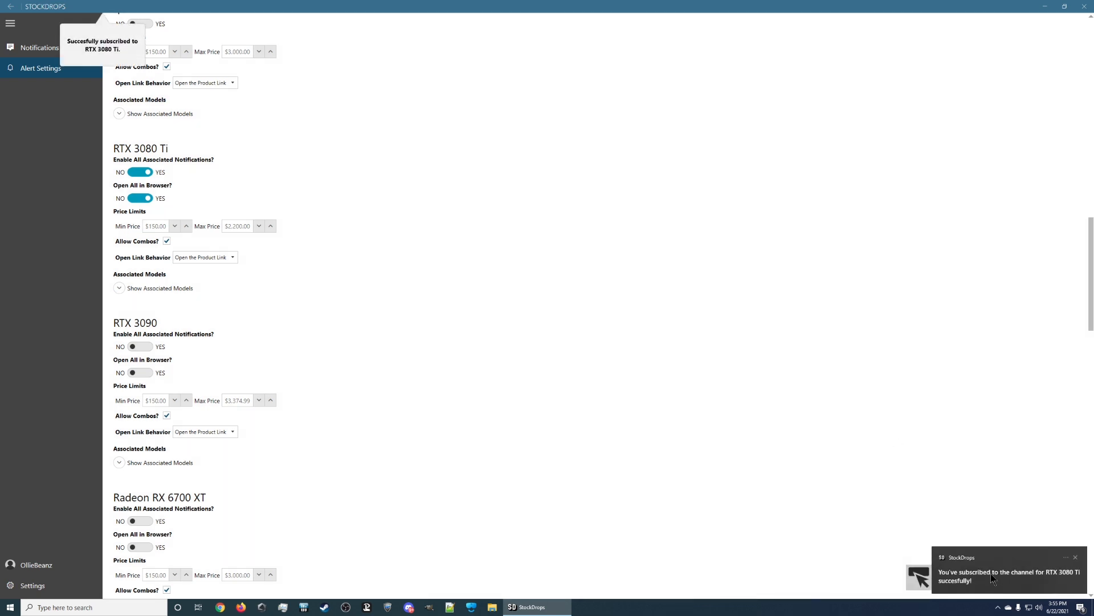
mouse_move(1073, 582)
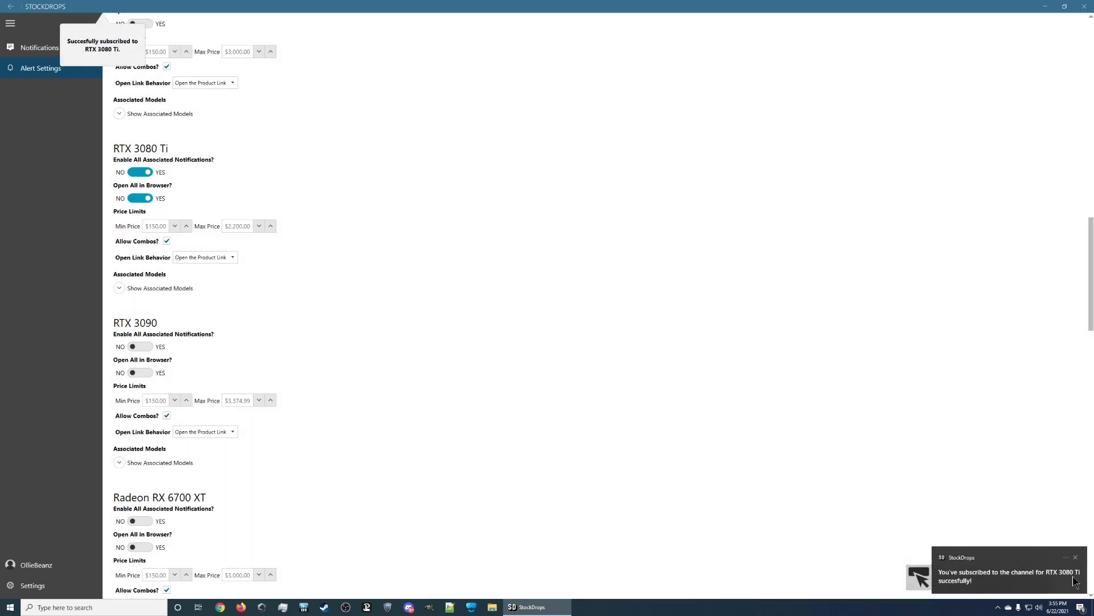
mouse_move(673, 274)
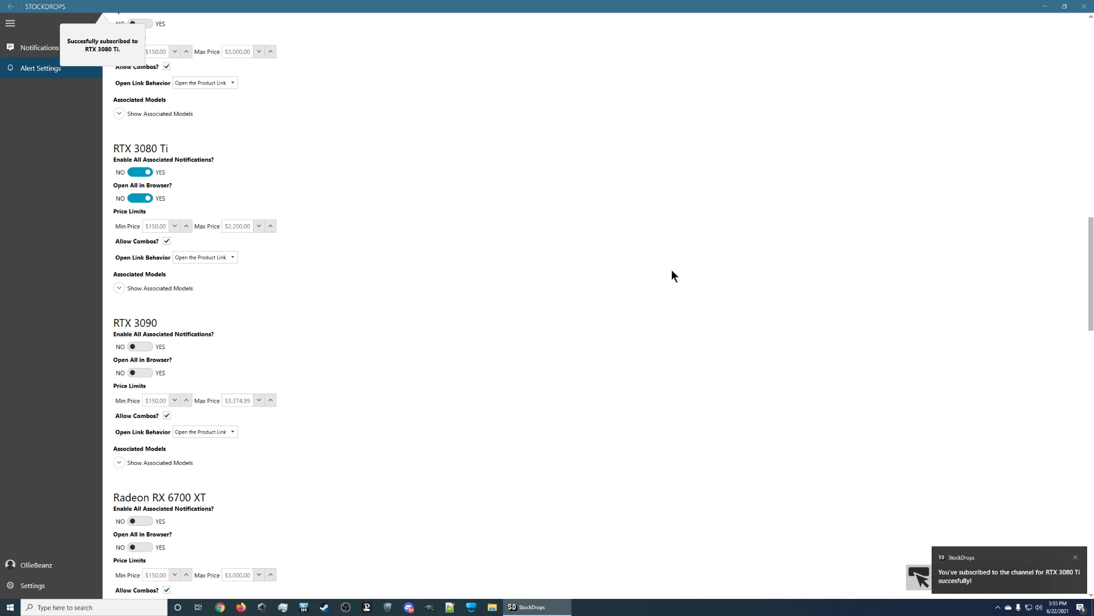
mouse_move(125, 62)
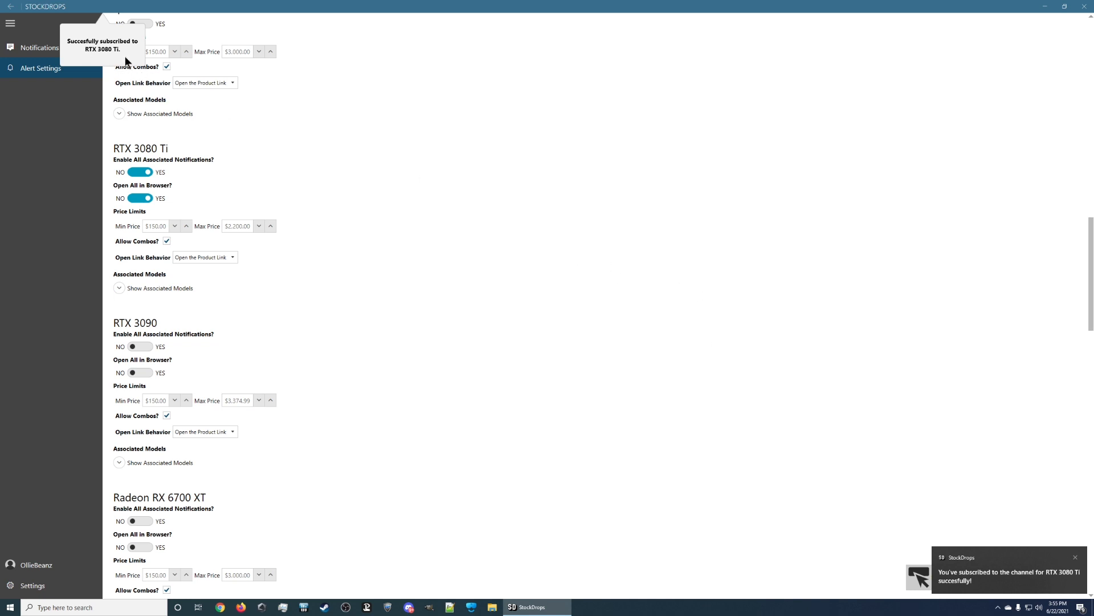
mouse_move(40, 48)
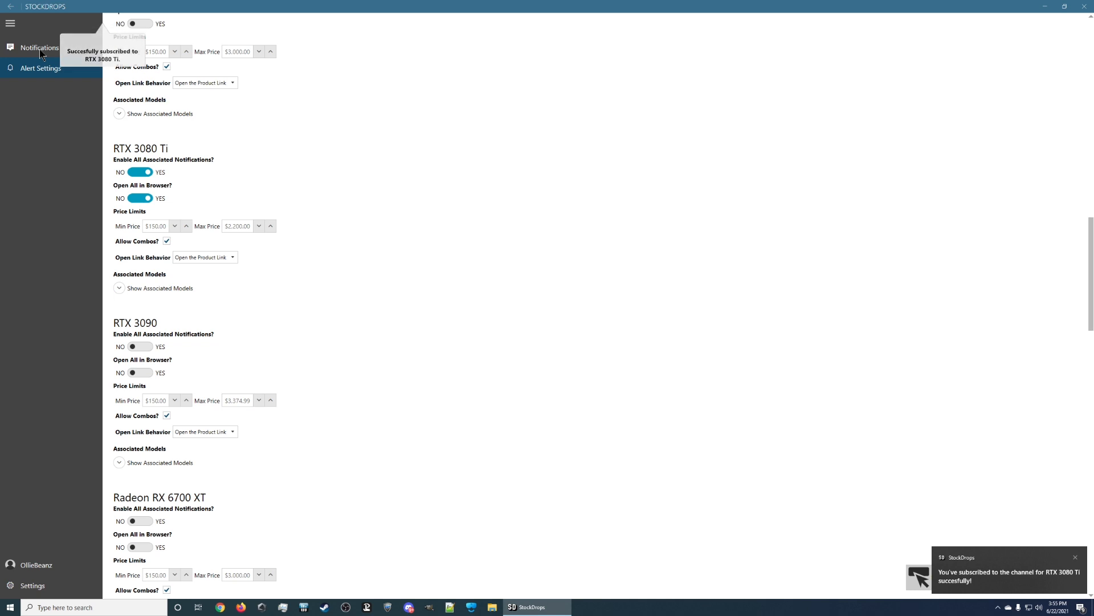
Return to the notifications feed and dismiss the one-time reminder, showing one channel connected
click(38, 46)
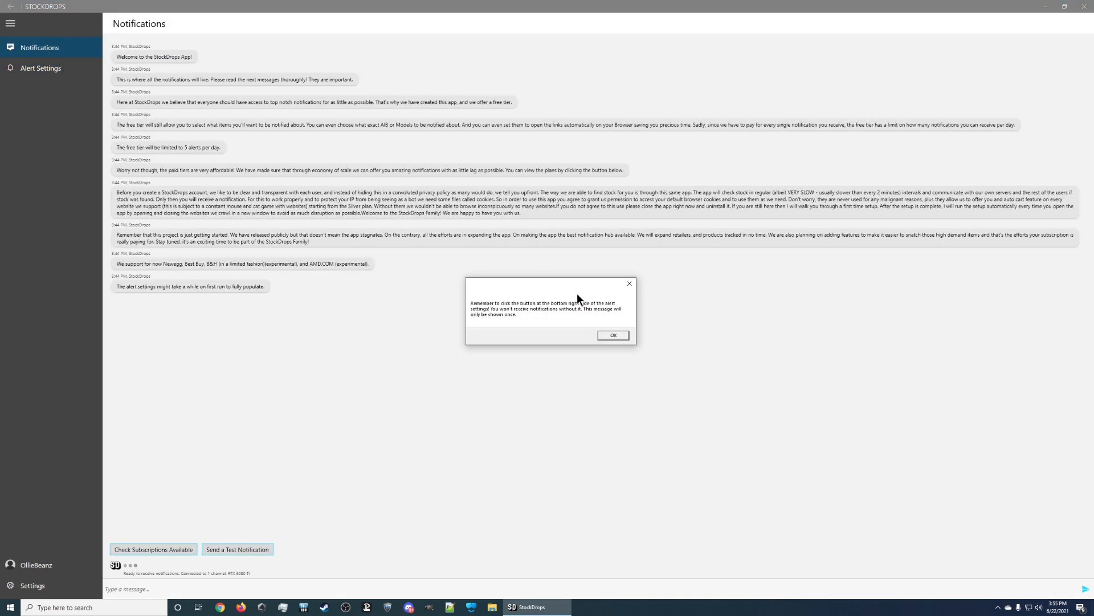
mouse_move(567, 309)
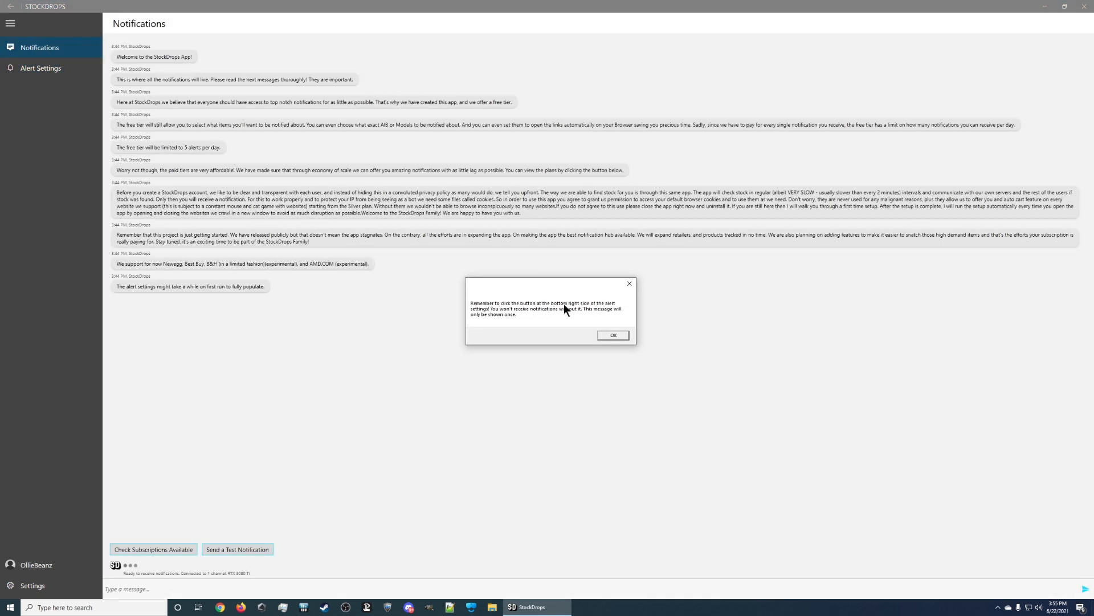
mouse_move(559, 316)
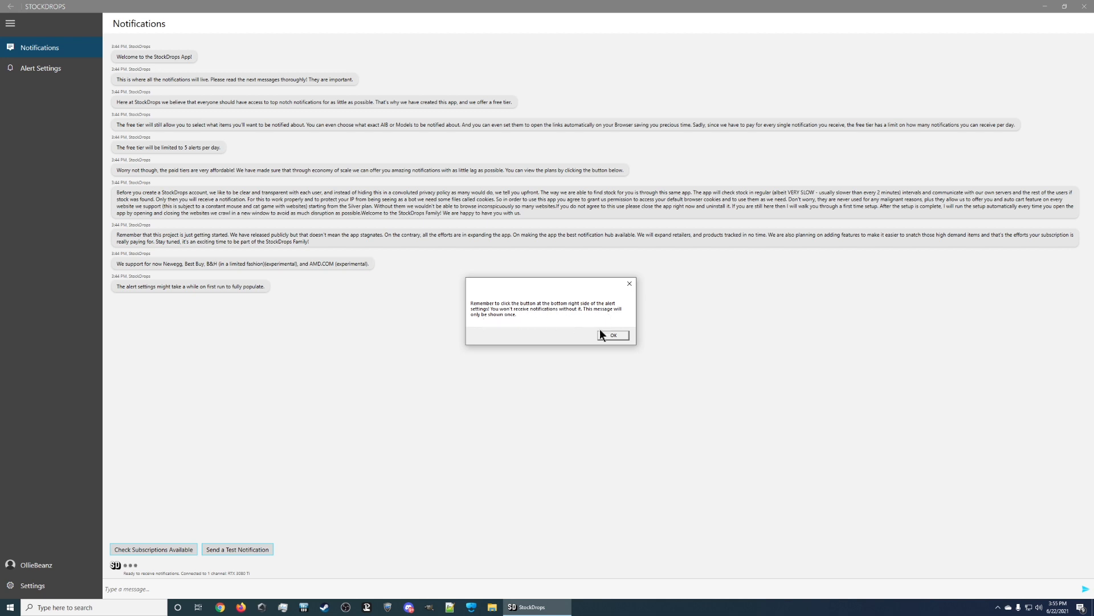
click(612, 336)
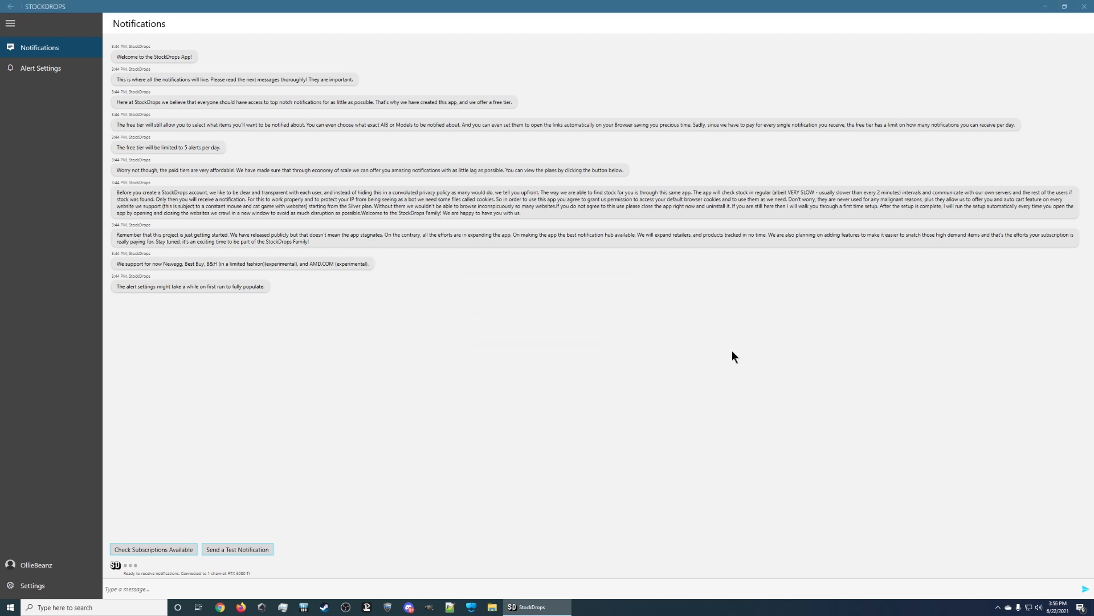
mouse_move(415, 367)
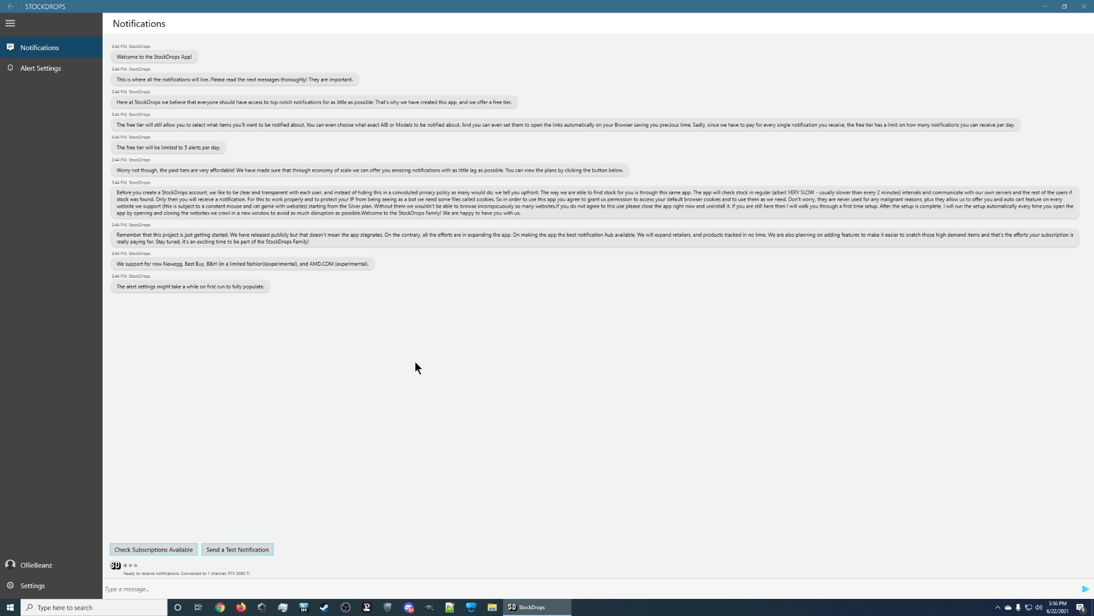
click(1065, 6)
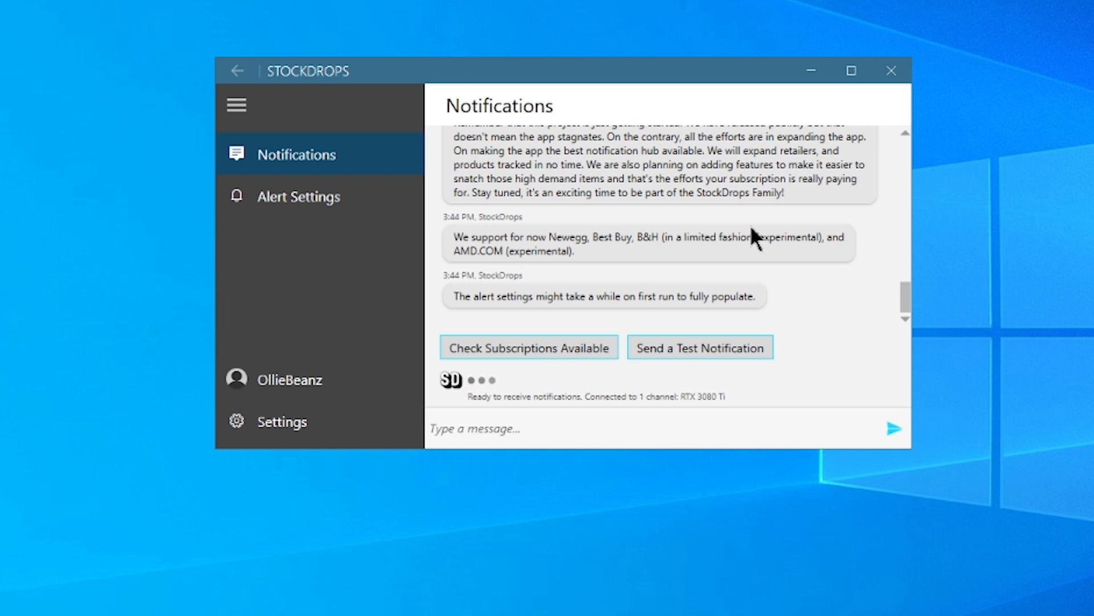
mouse_move(627, 364)
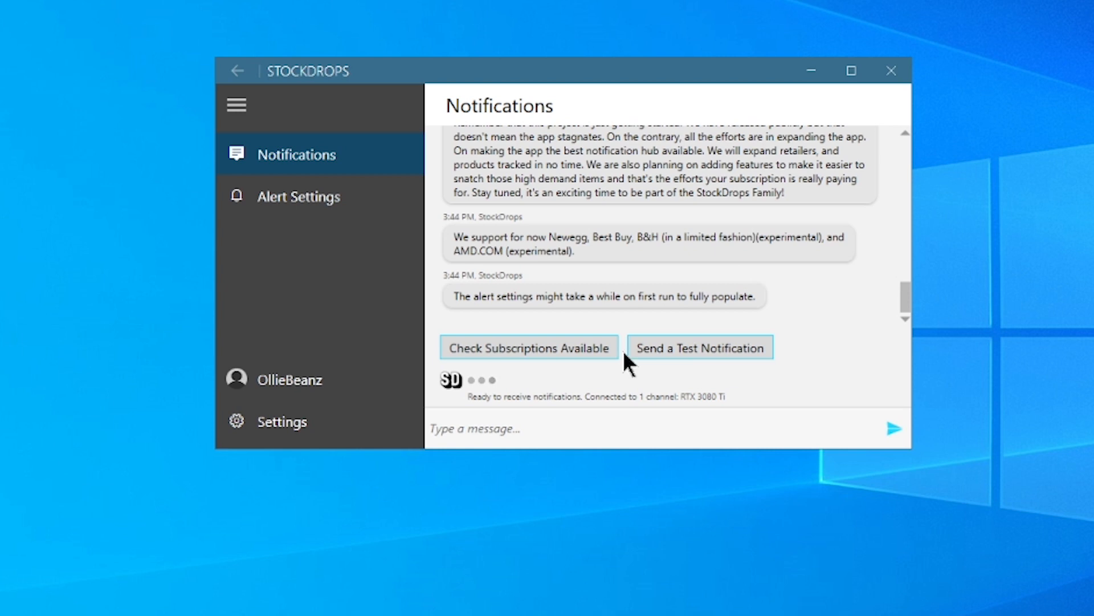
mouse_move(590, 410)
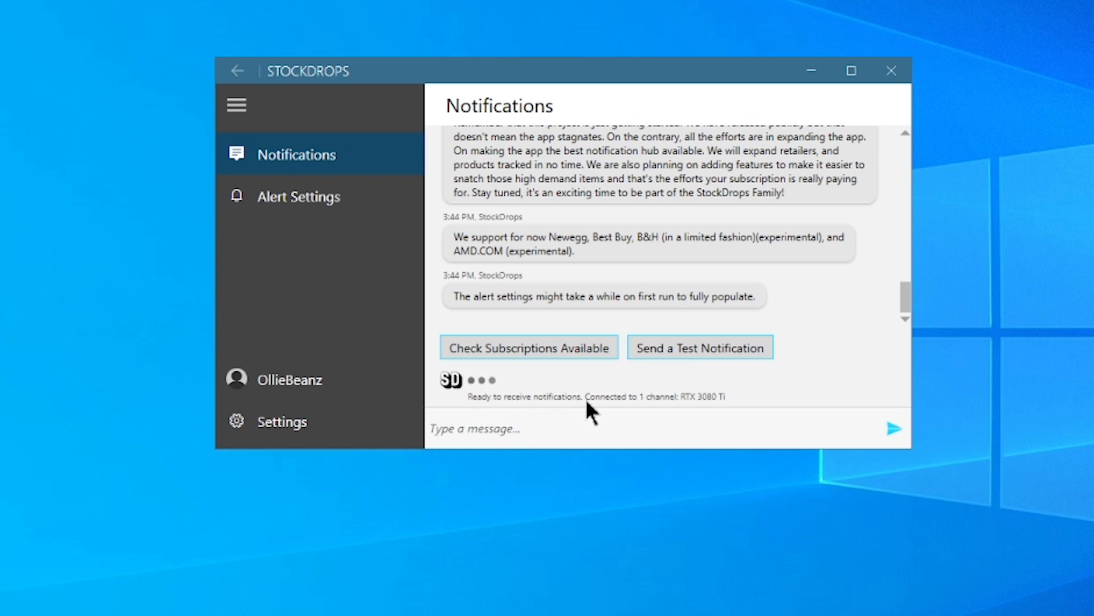
mouse_move(695, 409)
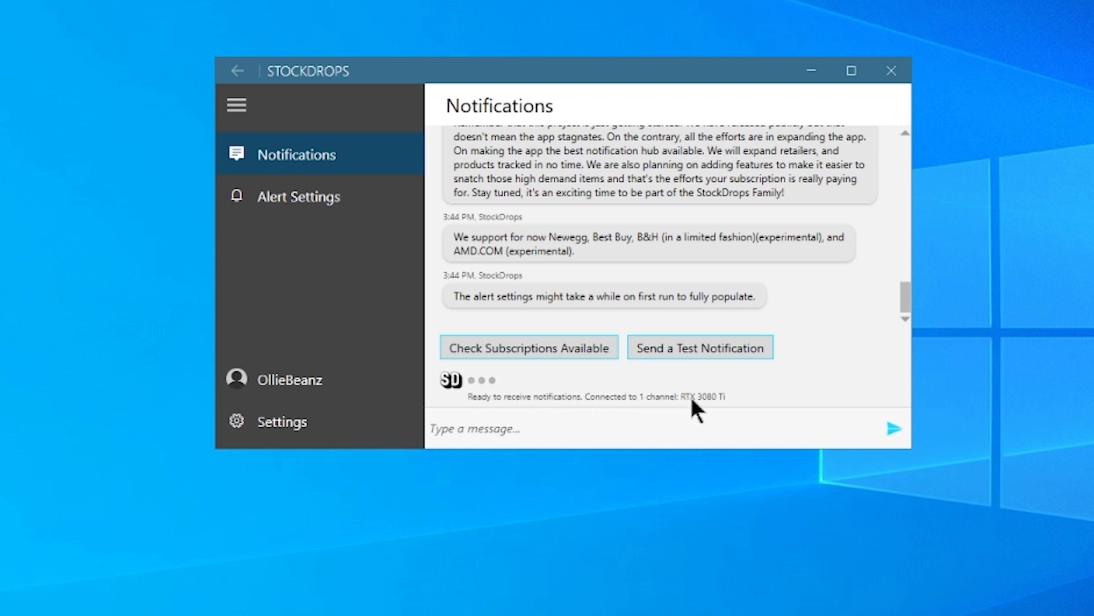
mouse_move(497, 282)
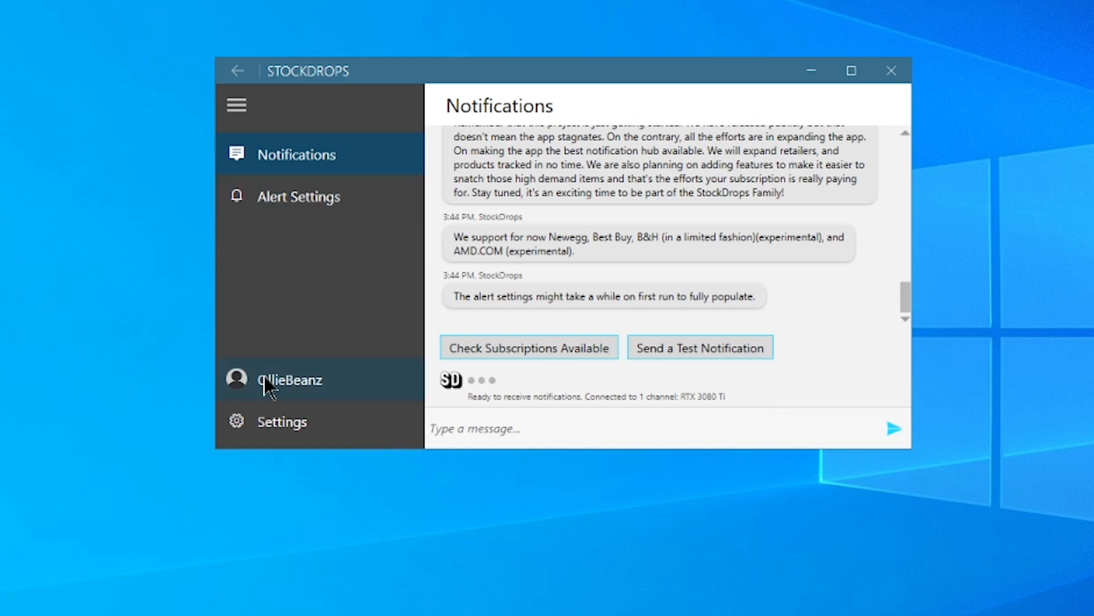
In Settings, enable Start with Windows and minimize to tray
click(282, 421)
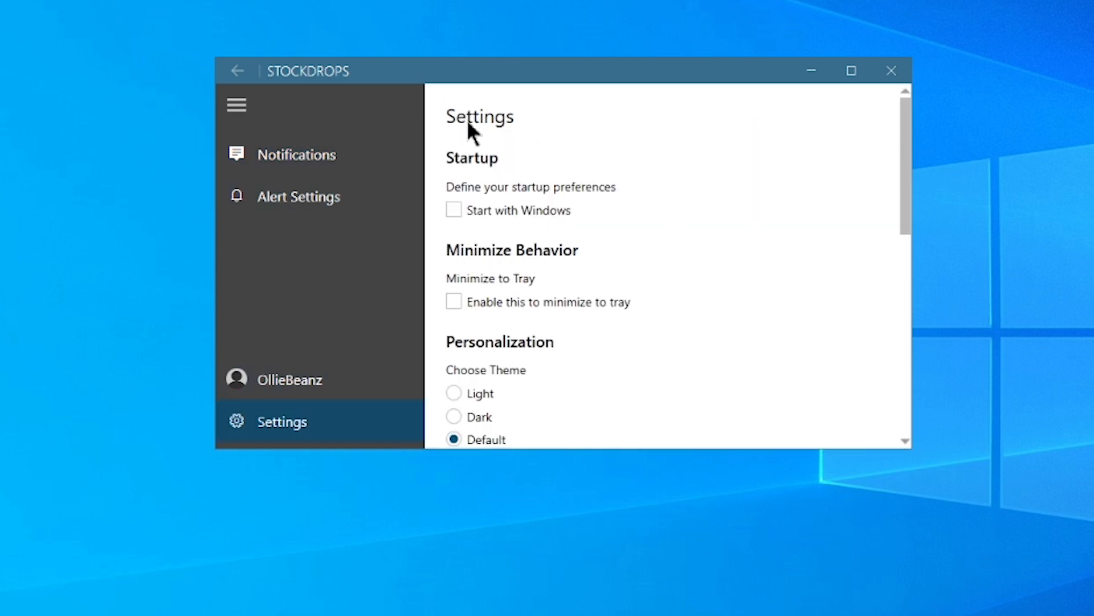
mouse_move(490, 220)
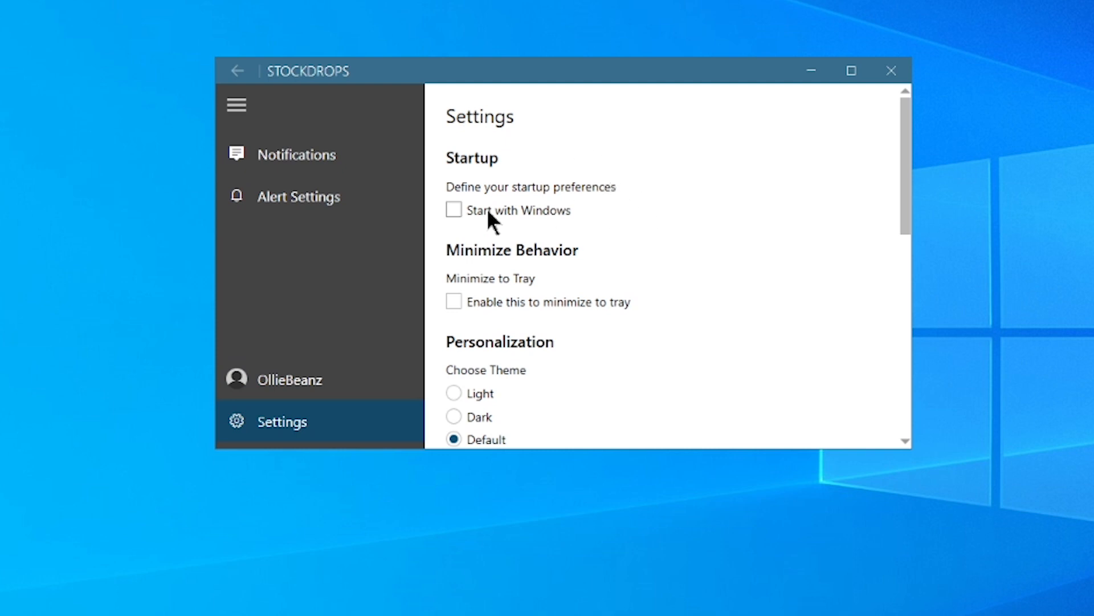
mouse_move(485, 220)
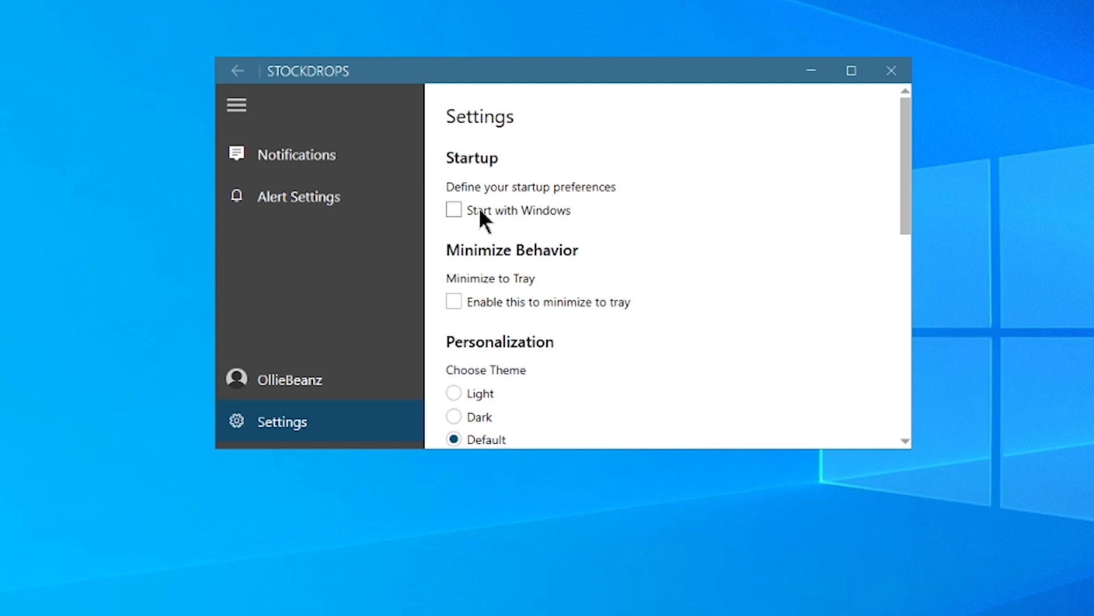
click(454, 210)
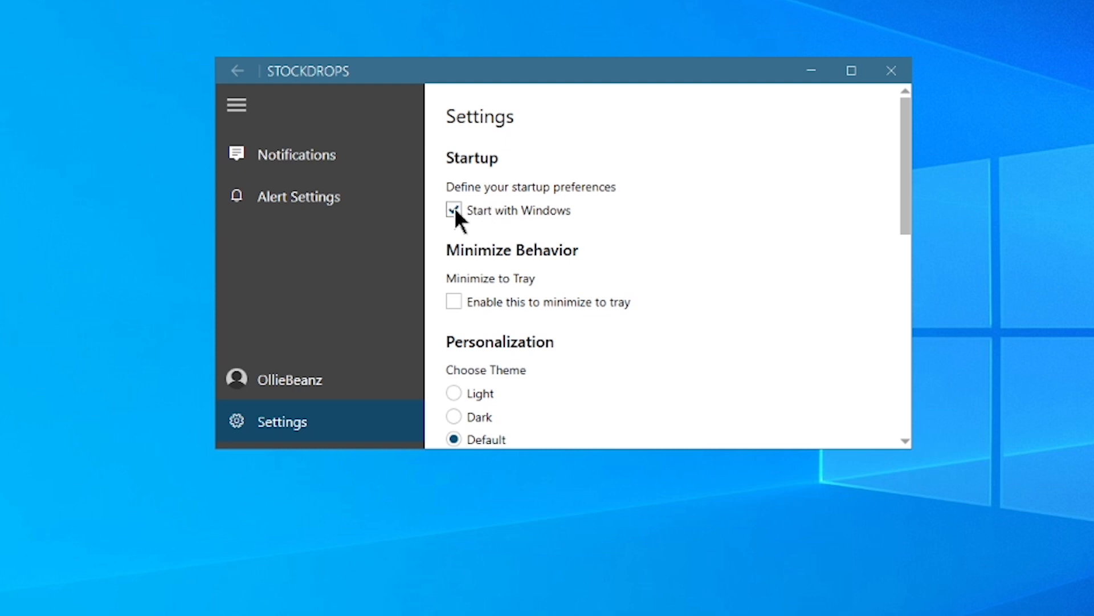
click(454, 210)
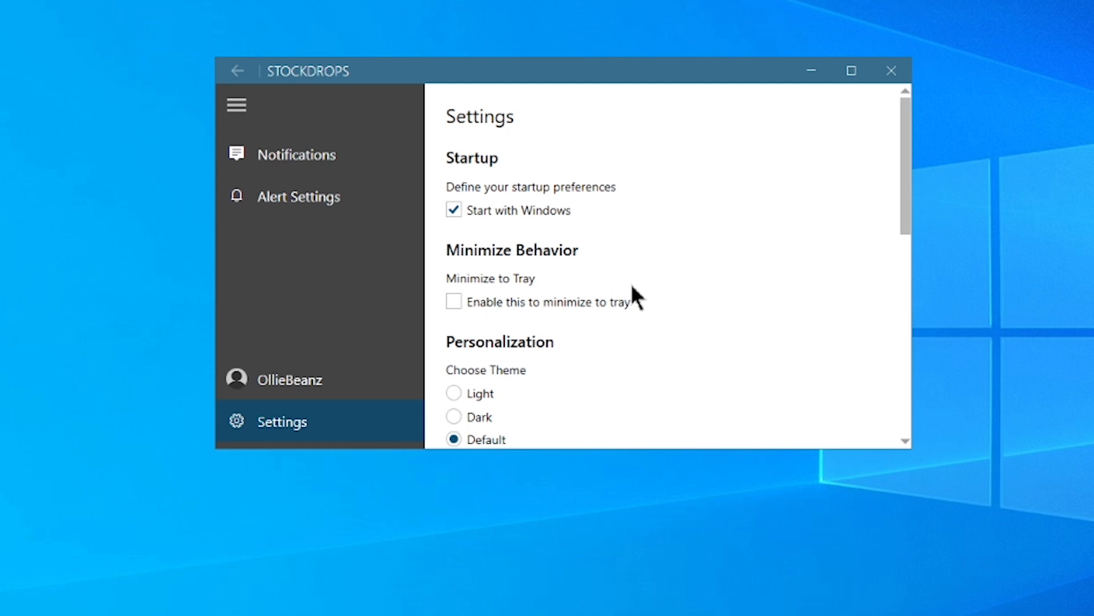
click(453, 301)
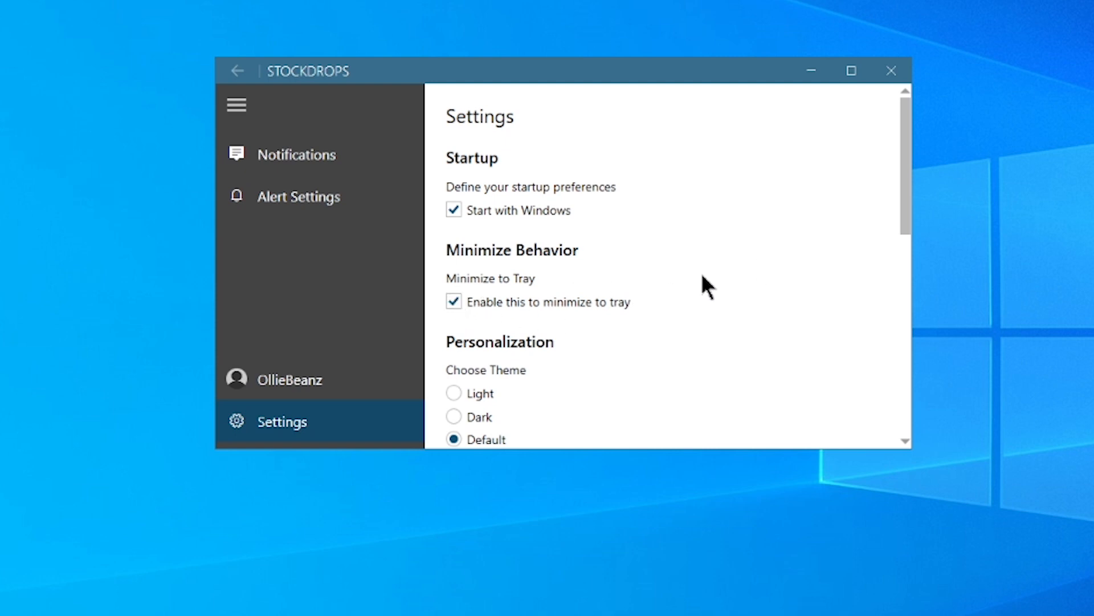
scroll(down, 3)
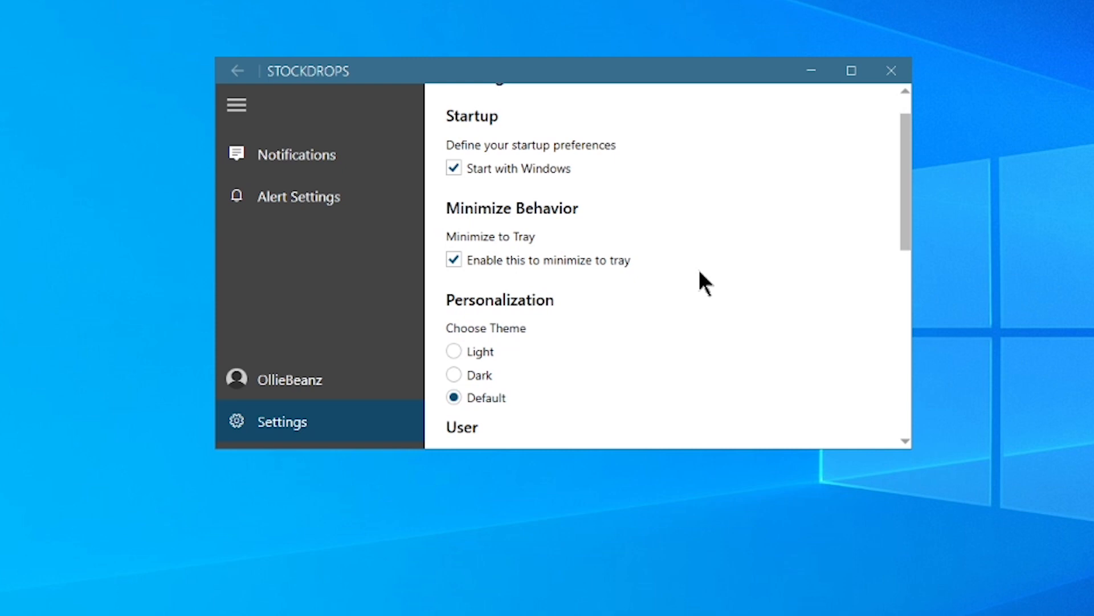
Select the Dark theme under Personalization and scroll down to the About section listing version 1.4.4
click(455, 375)
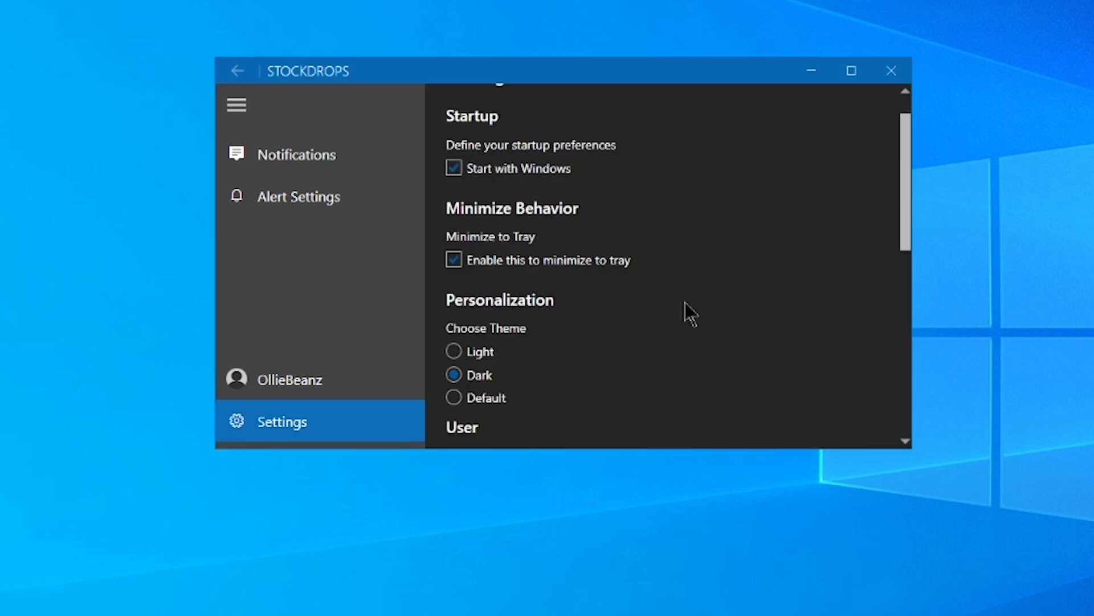
scroll(down, 3)
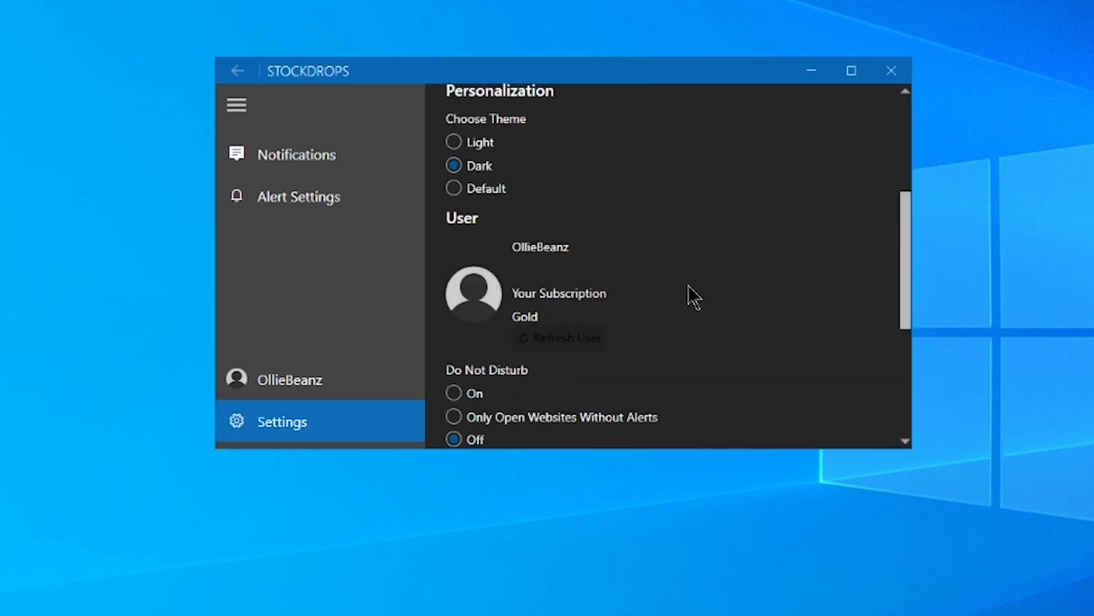
scroll(down, 3)
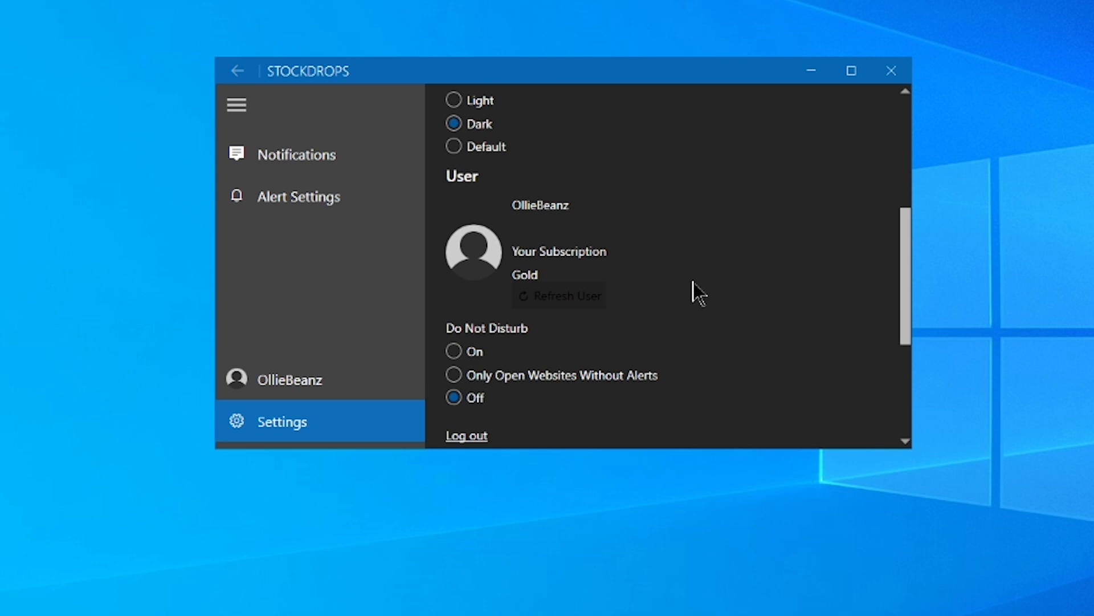
scroll(down, 3)
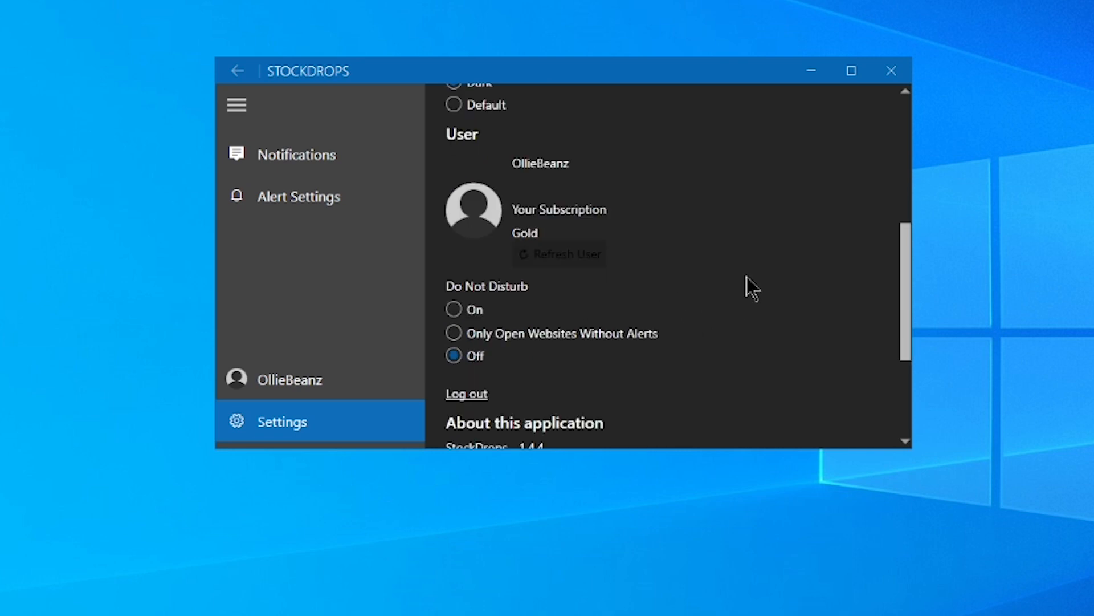
scroll(down, 3)
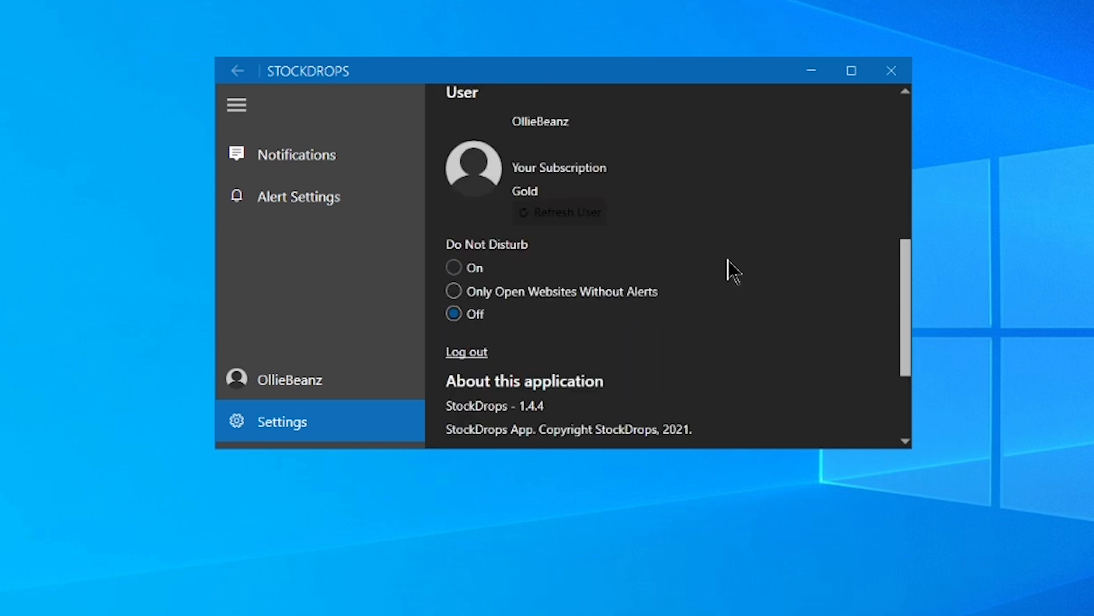
scroll(down, 3)
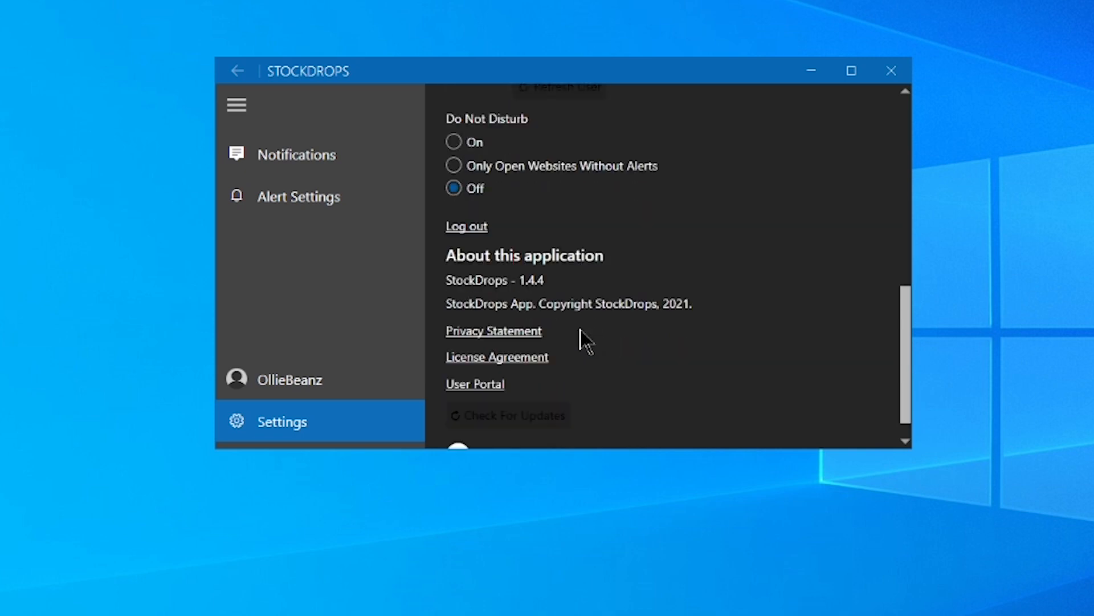
mouse_move(555, 289)
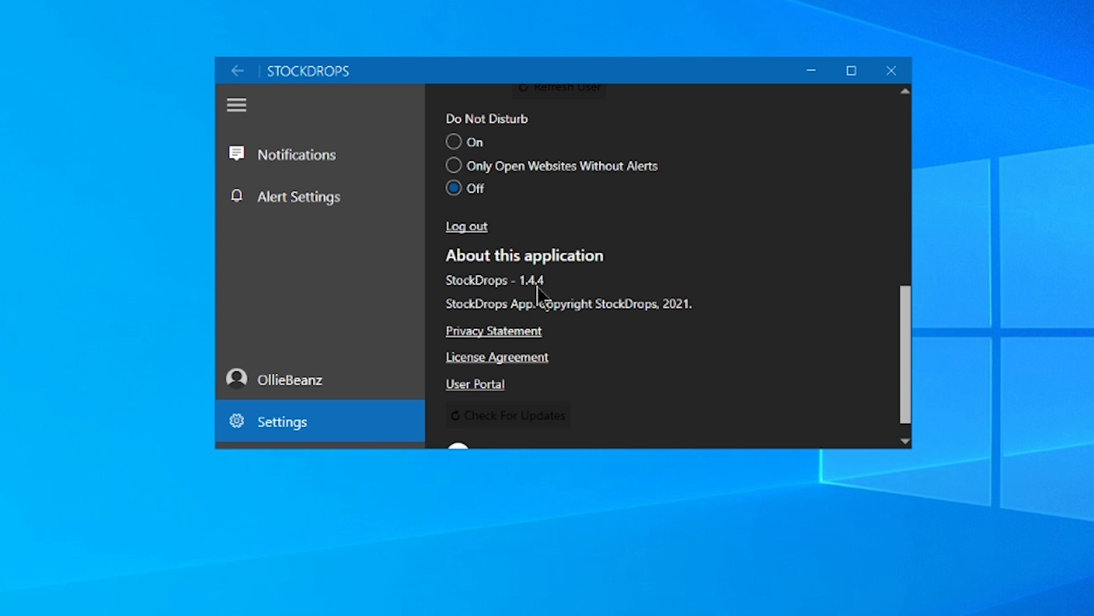
scroll(down, 3)
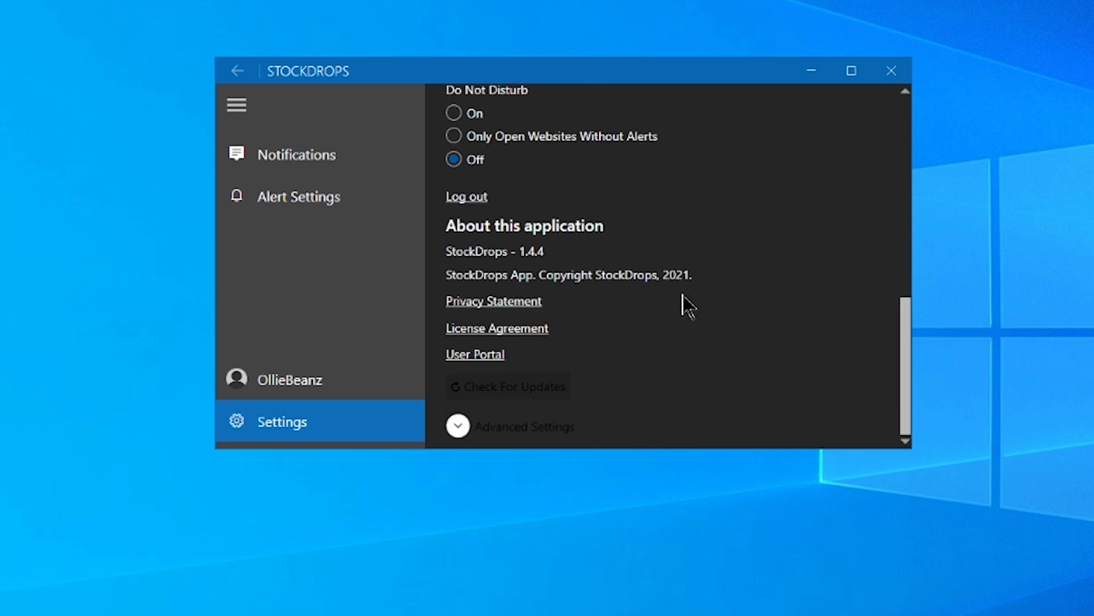
click(458, 426)
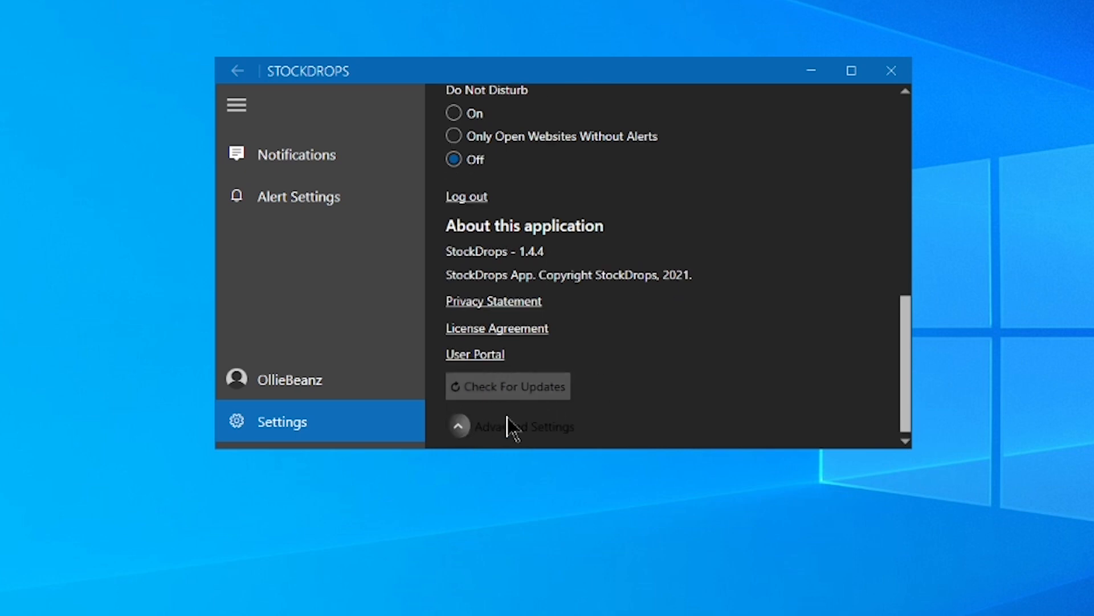
click(458, 425)
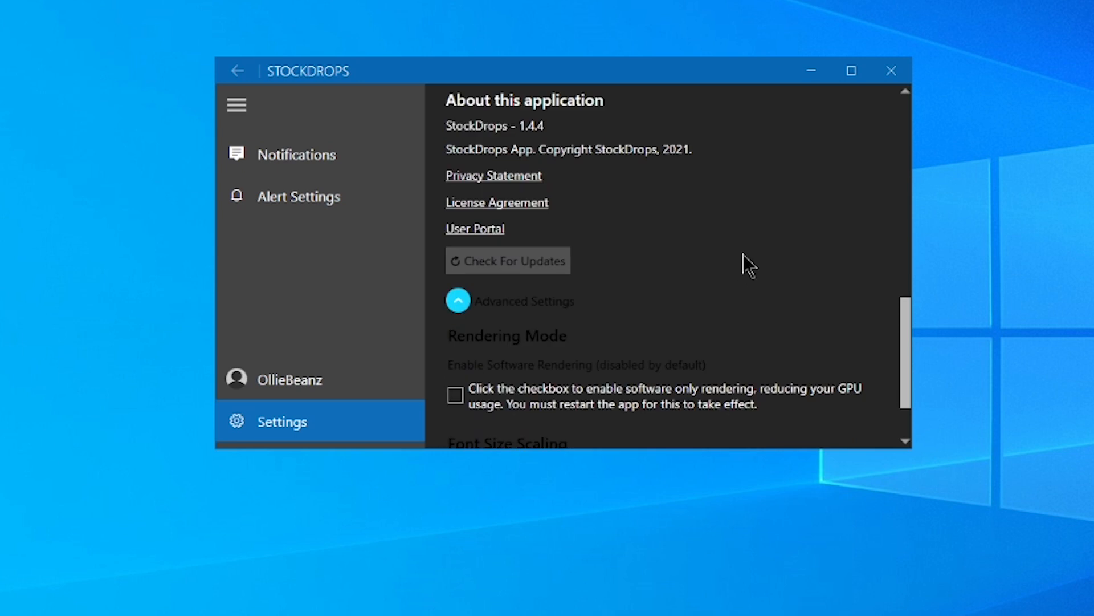
scroll(down, 3)
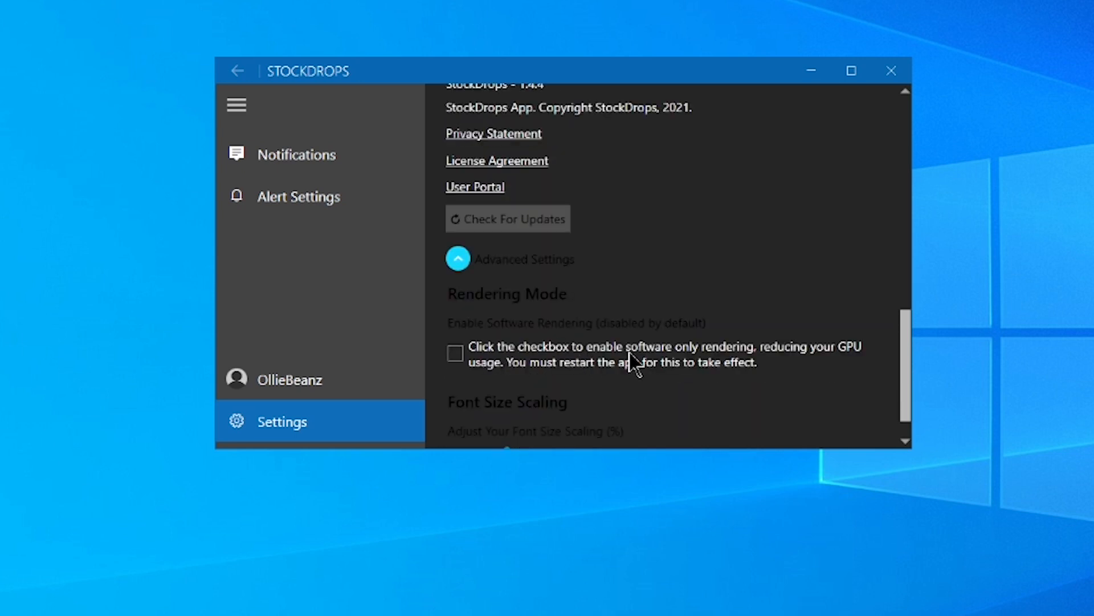
mouse_move(757, 310)
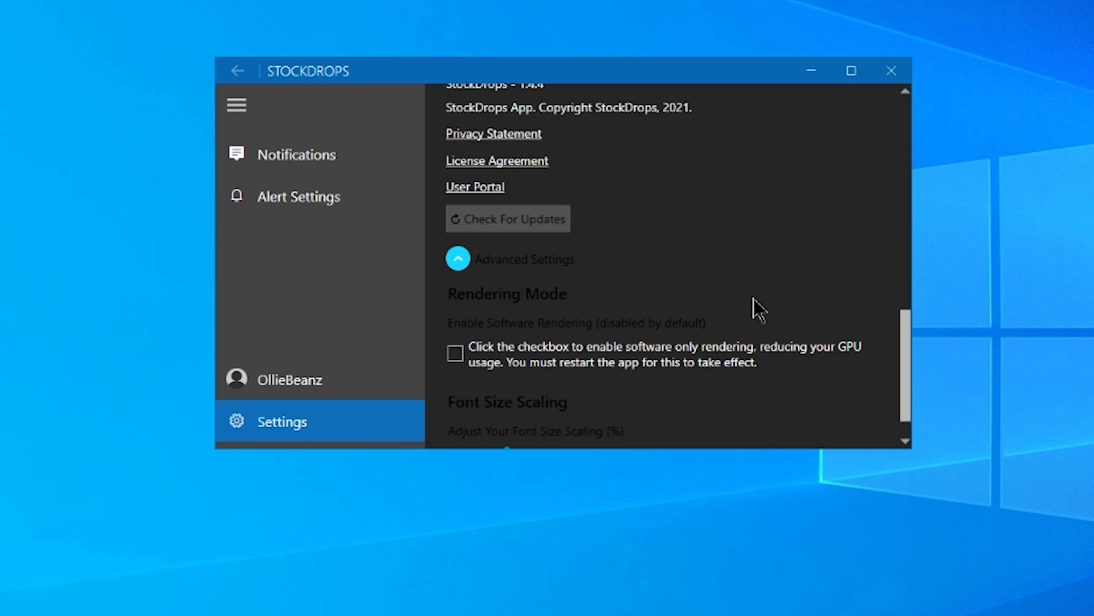
scroll(down, 3)
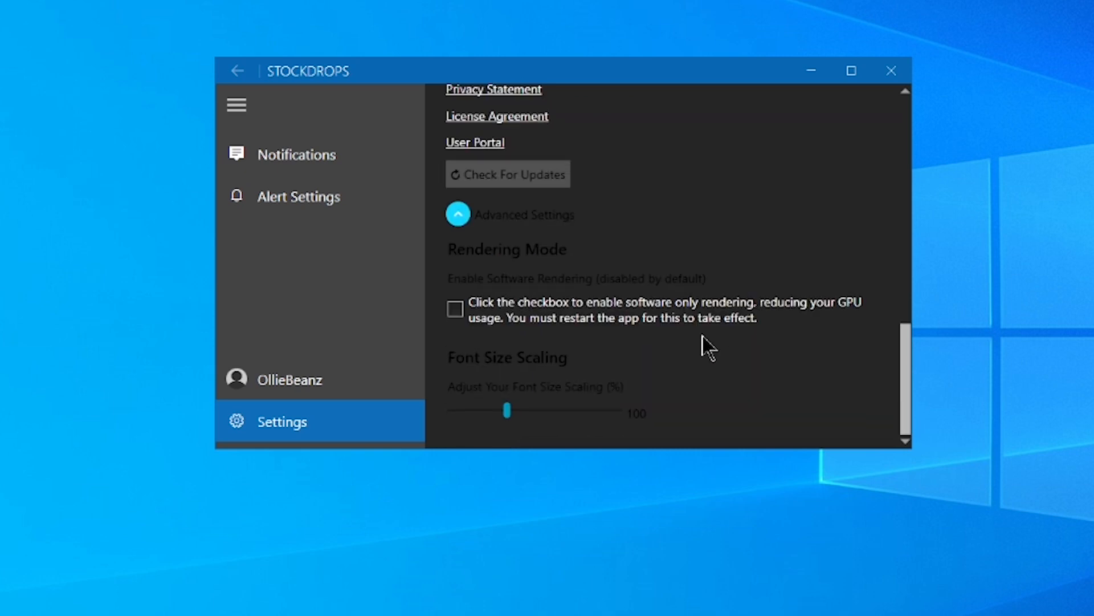
mouse_move(772, 351)
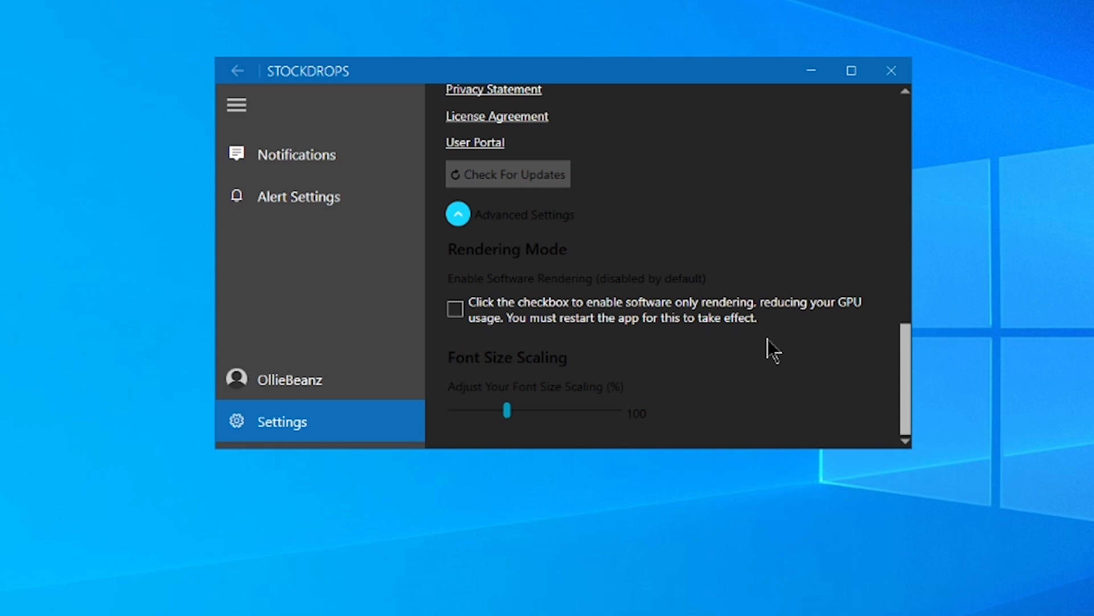
scroll(up, 3)
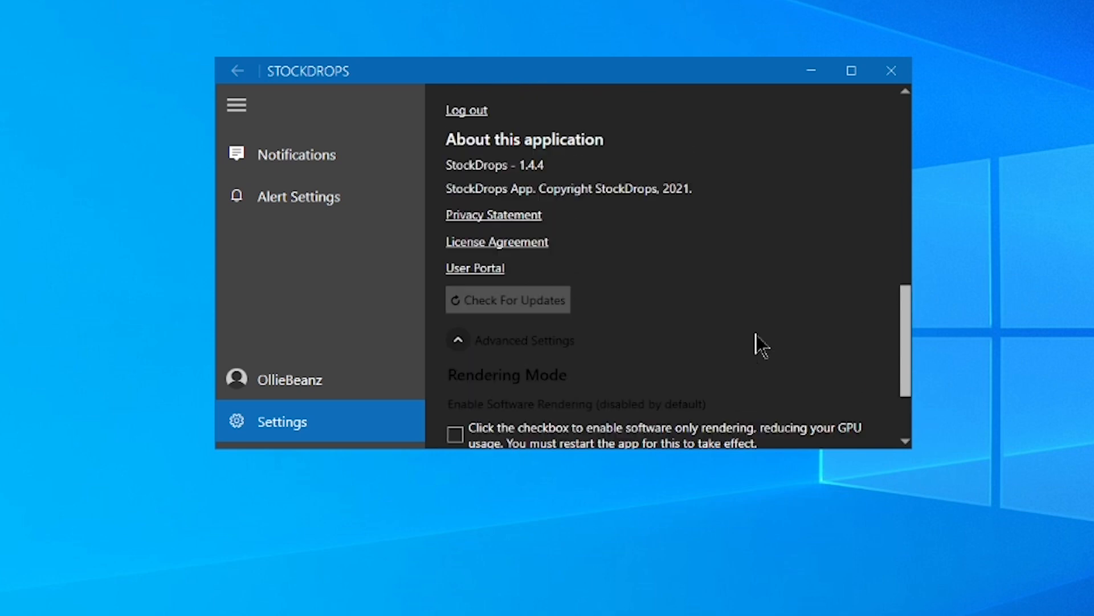
scroll(down, 3)
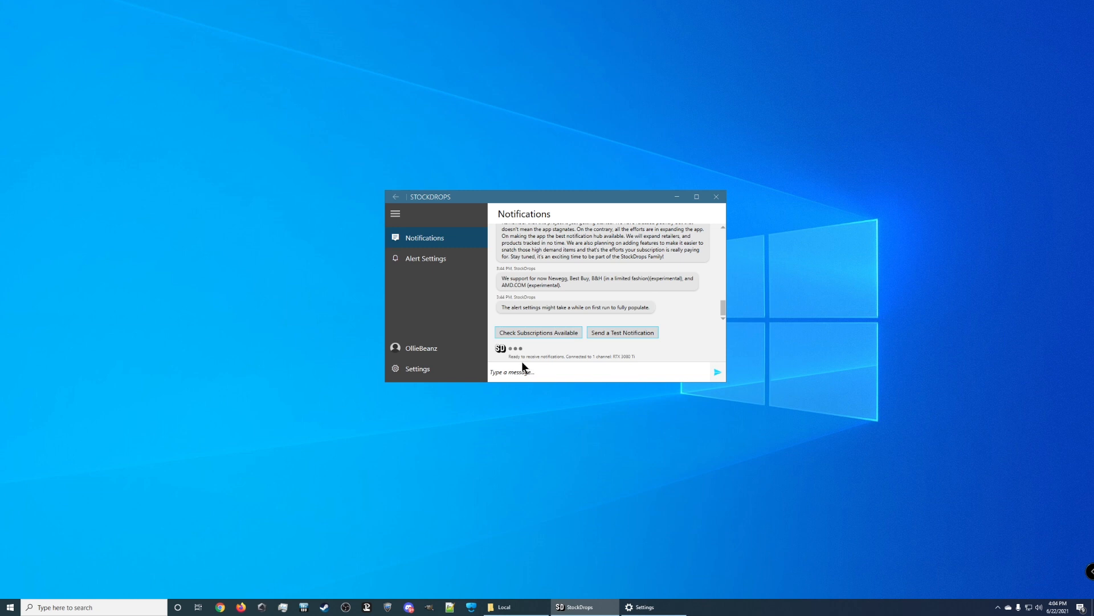
mouse_move(583, 362)
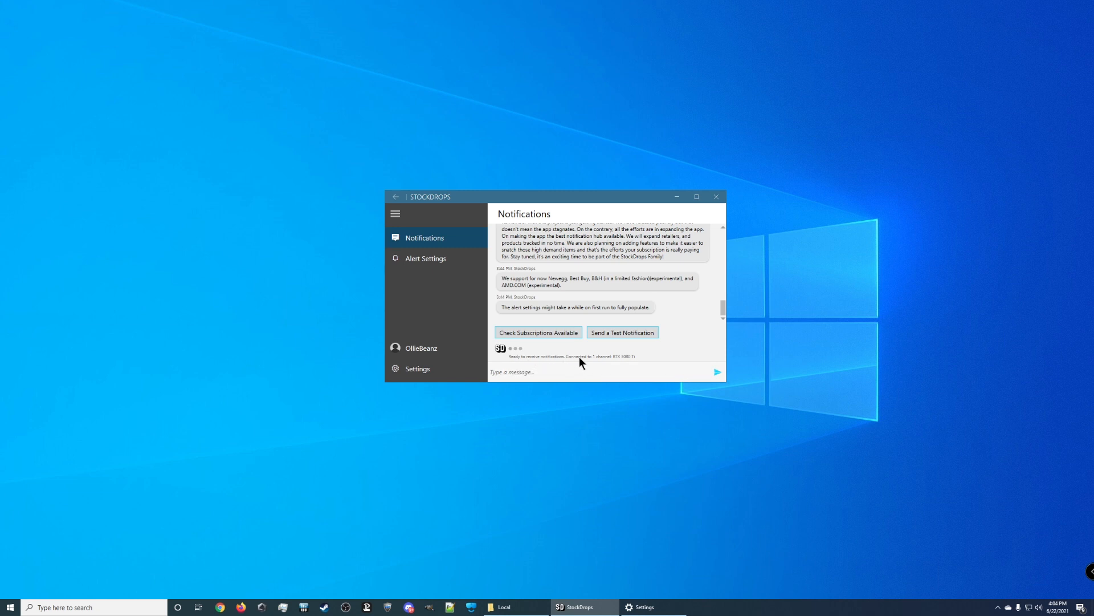
mouse_move(634, 361)
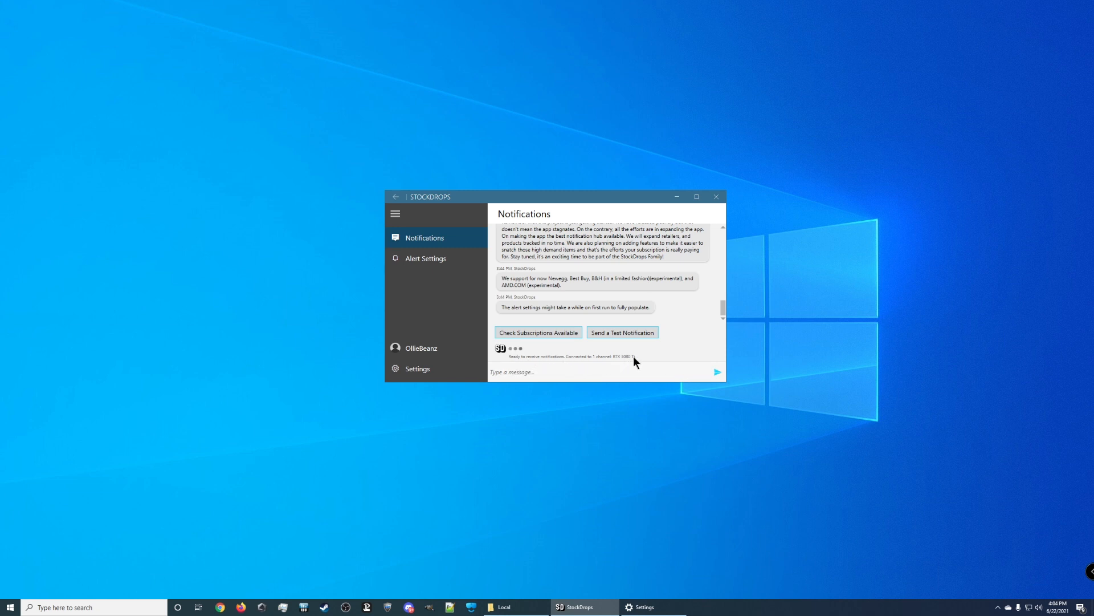
mouse_move(510, 307)
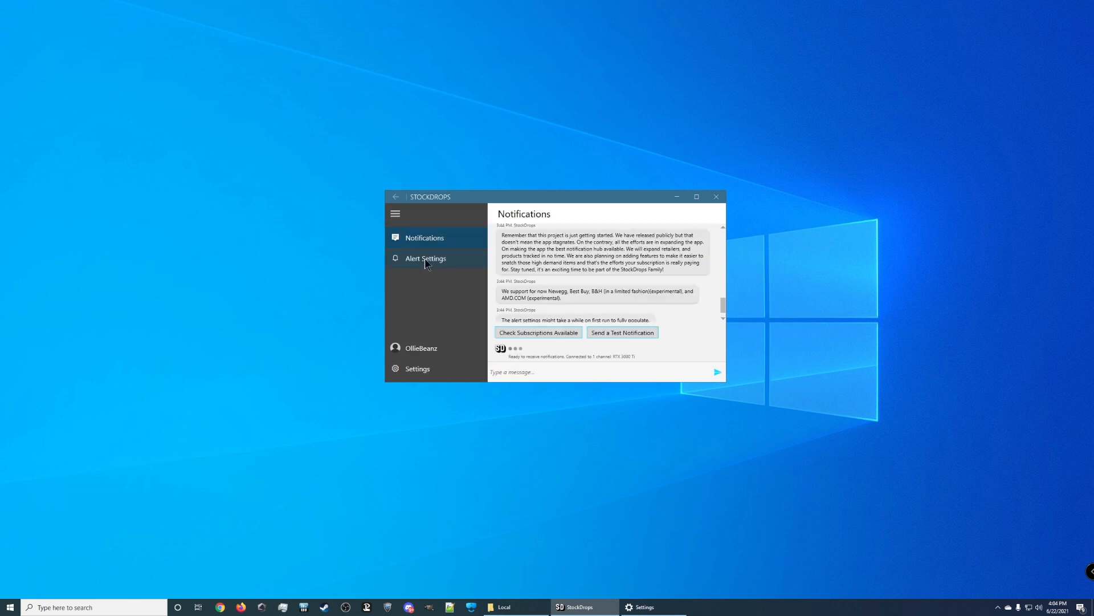
mouse_move(435, 372)
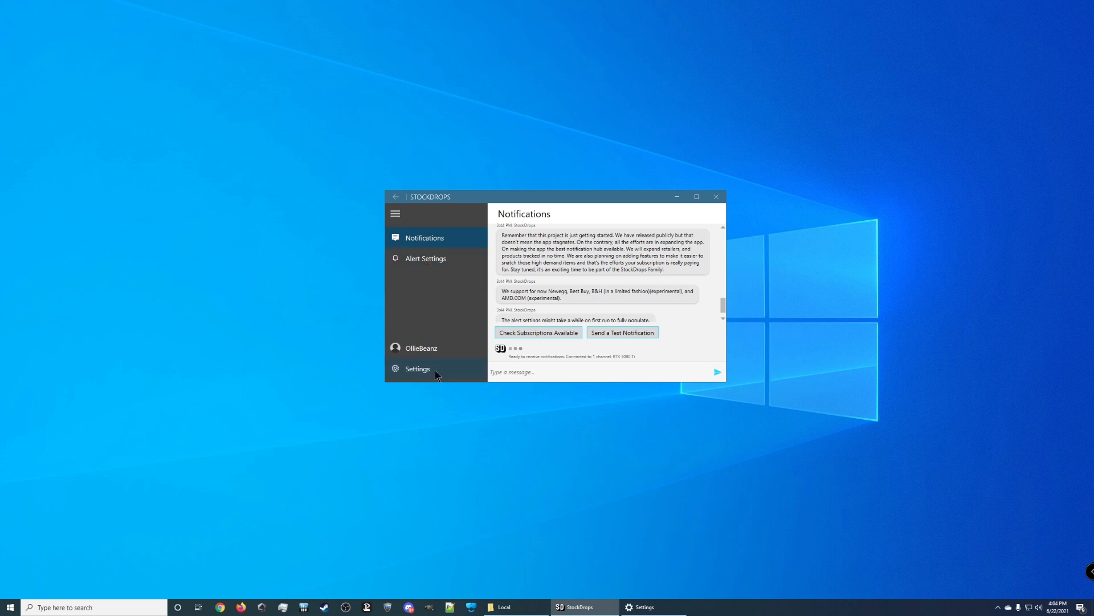
Run Check For Updates under About this application; no newer version than 1.4.4 found
click(417, 368)
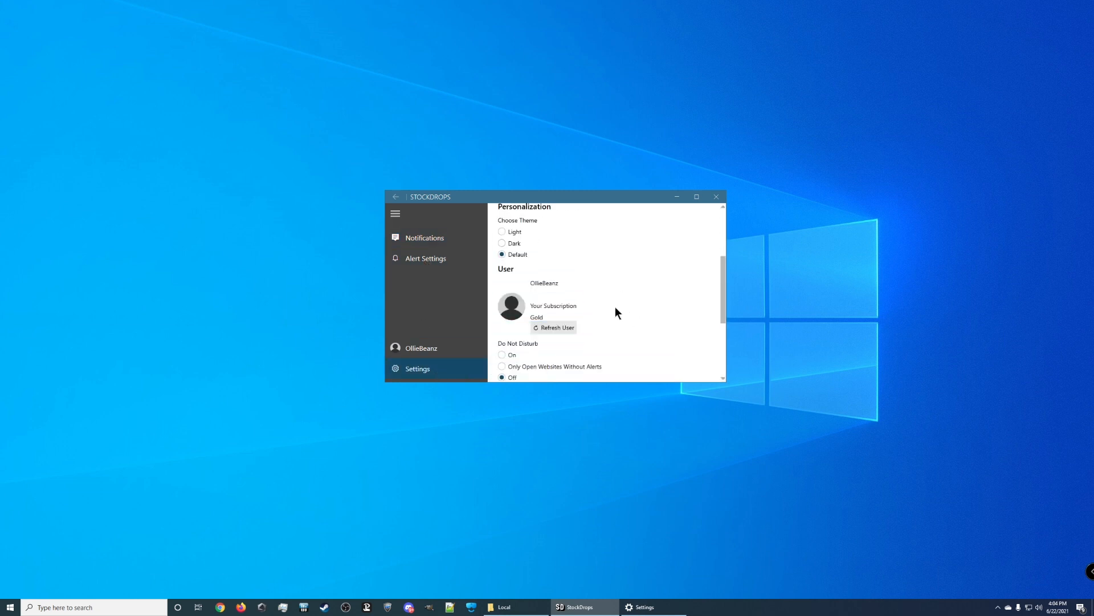
scroll(down, 3)
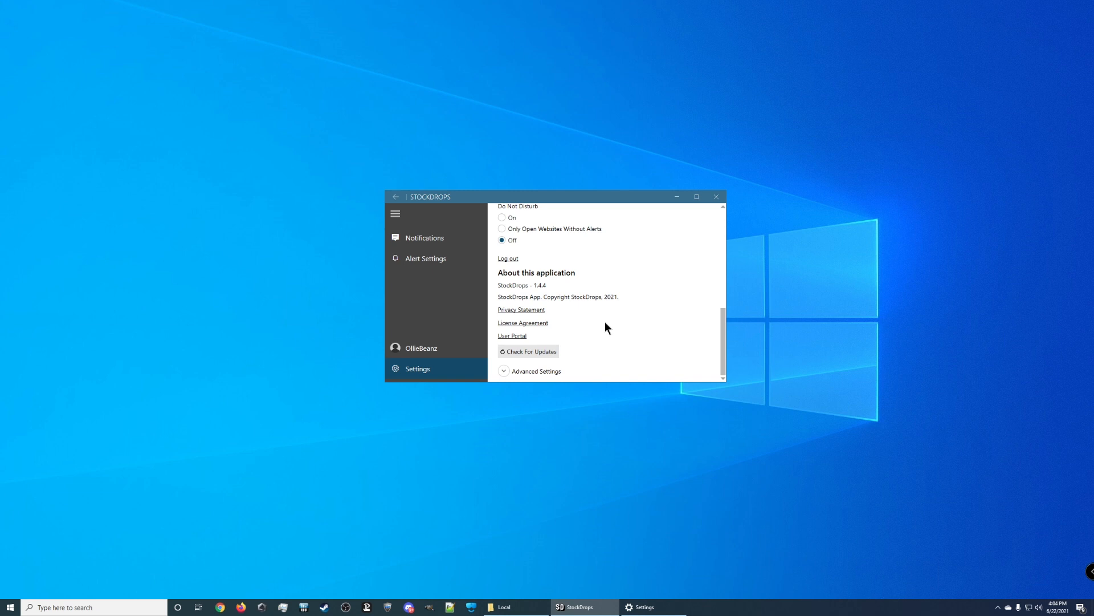
click(527, 351)
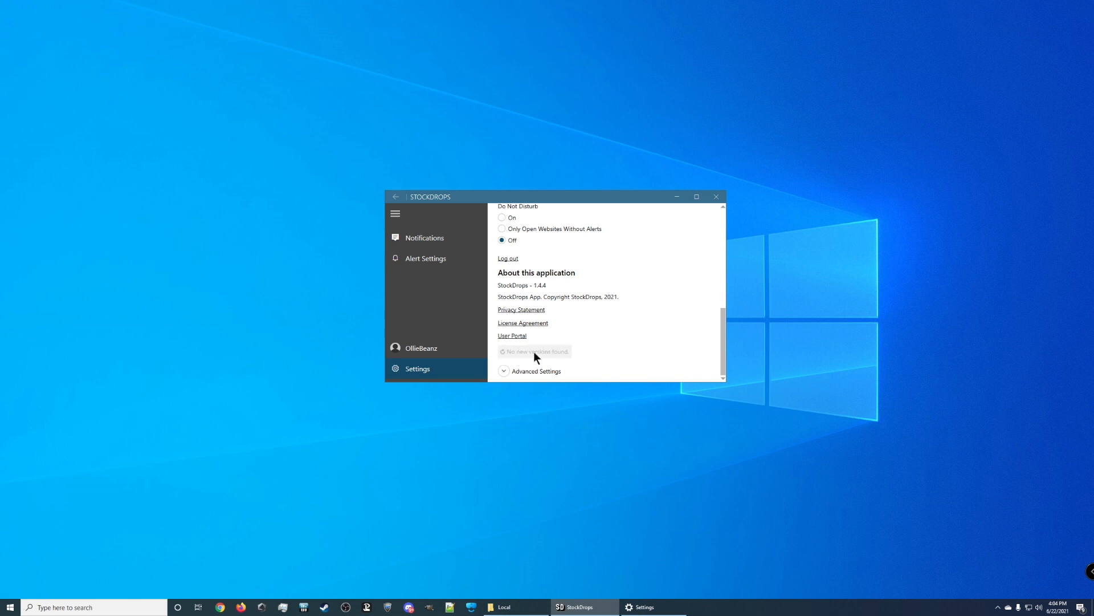
mouse_move(542, 291)
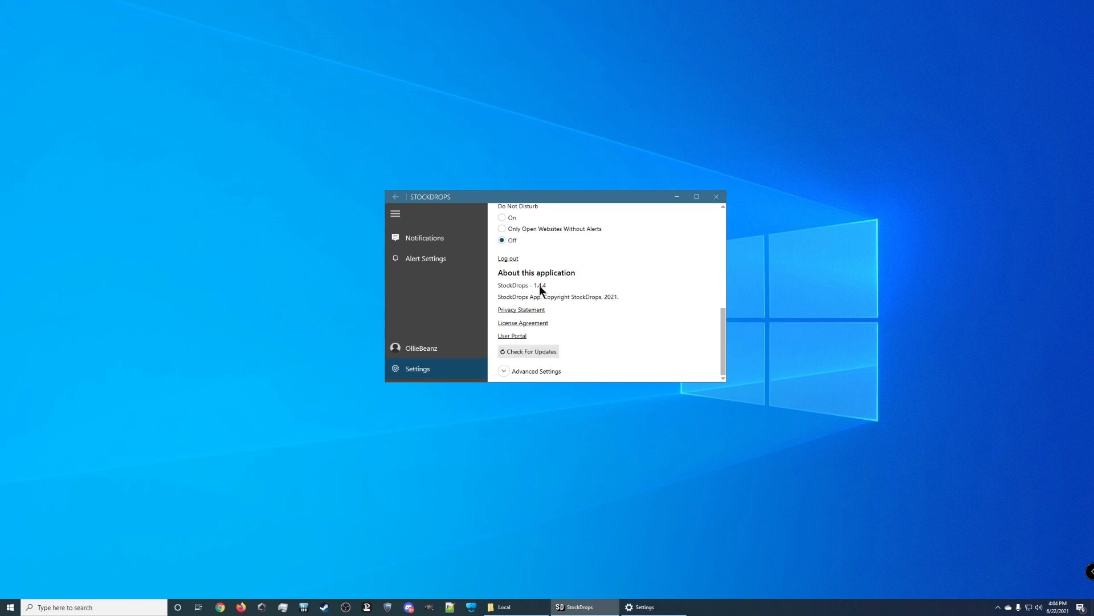
mouse_move(556, 304)
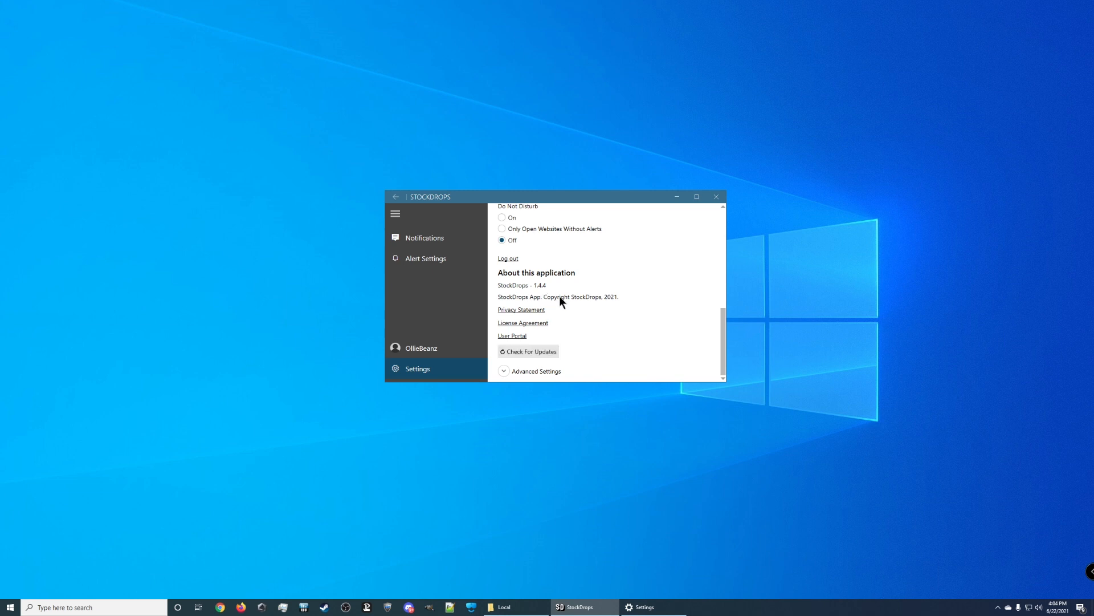
mouse_move(594, 358)
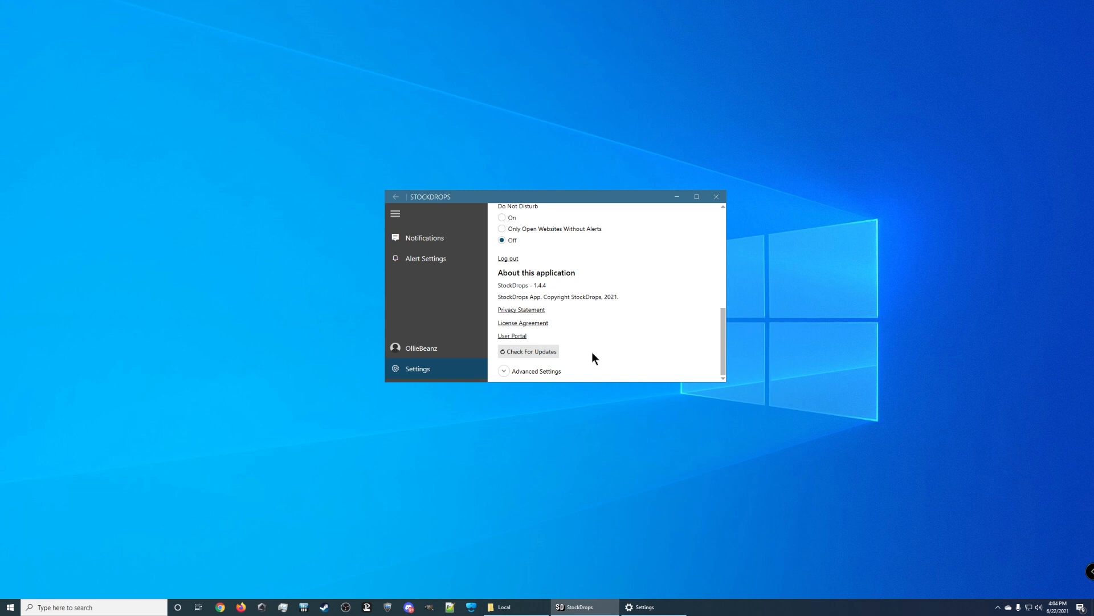
click(643, 607)
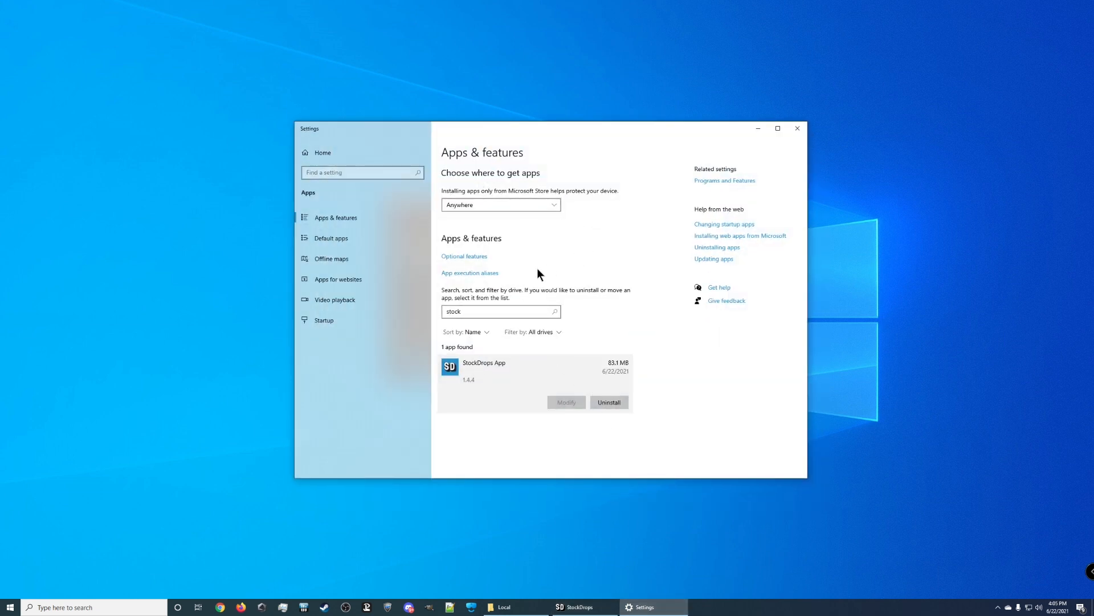
mouse_move(498, 372)
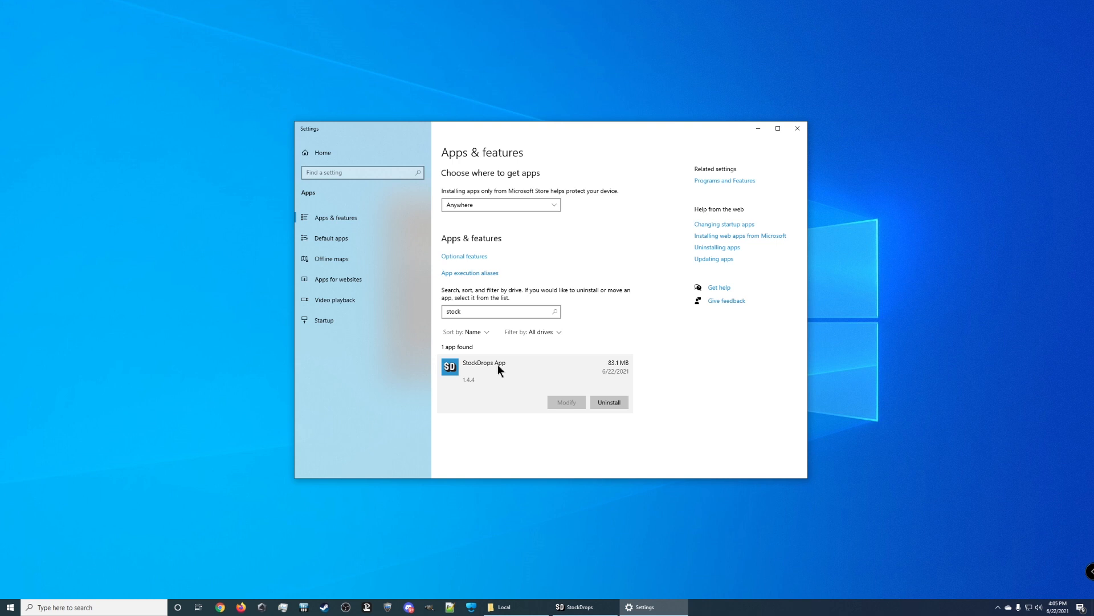
mouse_move(594, 519)
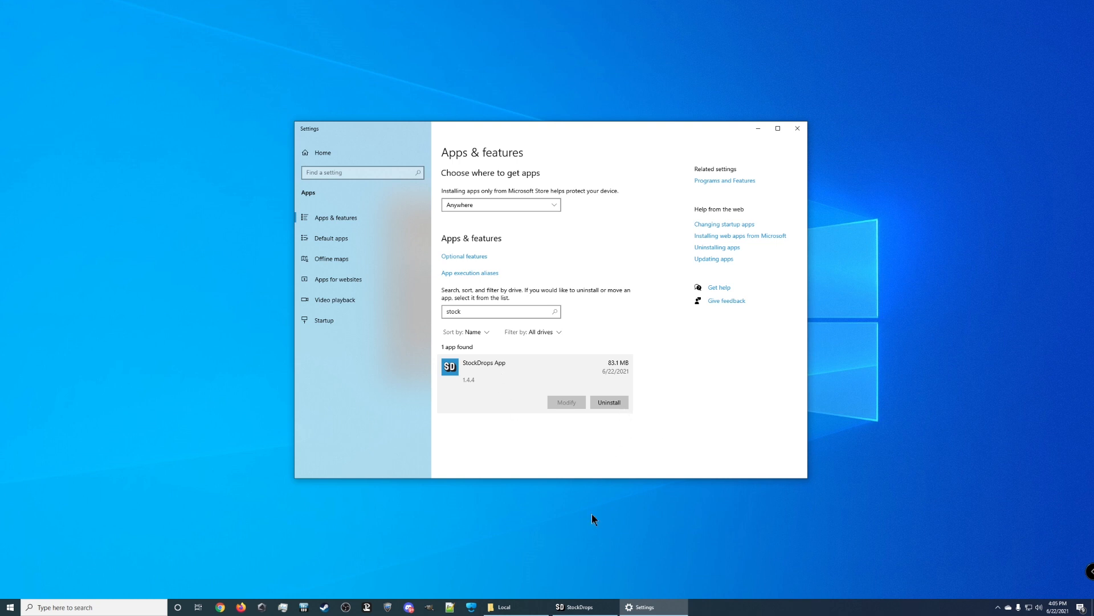
Bring up the StockDrops App entry in Windows Apps & features, ready to uninstall
click(504, 607)
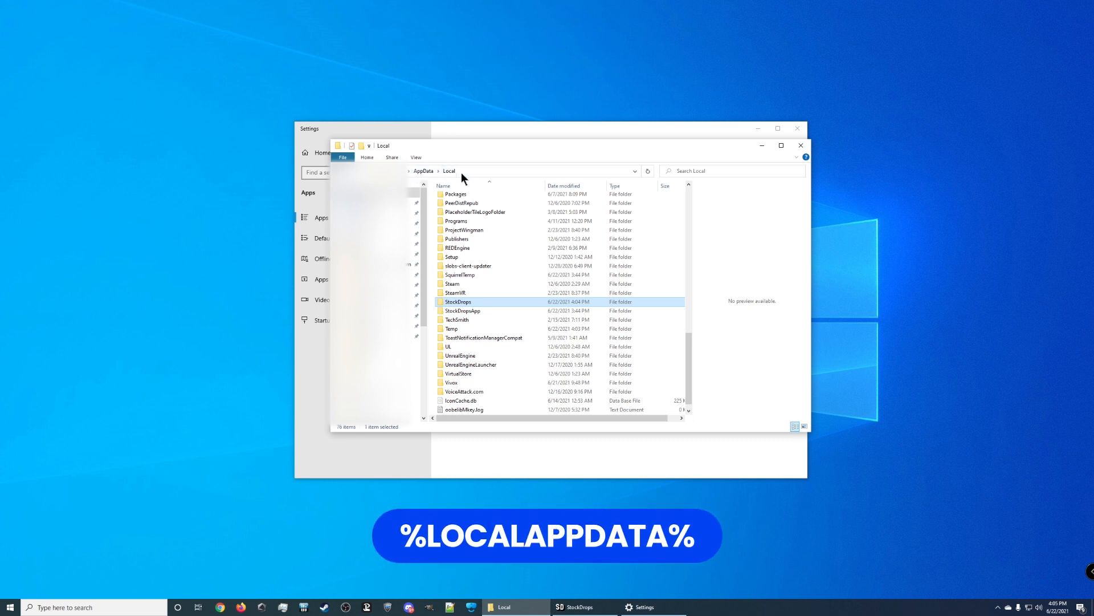
mouse_move(464, 308)
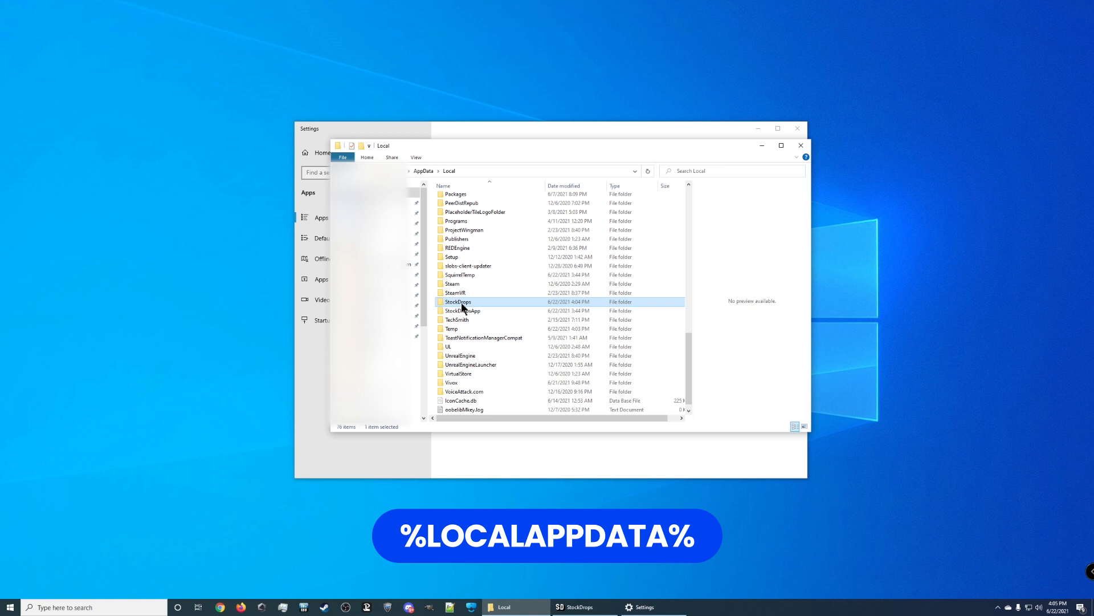
Open the StockDrops folder in Local AppData to view app.db, cookies.db and Configurations, then go back
double_click(458, 301)
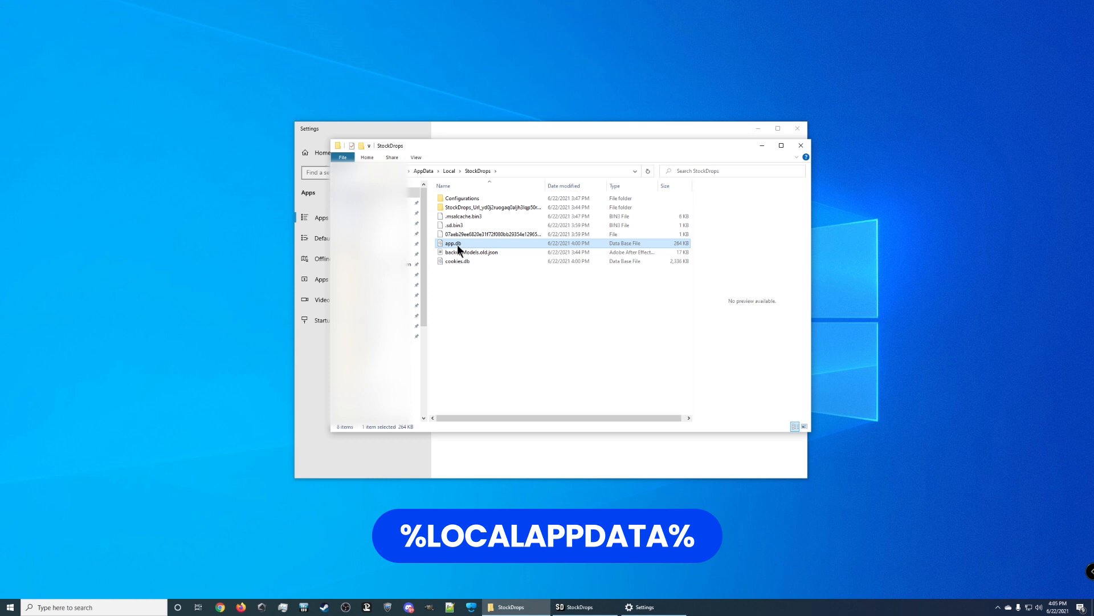
click(449, 171)
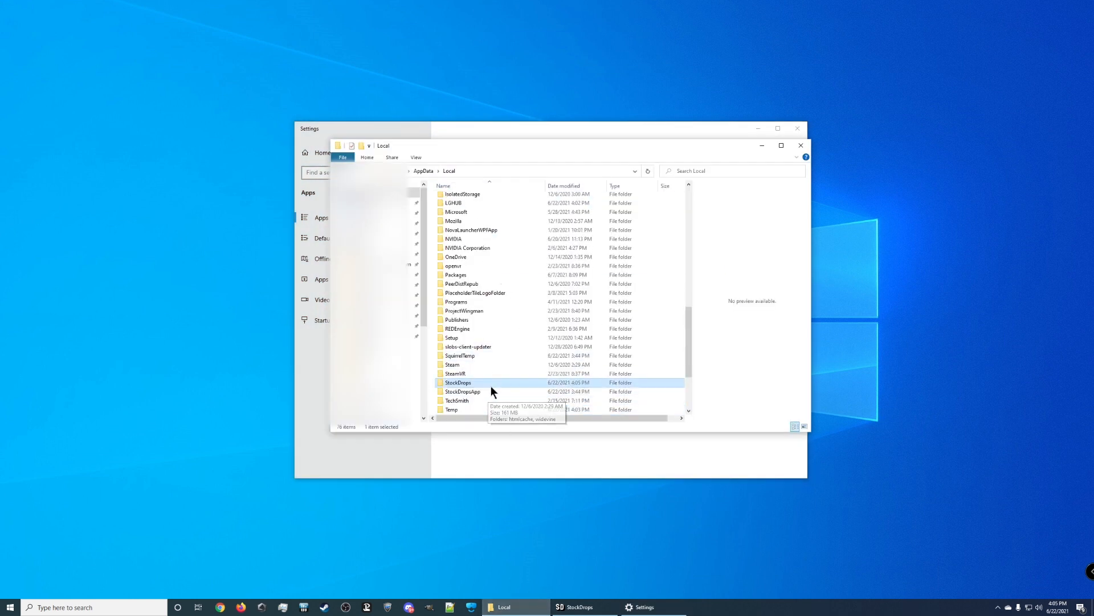
Select both the StockDrops and StockDropsApp folders in Local AppData for deletion
click(460, 391)
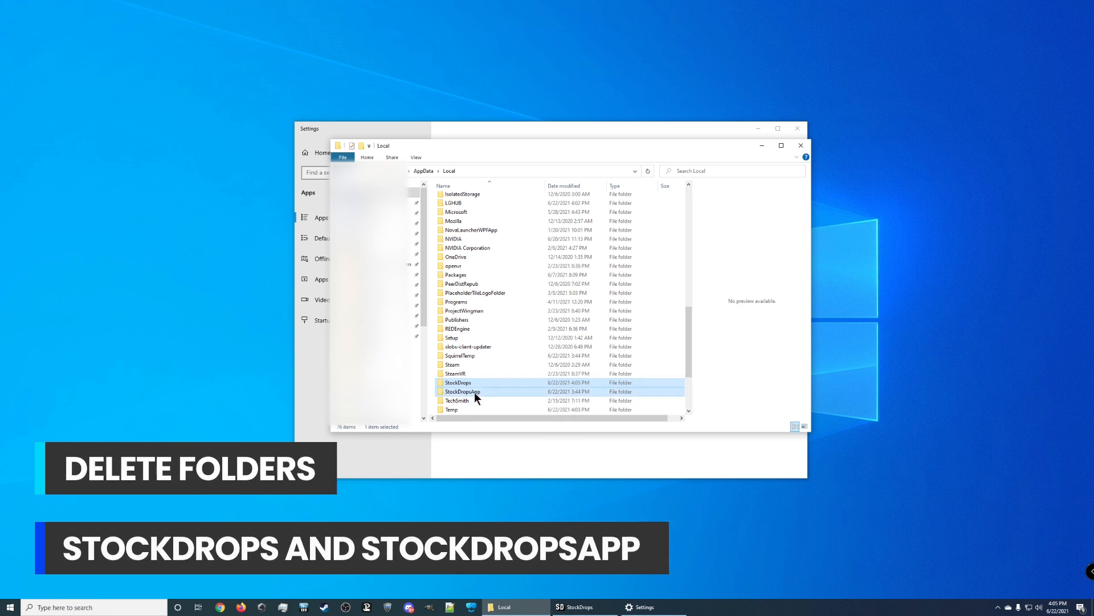
click(463, 391)
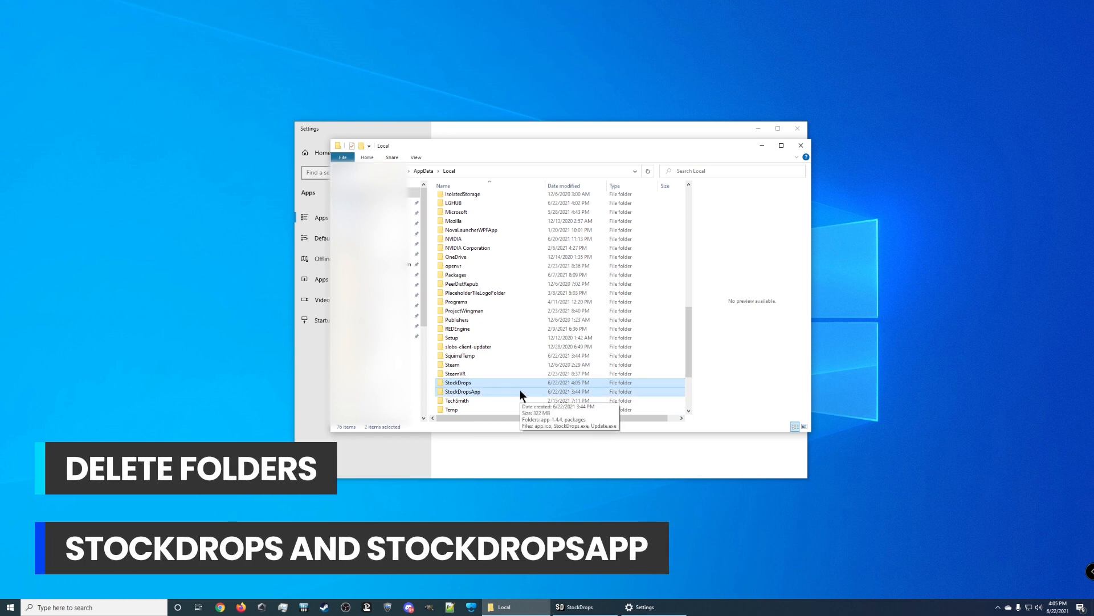